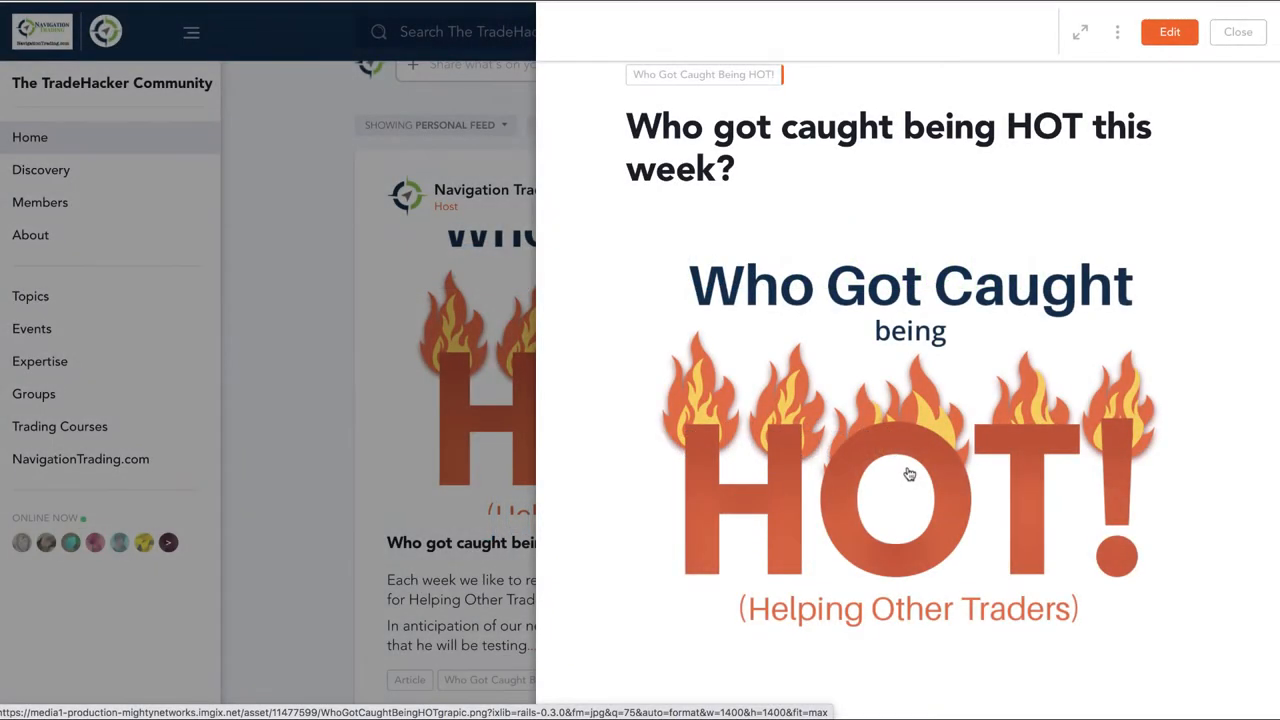
{"action": "mouse_move", "coordinate": [908, 489]}
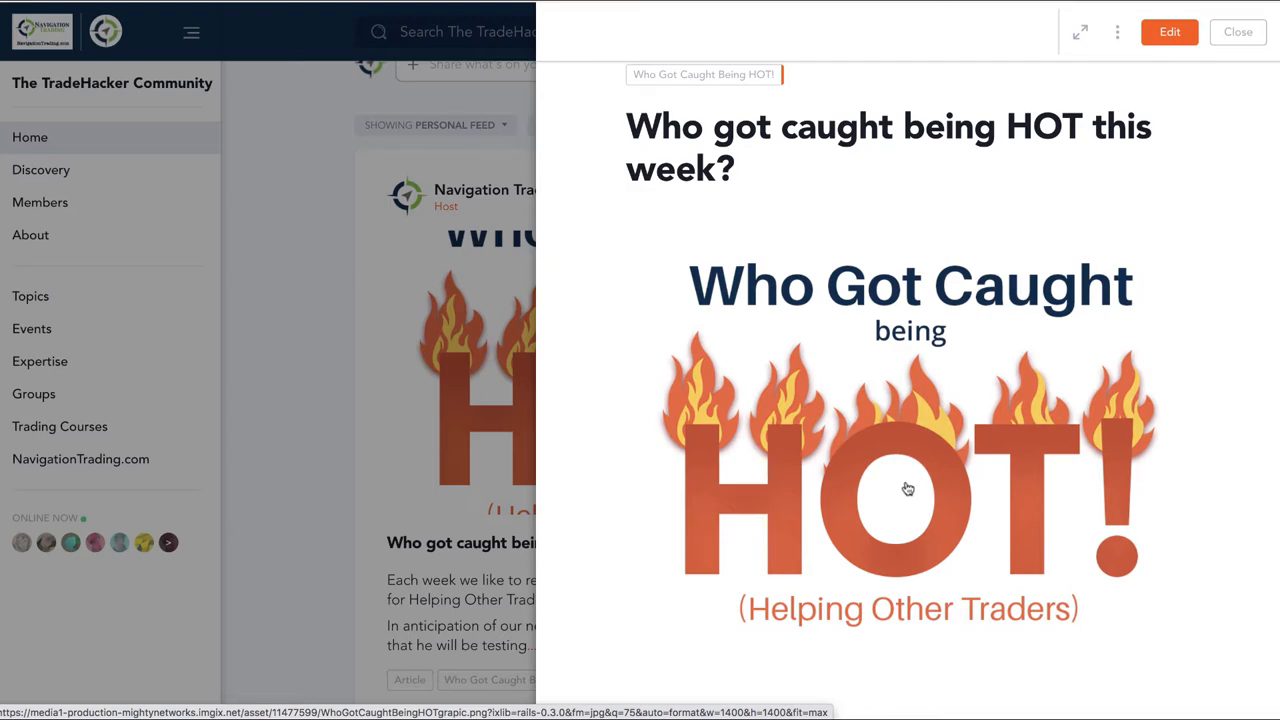
Finish reading and close the community post to return to the NavigationTrading site.
{"action": "scroll", "scroll_direction": "down", "scroll_amount": 3}
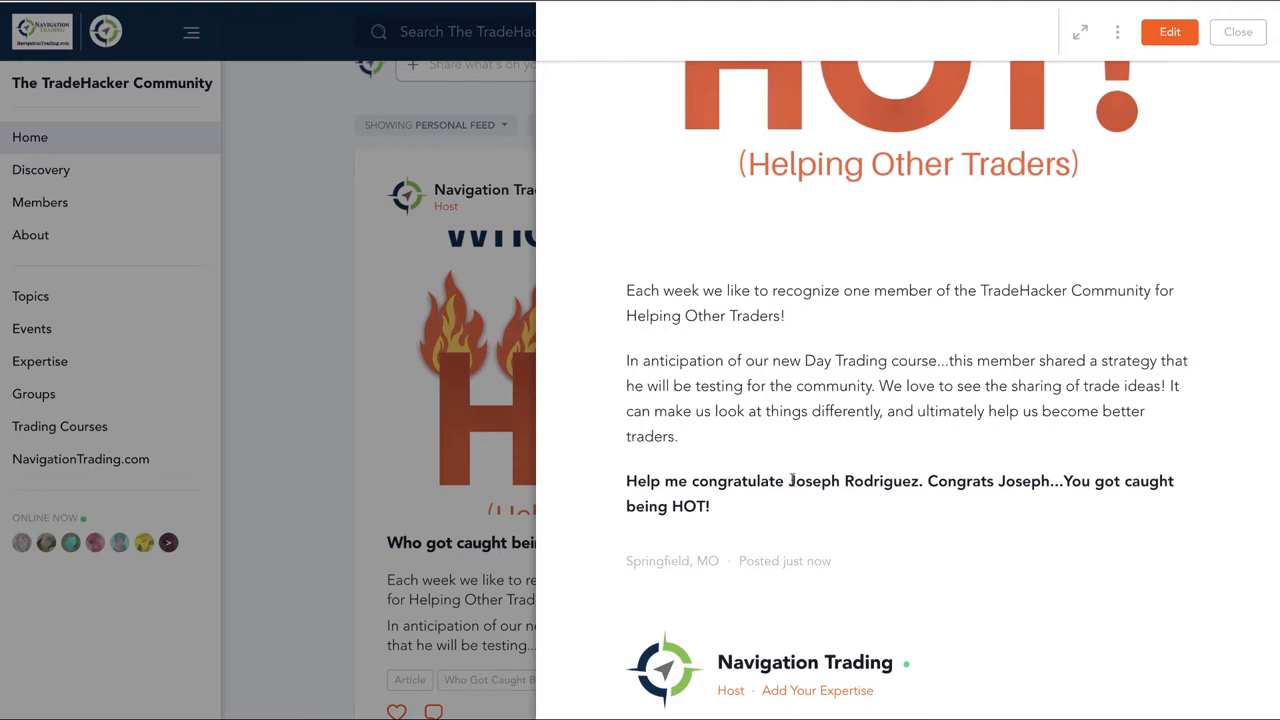
{"action": "double_click", "coordinate": [852, 481]}
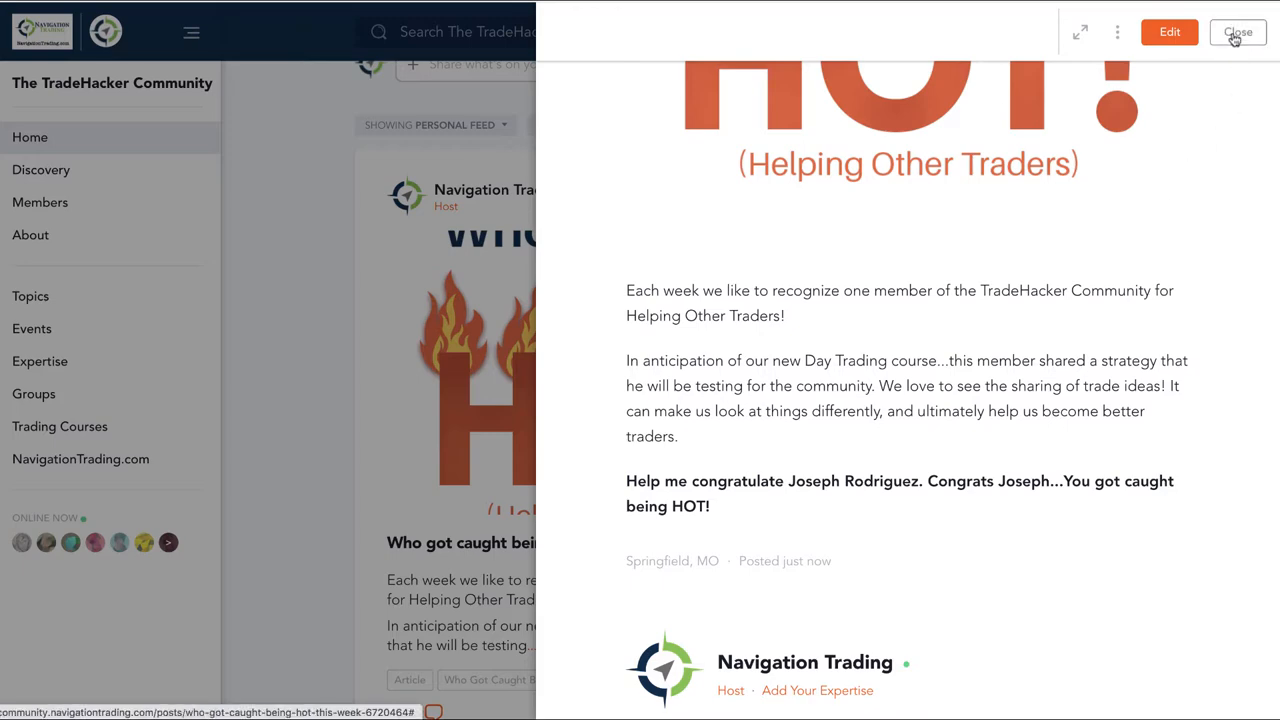
{"action": "left_click", "coordinate": [1238, 32]}
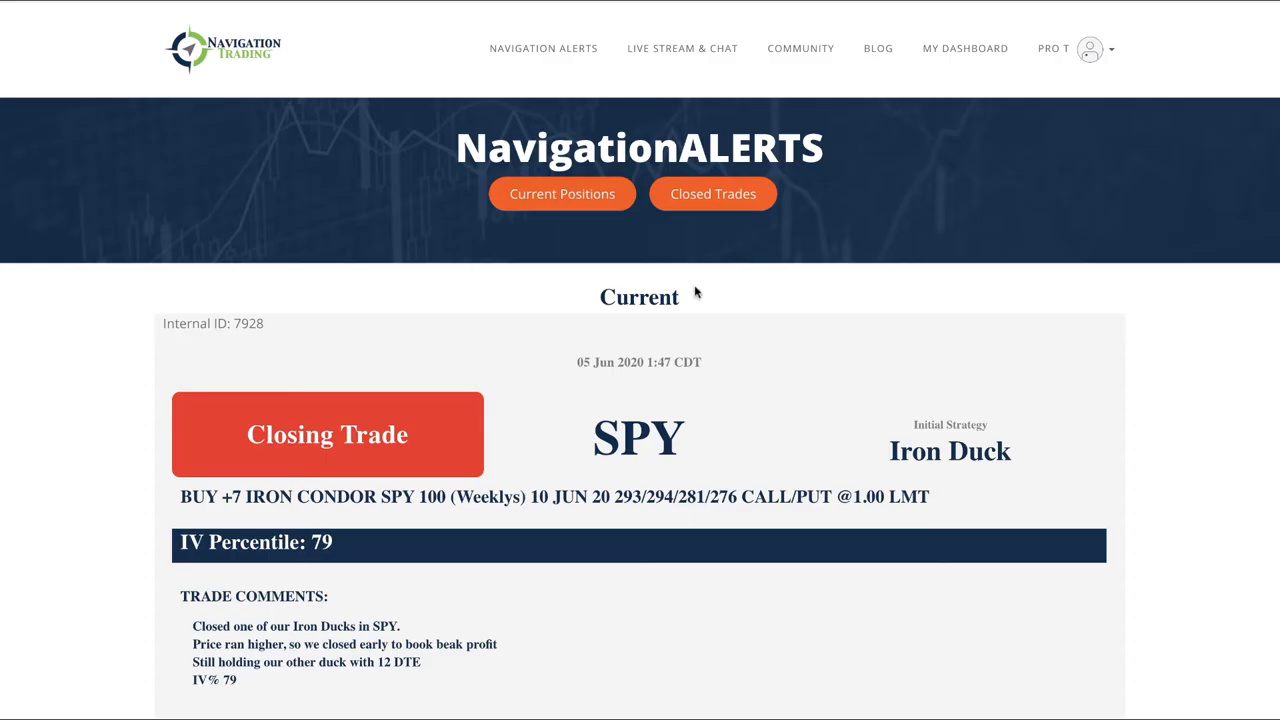
Scroll the NavigationALERTS current positions down to the June 1 SMH short strangle roll card.
{"action": "scroll", "scroll_direction": "down", "scroll_amount": 3}
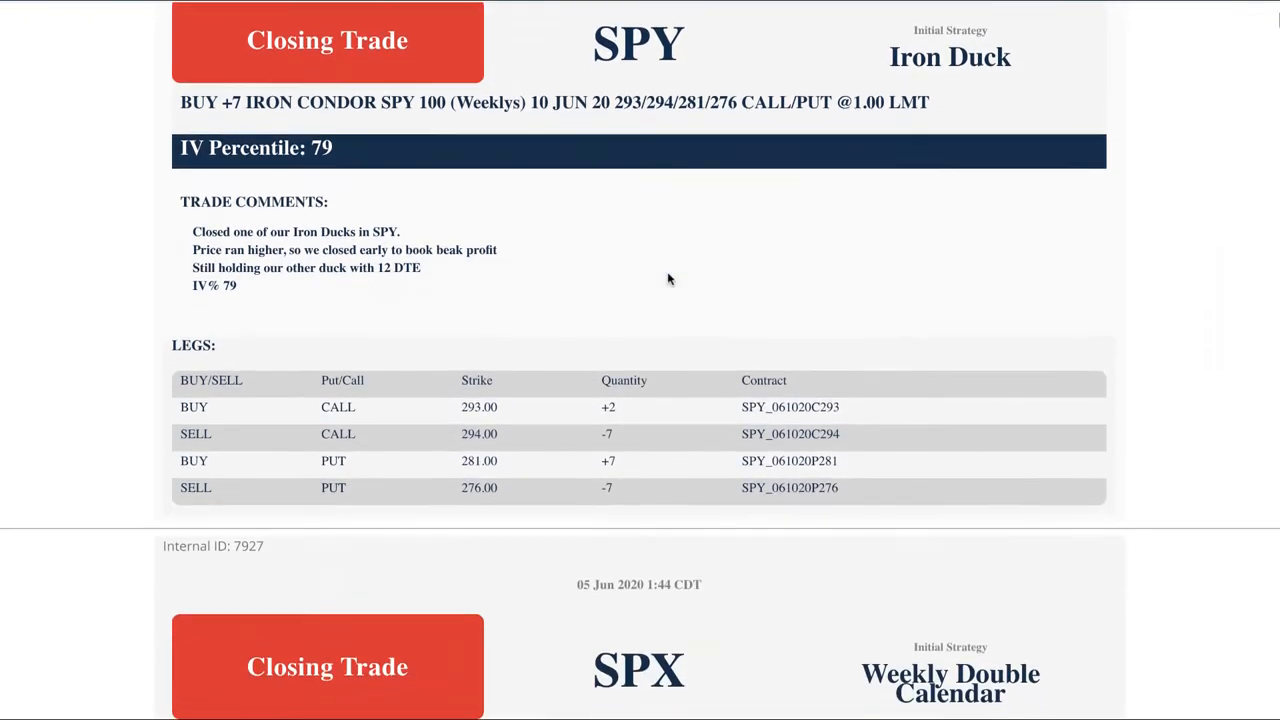
{"action": "scroll", "scroll_direction": "down", "scroll_amount": 3}
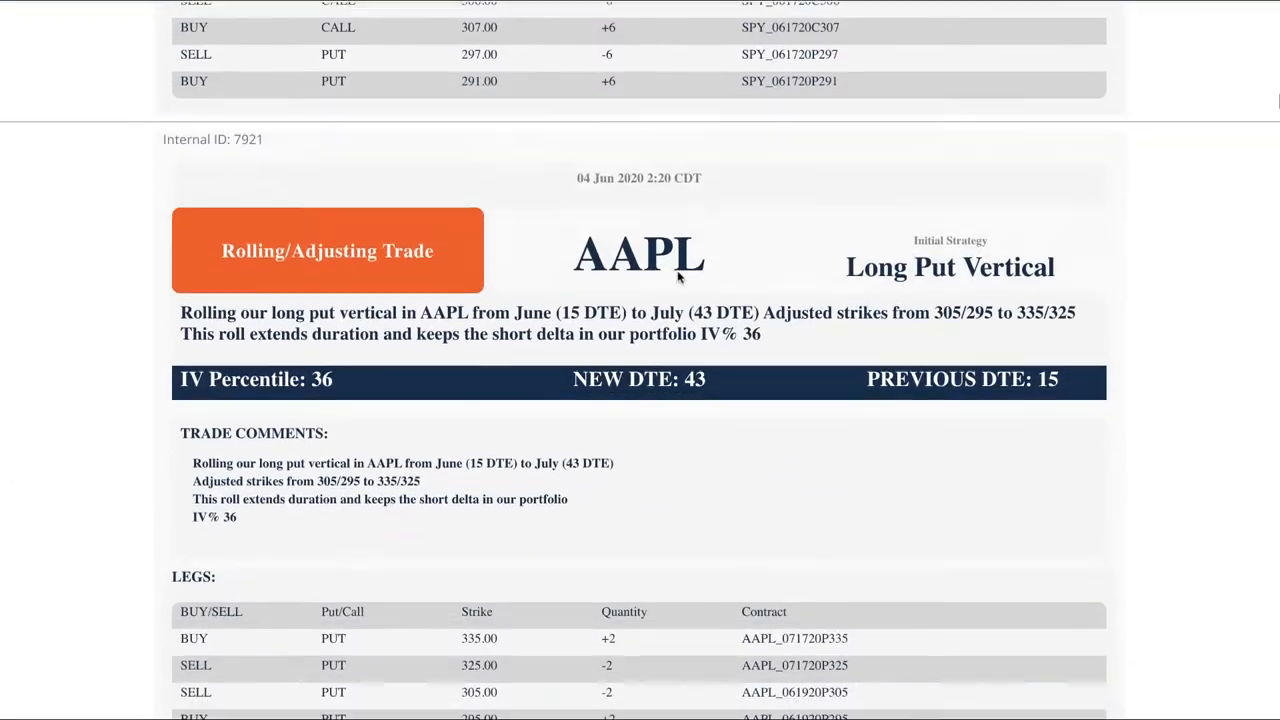
{"action": "scroll", "scroll_direction": "down", "scroll_amount": 3}
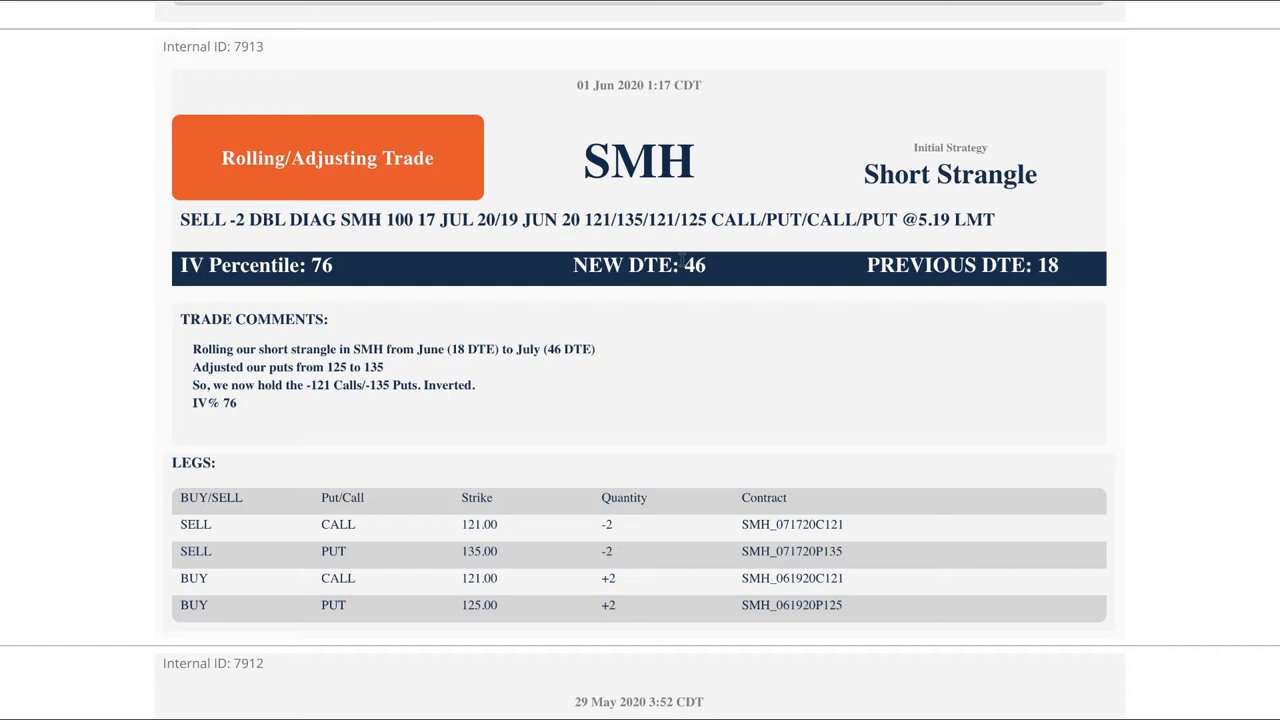
{"action": "mouse_move", "coordinate": [640, 128]}
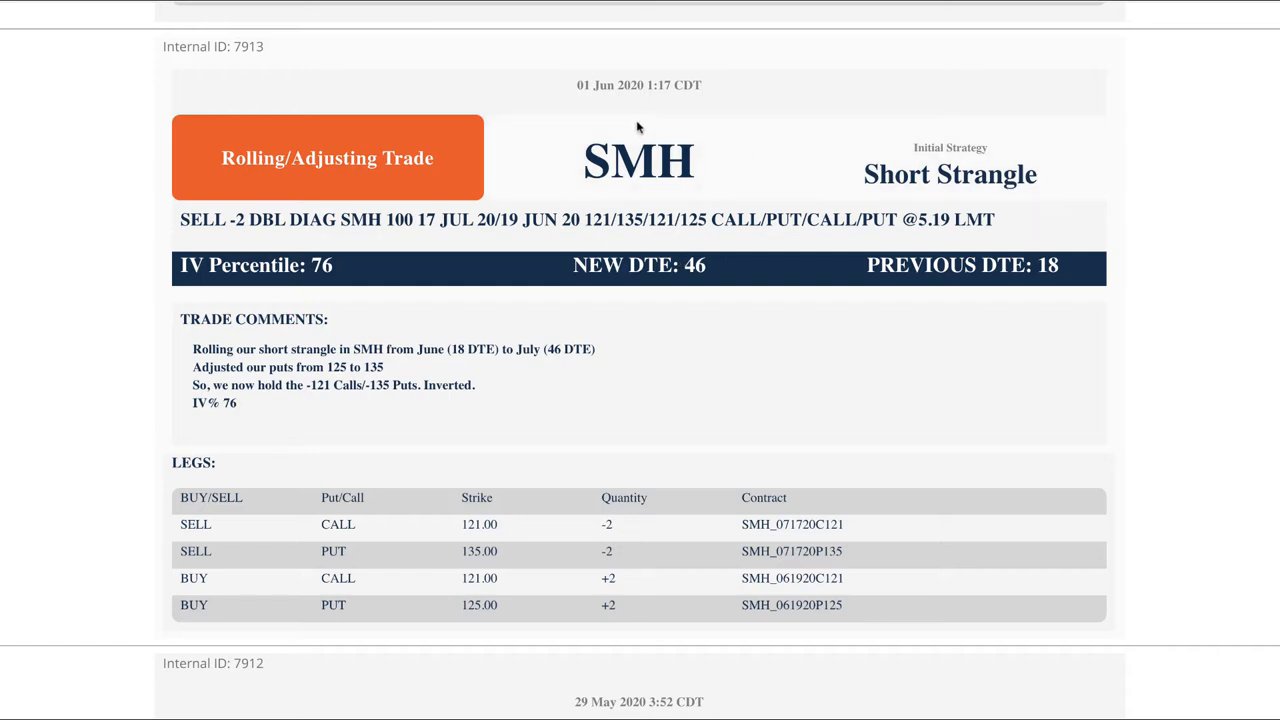
{"action": "mouse_move", "coordinate": [522, 246]}
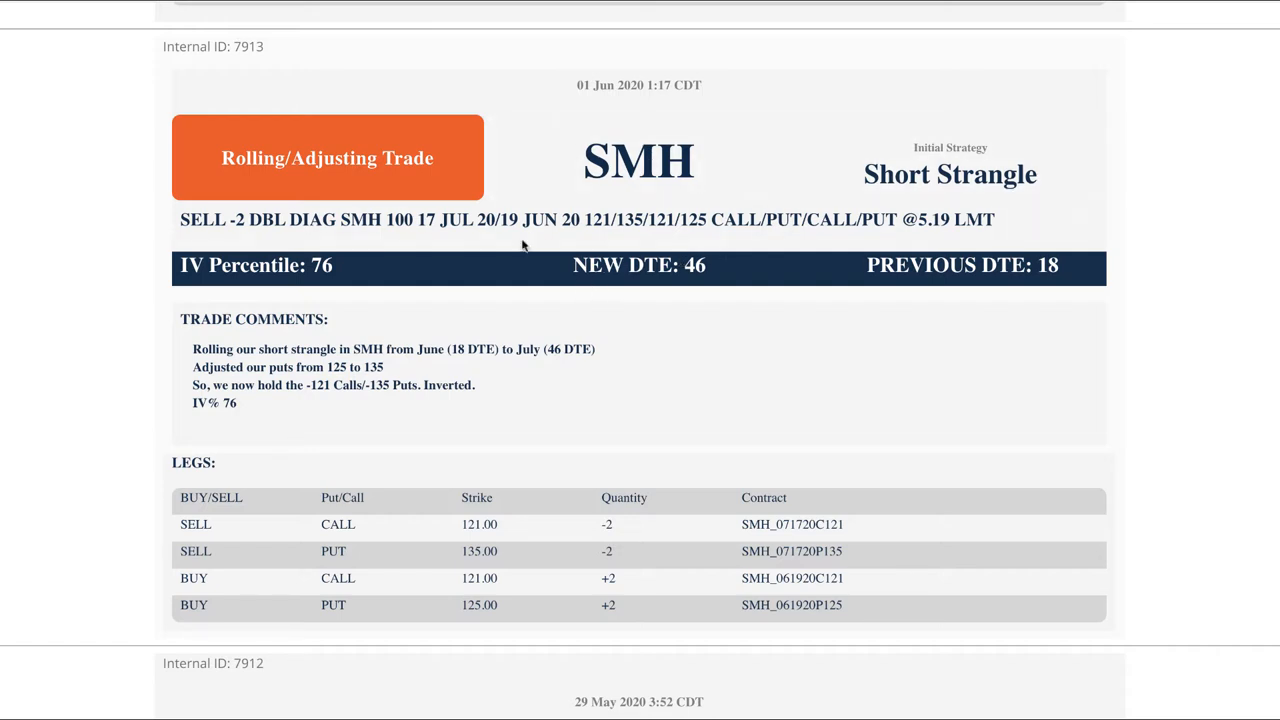
Highlight the SMH roll alert's DTE figures, including the previous DTE value of 18.
{"action": "double_click", "coordinate": [327, 158]}
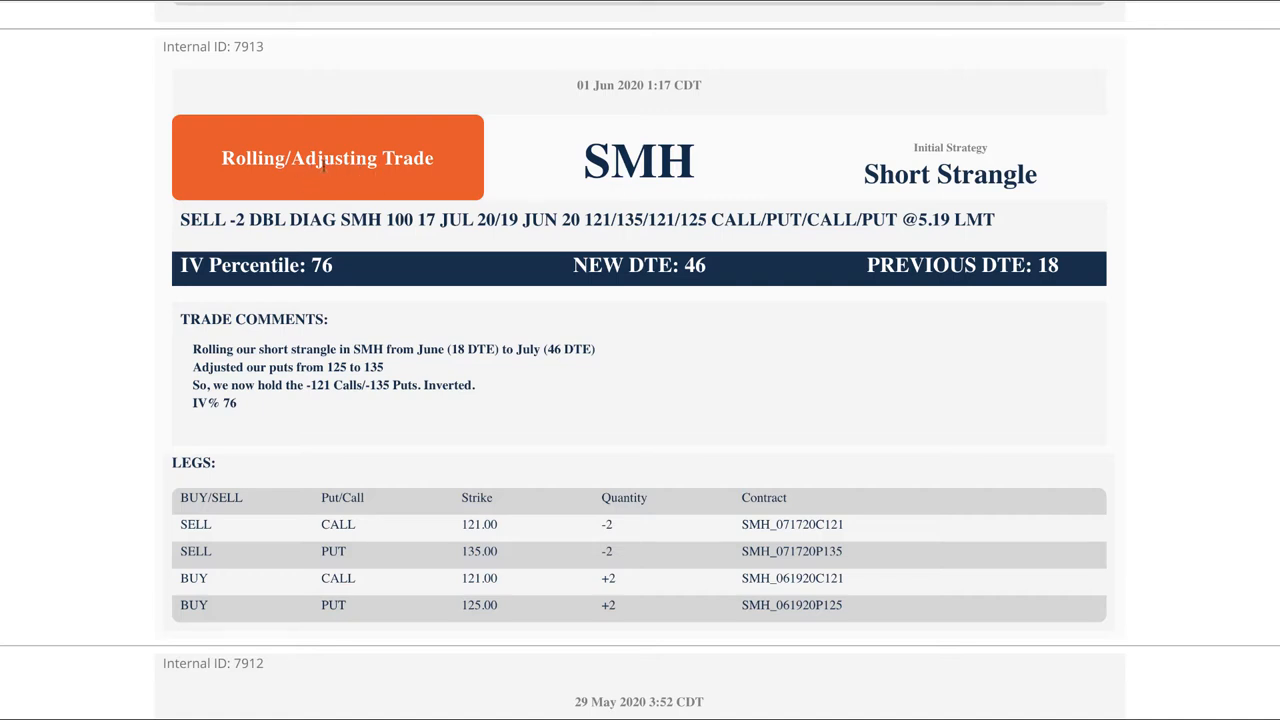
{"action": "double_click", "coordinate": [638, 161]}
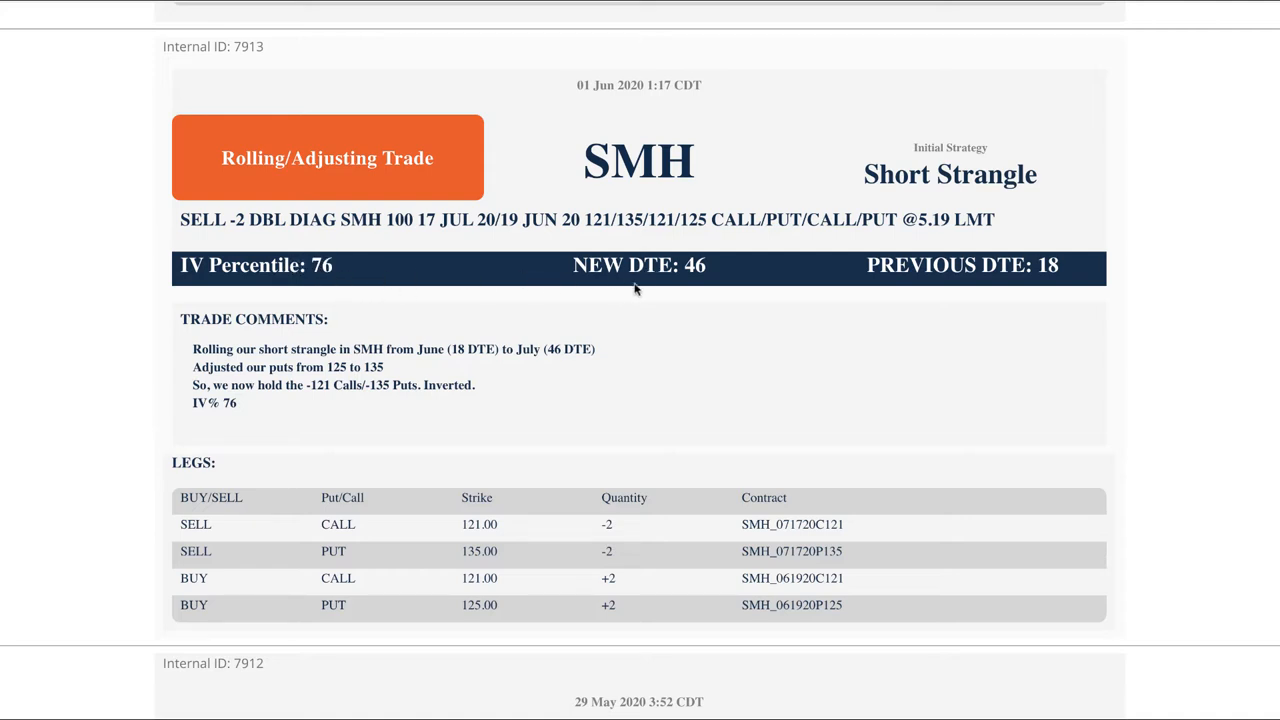
{"action": "double_click", "coordinate": [694, 265]}
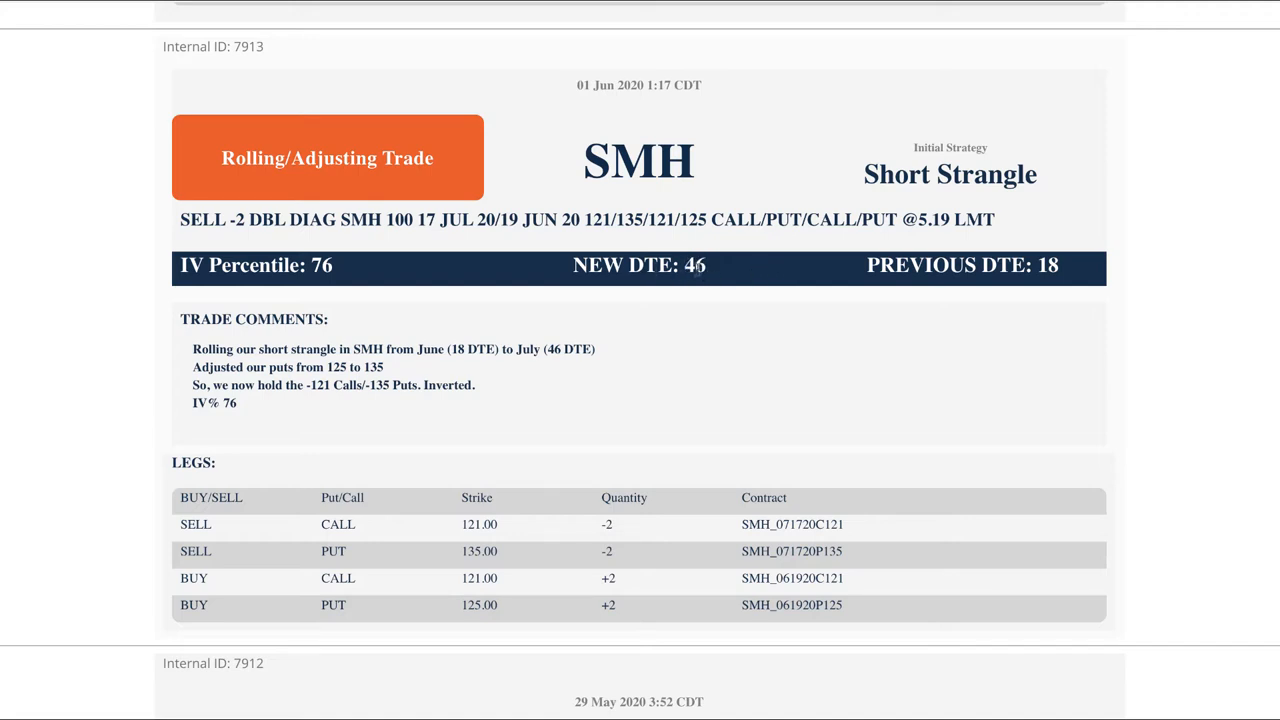
{"action": "double_click", "coordinate": [694, 265]}
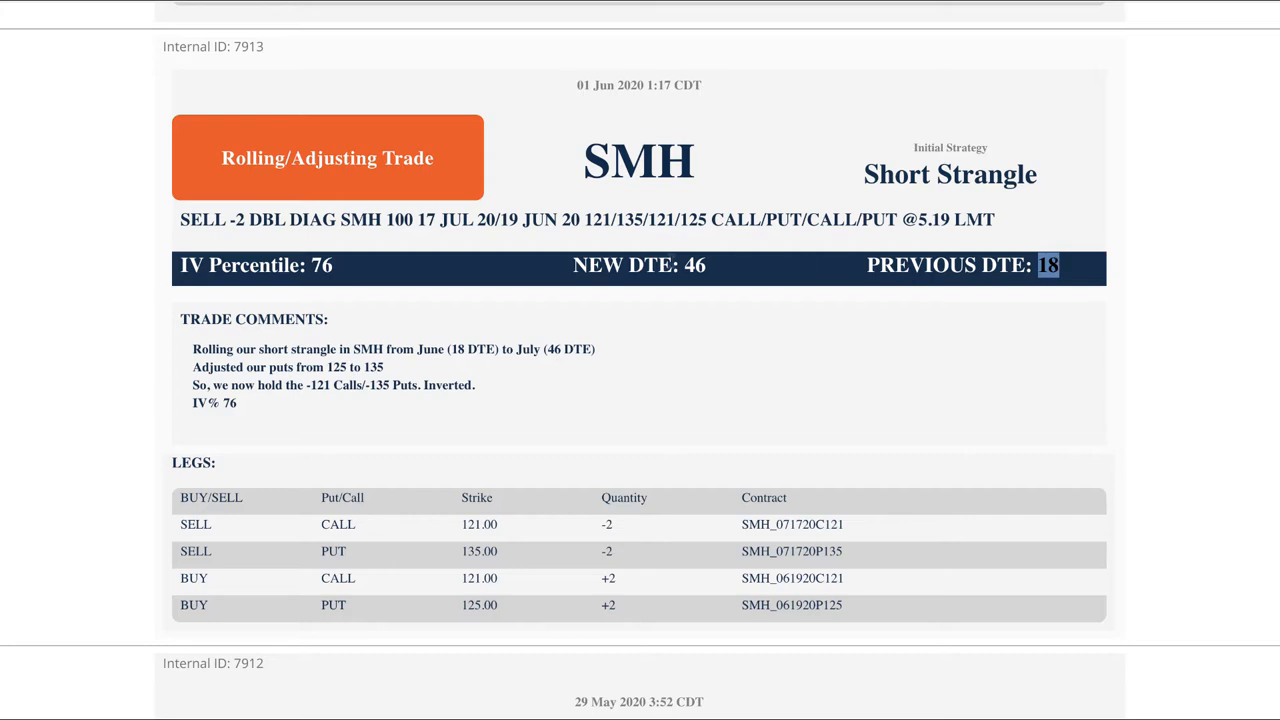
{"action": "mouse_move", "coordinate": [418, 290]}
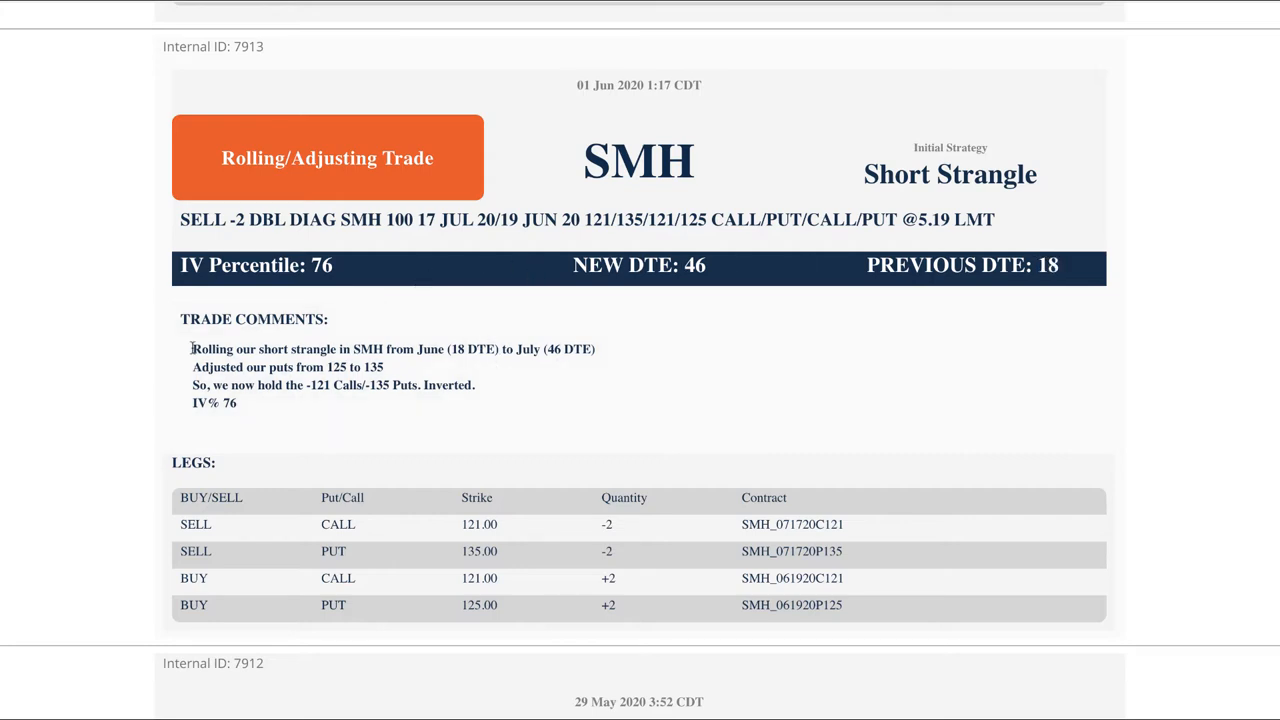
Highlight the SMH trade comments and legs table, then bring the thinkorswim window forward.
{"action": "left_click_drag", "start_coordinate": [192, 348], "coordinate": [237, 402]}
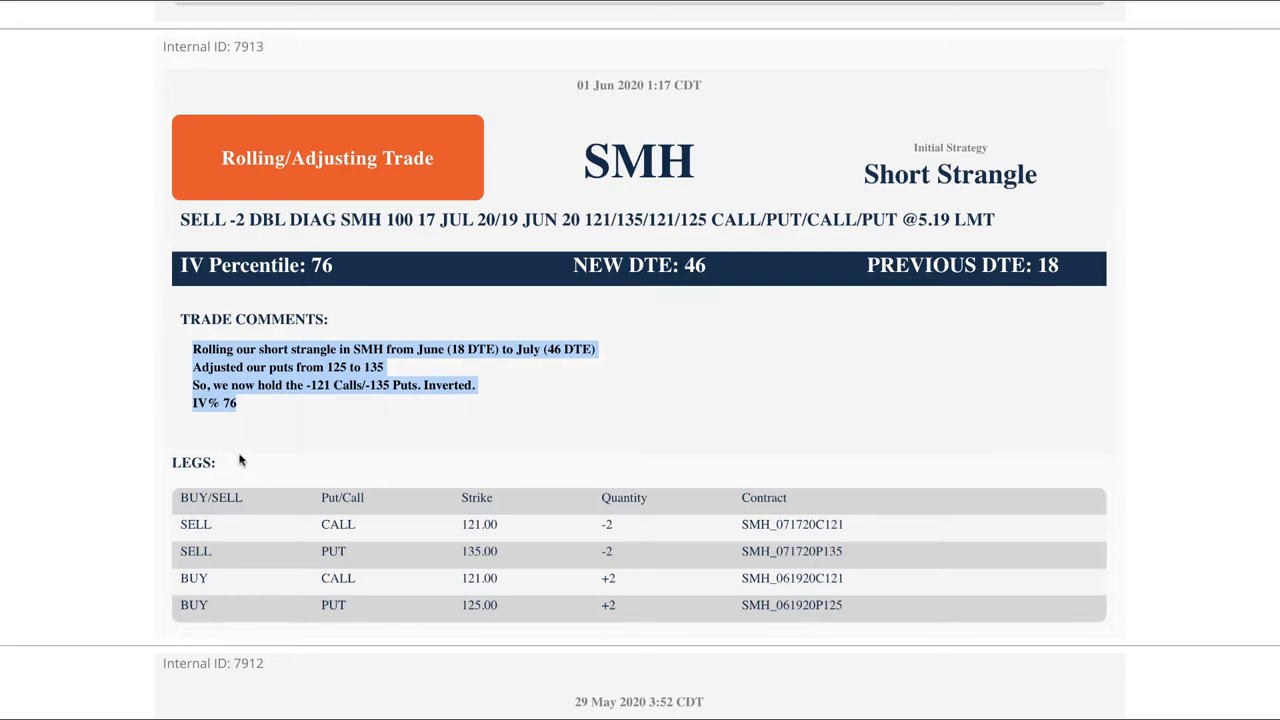
{"action": "left_click", "coordinate": [226, 453]}
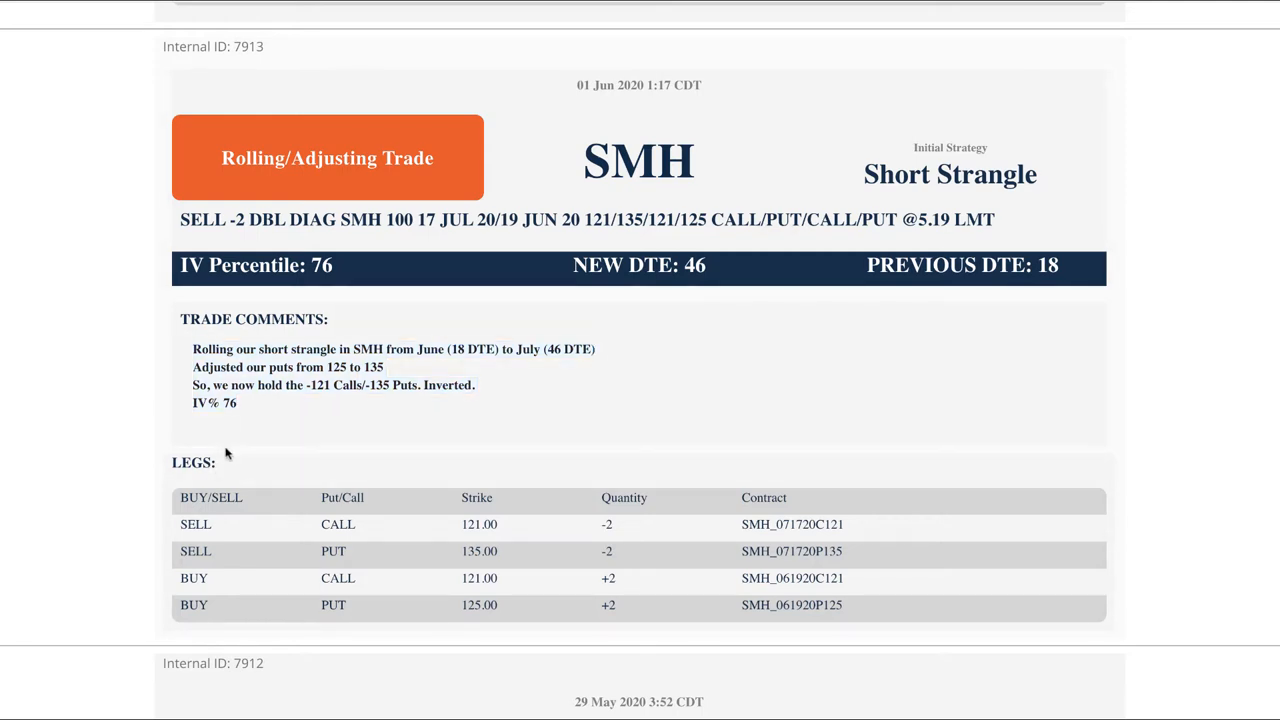
{"action": "left_click_drag", "start_coordinate": [235, 448], "coordinate": [152, 578]}
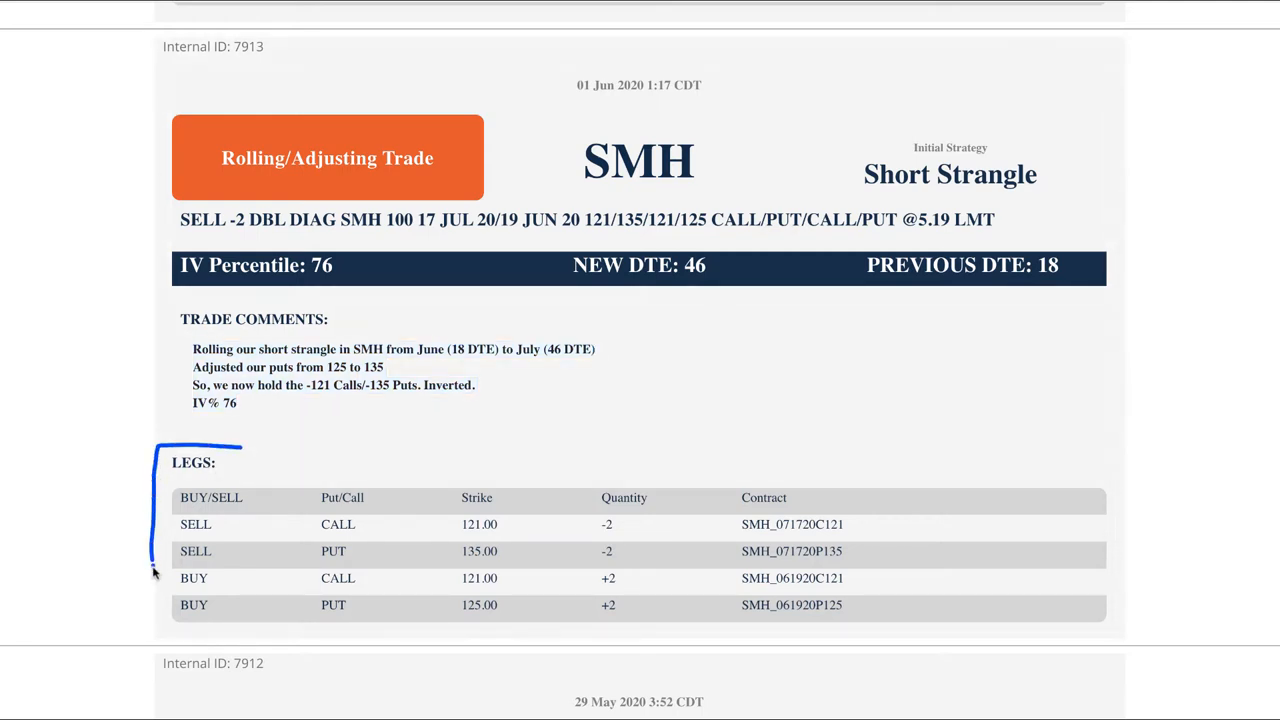
{"action": "left_click_drag", "start_coordinate": [155, 575], "coordinate": [1065, 628]}
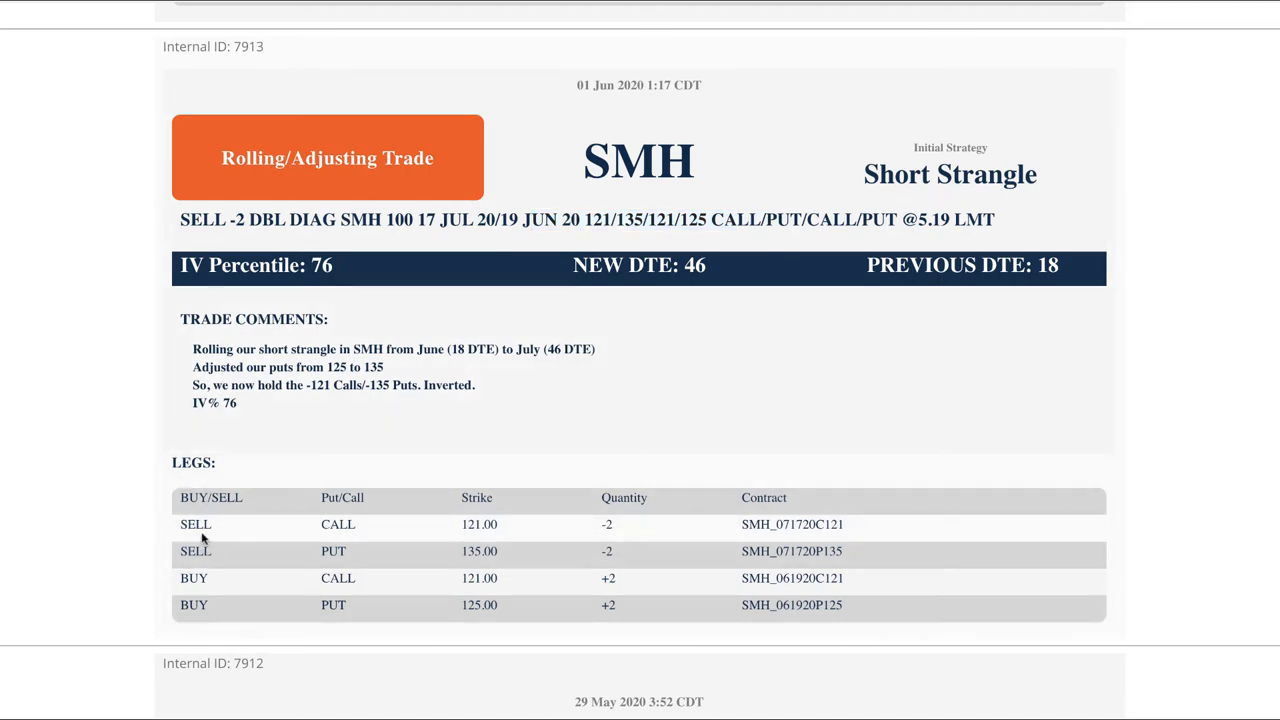
{"action": "mouse_move", "coordinate": [618, 537]}
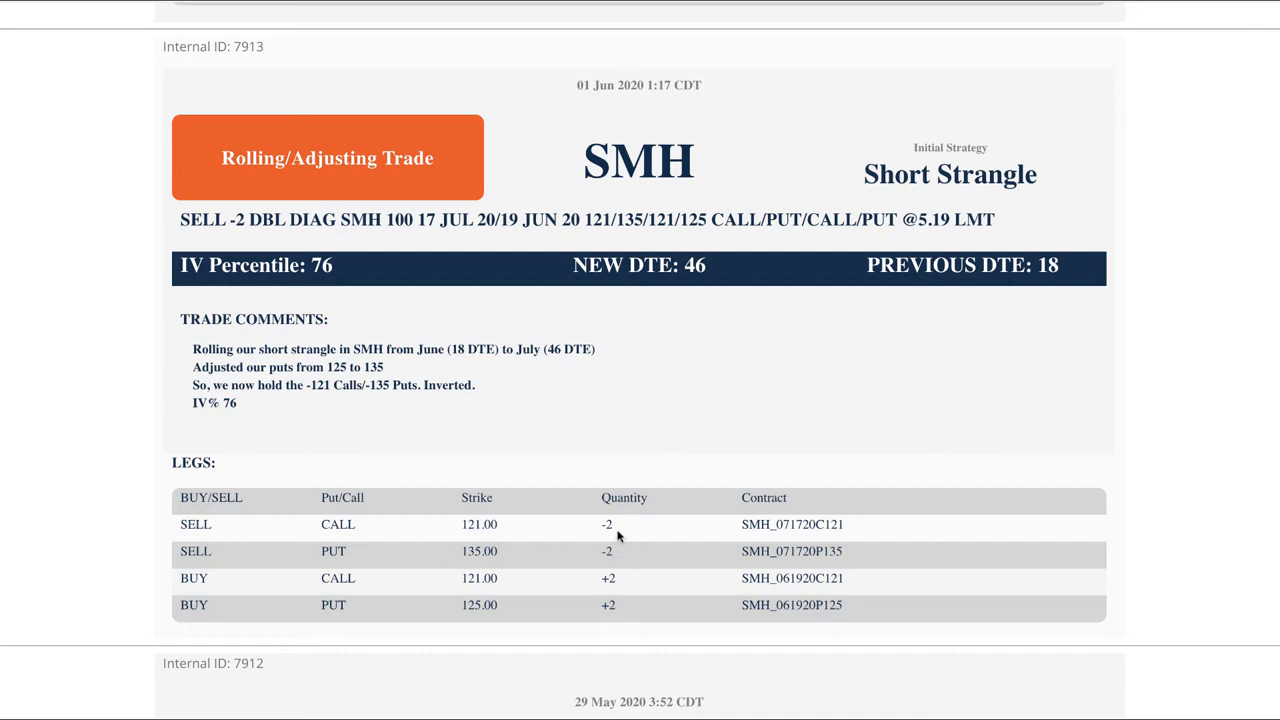
{"action": "double_click", "coordinate": [833, 524]}
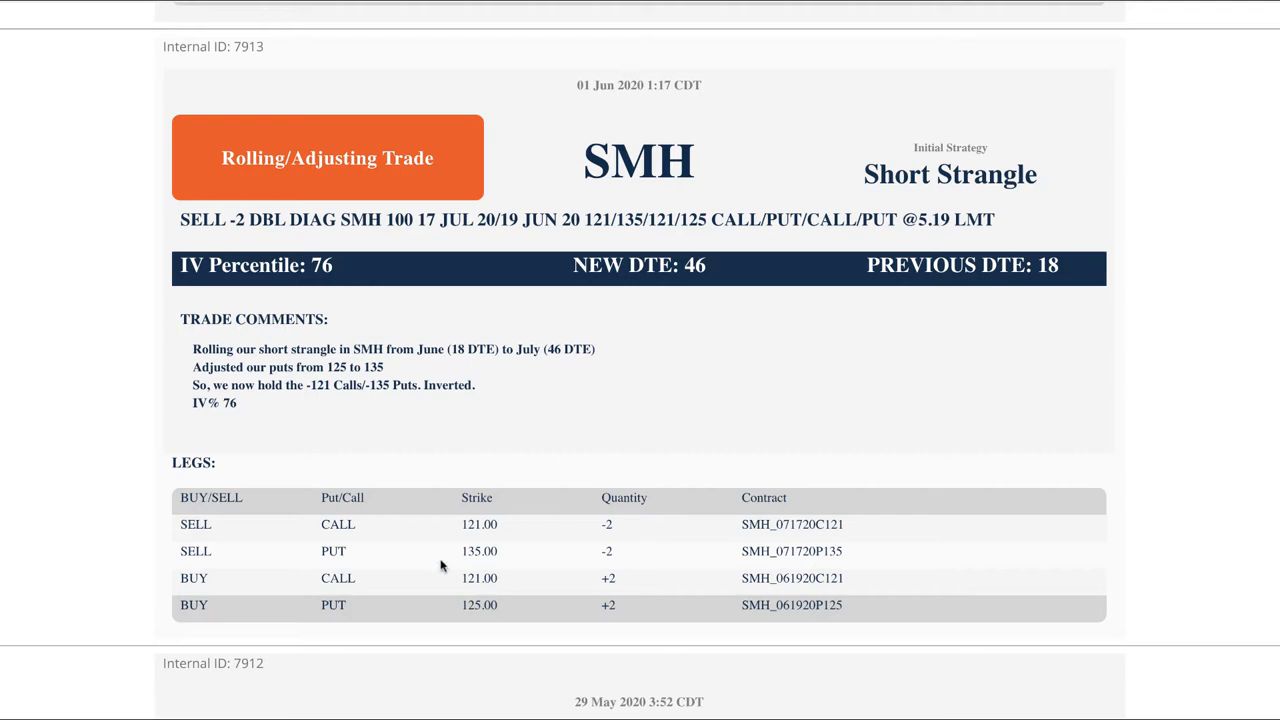
{"action": "mouse_move", "coordinate": [418, 550]}
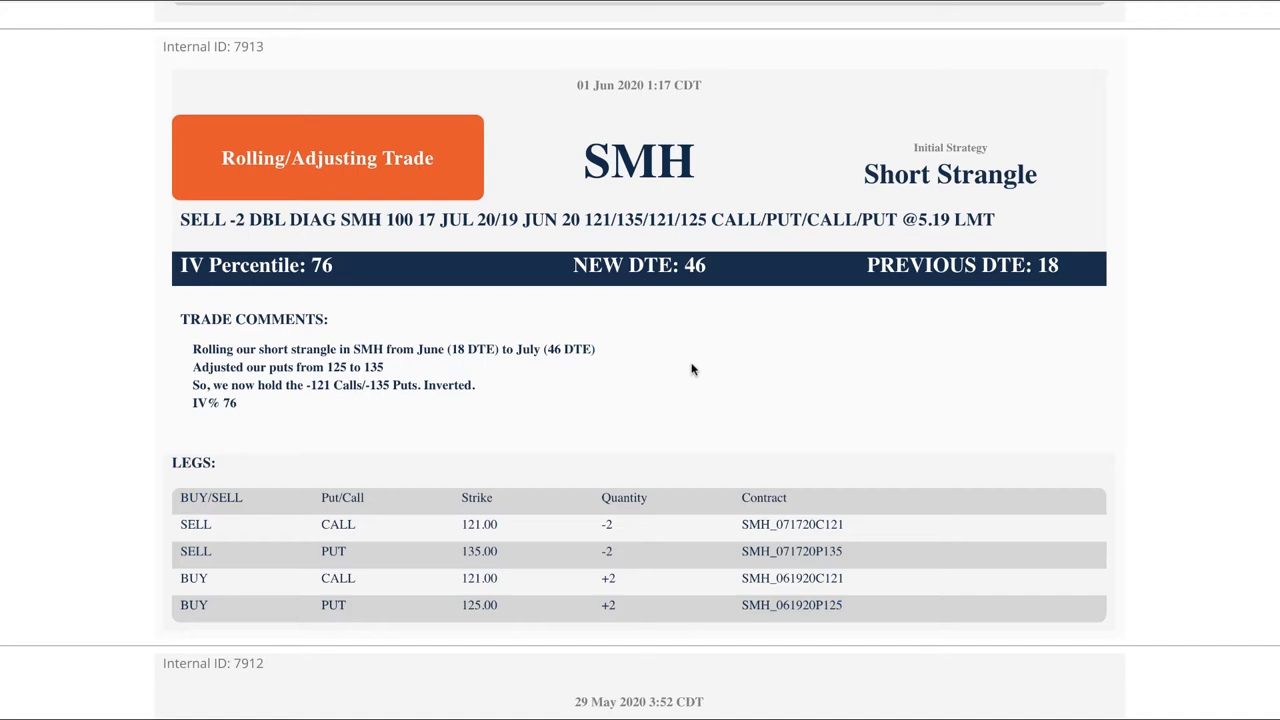
{"action": "mouse_move", "coordinate": [545, 355]}
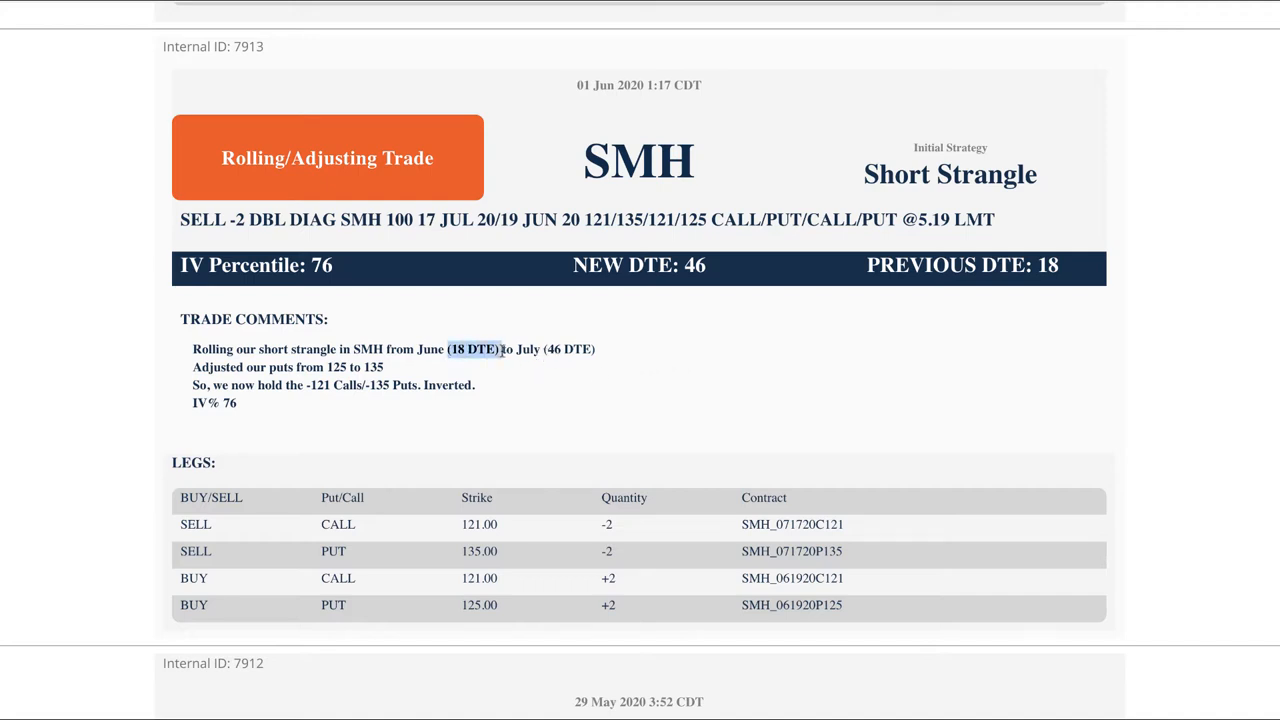
{"action": "mouse_move", "coordinate": [538, 407]}
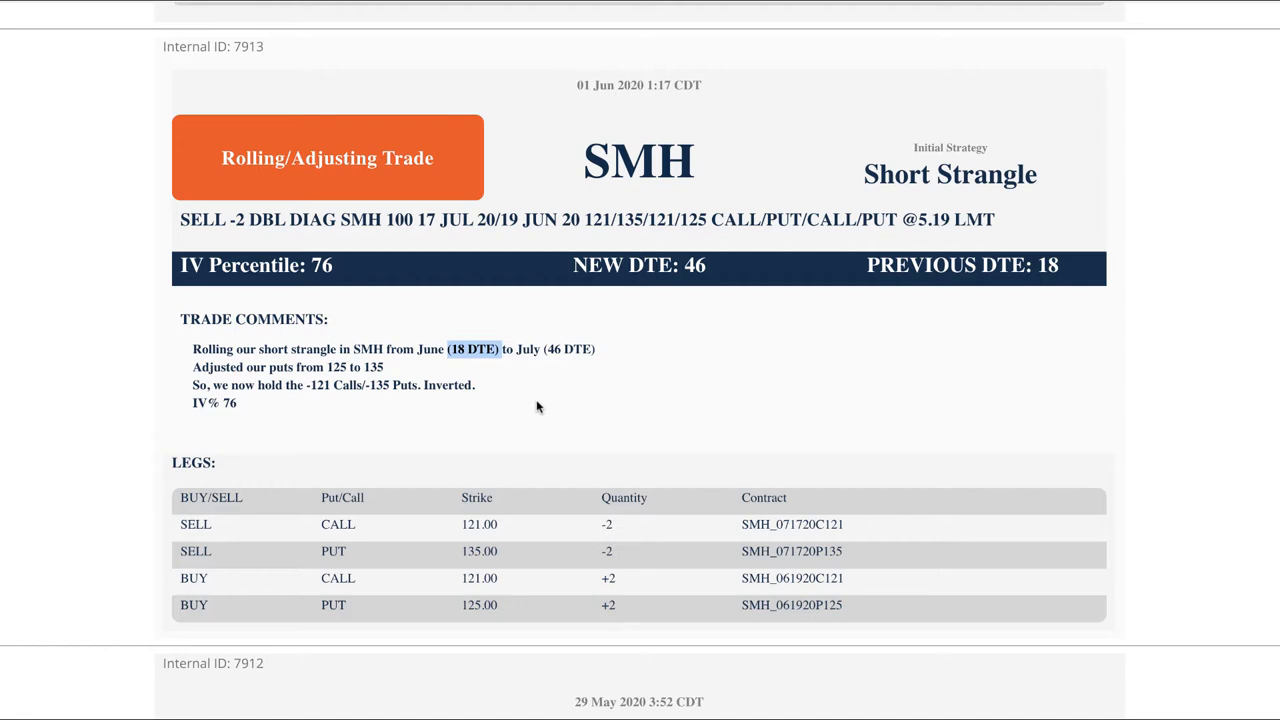
{"action": "mouse_move", "coordinate": [336, 413]}
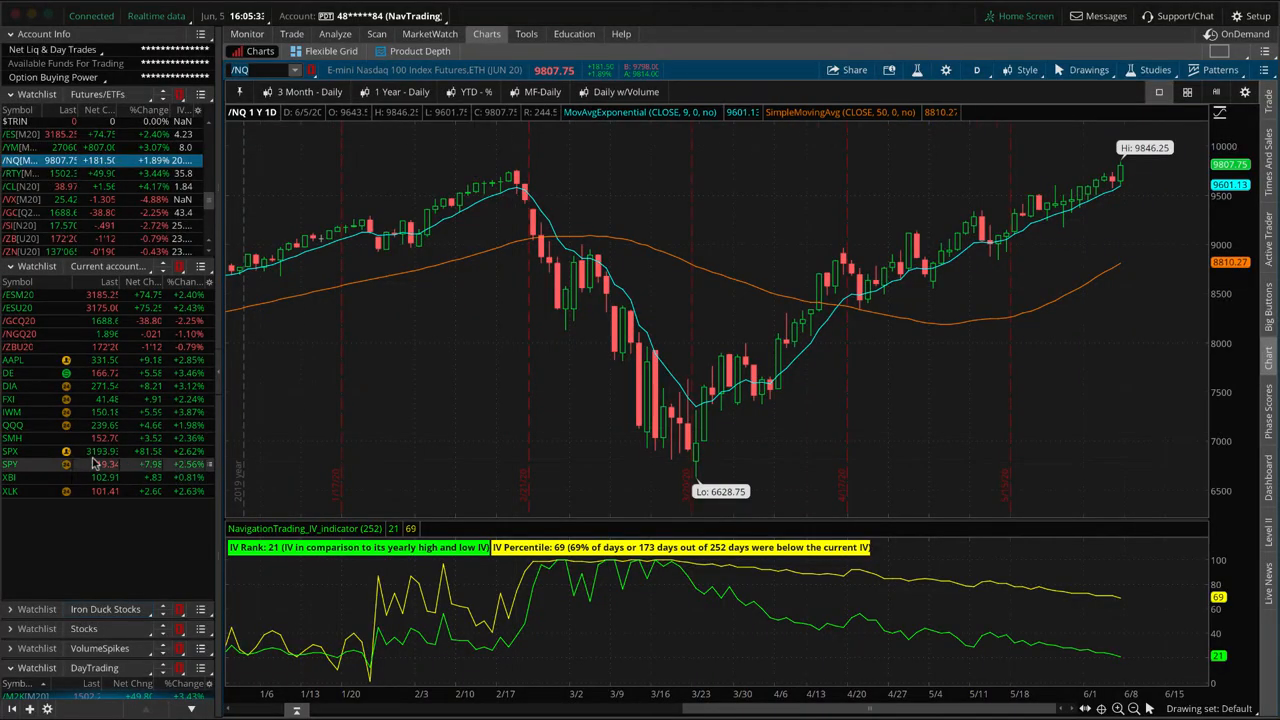
Bring up the SMH position's risk profile on the Analyze tab.
{"action": "left_click", "coordinate": [335, 33]}
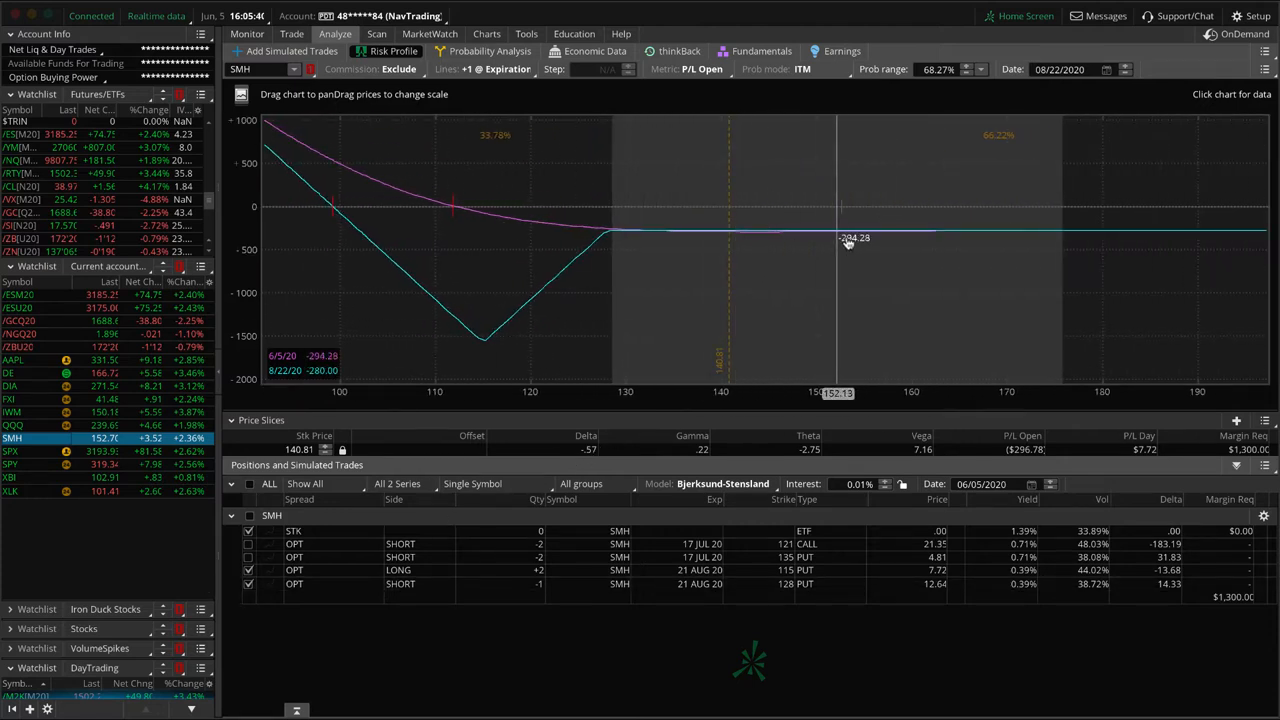
{"action": "mouse_move", "coordinate": [843, 237]}
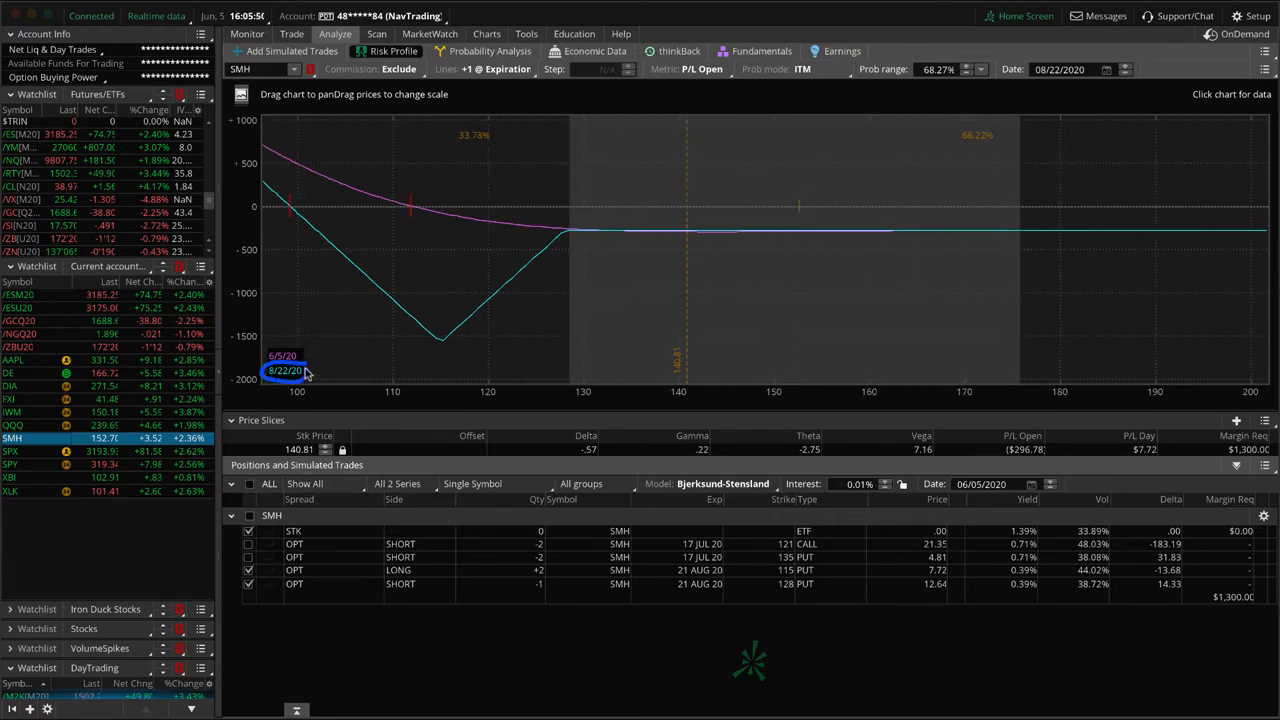
{"action": "mouse_move", "coordinate": [310, 355]}
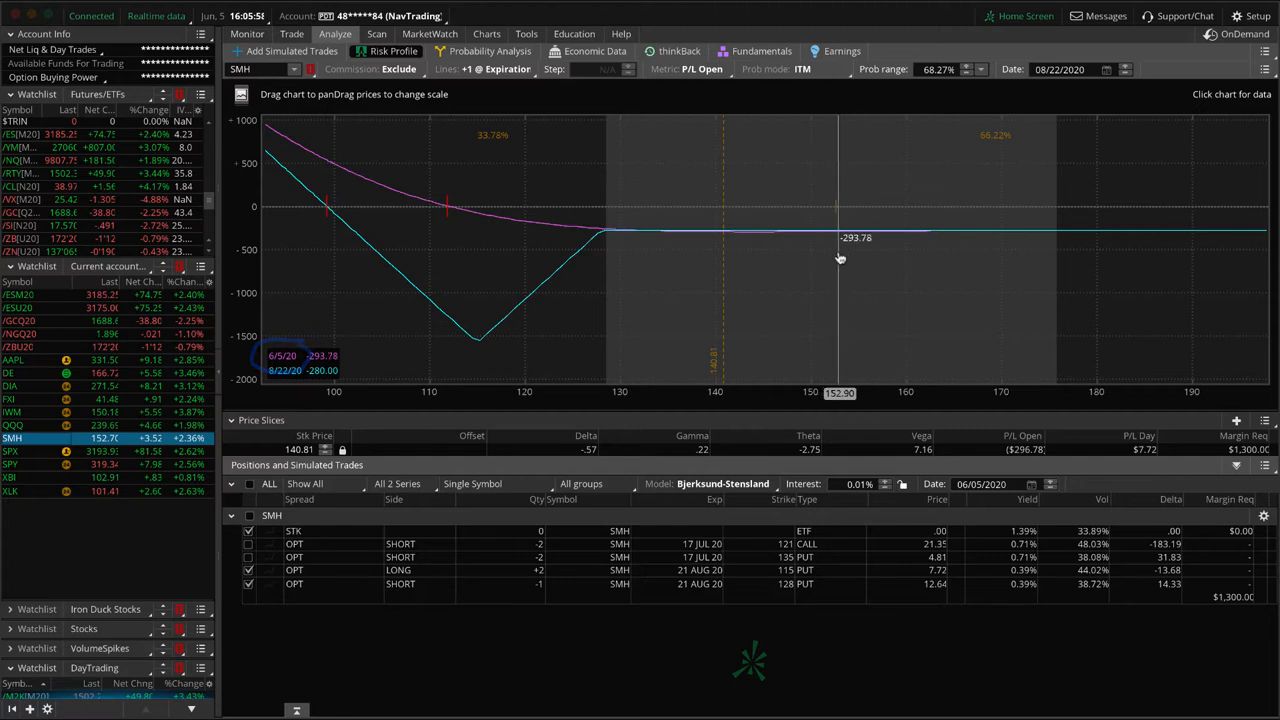
{"action": "mouse_move", "coordinate": [842, 260]}
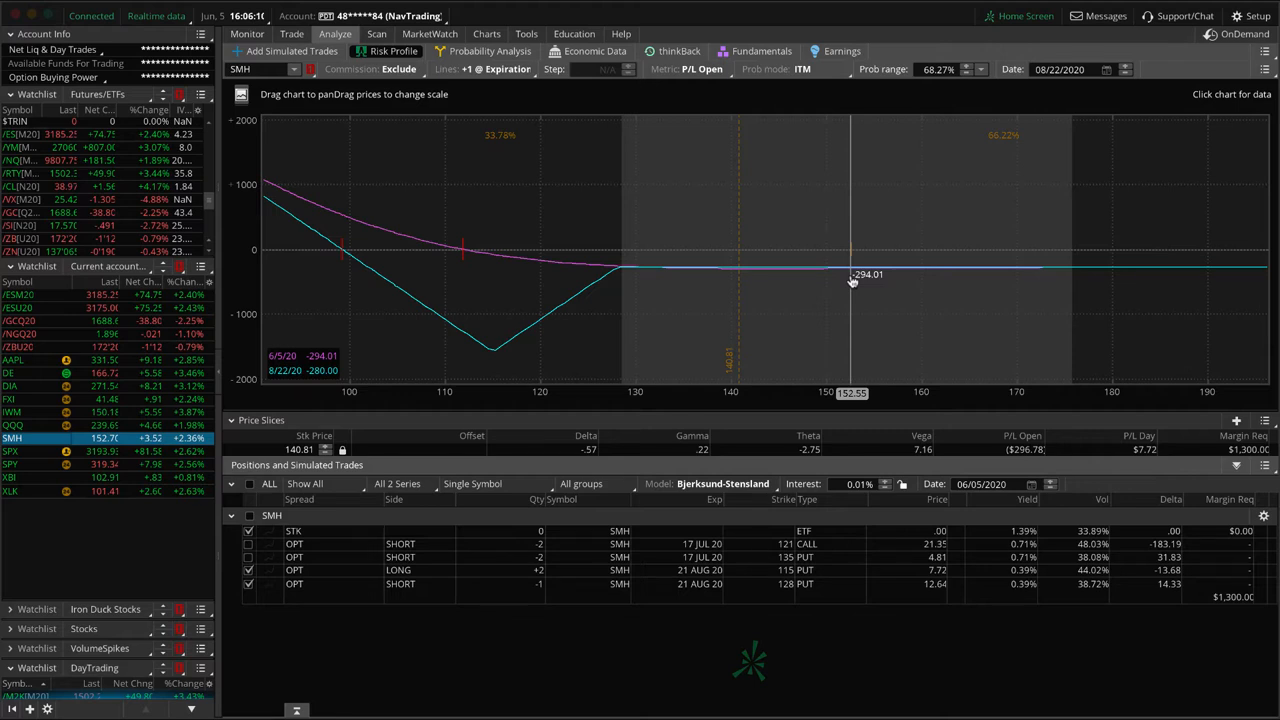
{"action": "mouse_move", "coordinate": [805, 282]}
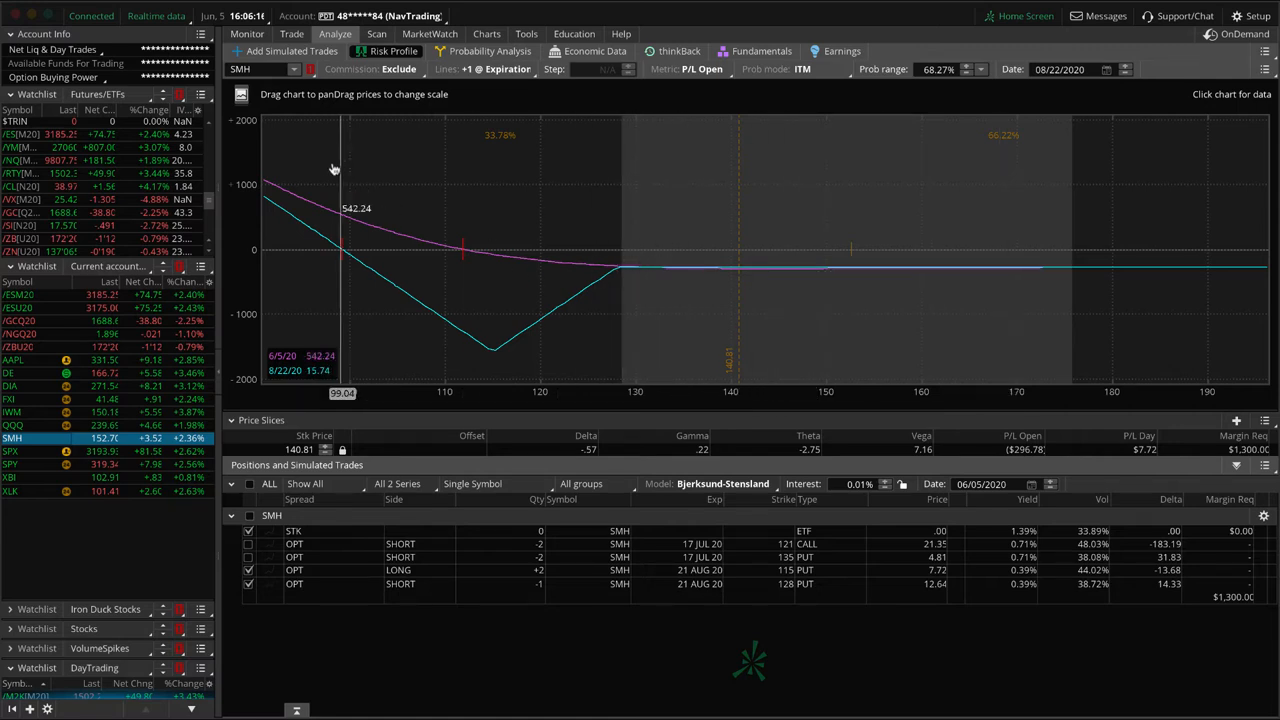
{"action": "mouse_move", "coordinate": [490, 265]}
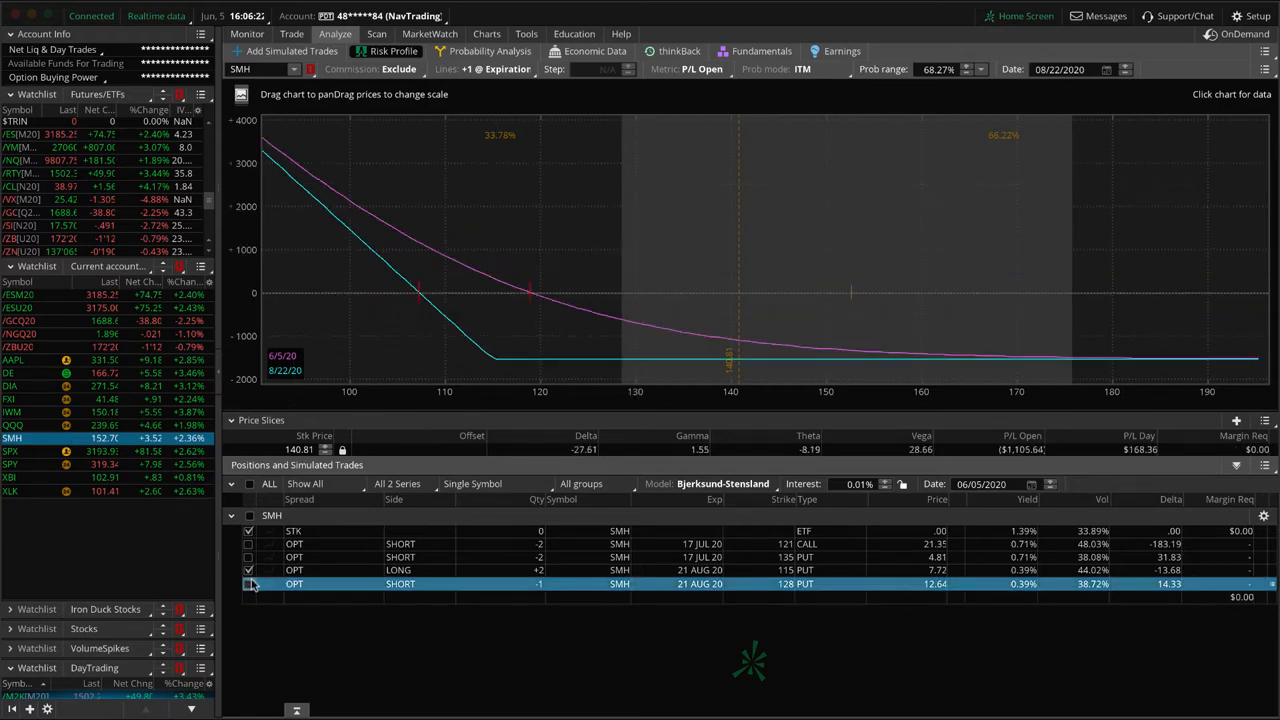
Plot the July short 121 call and 135 put, toggling the 121 call off and back on to compare.
{"action": "left_click", "coordinate": [248, 544]}
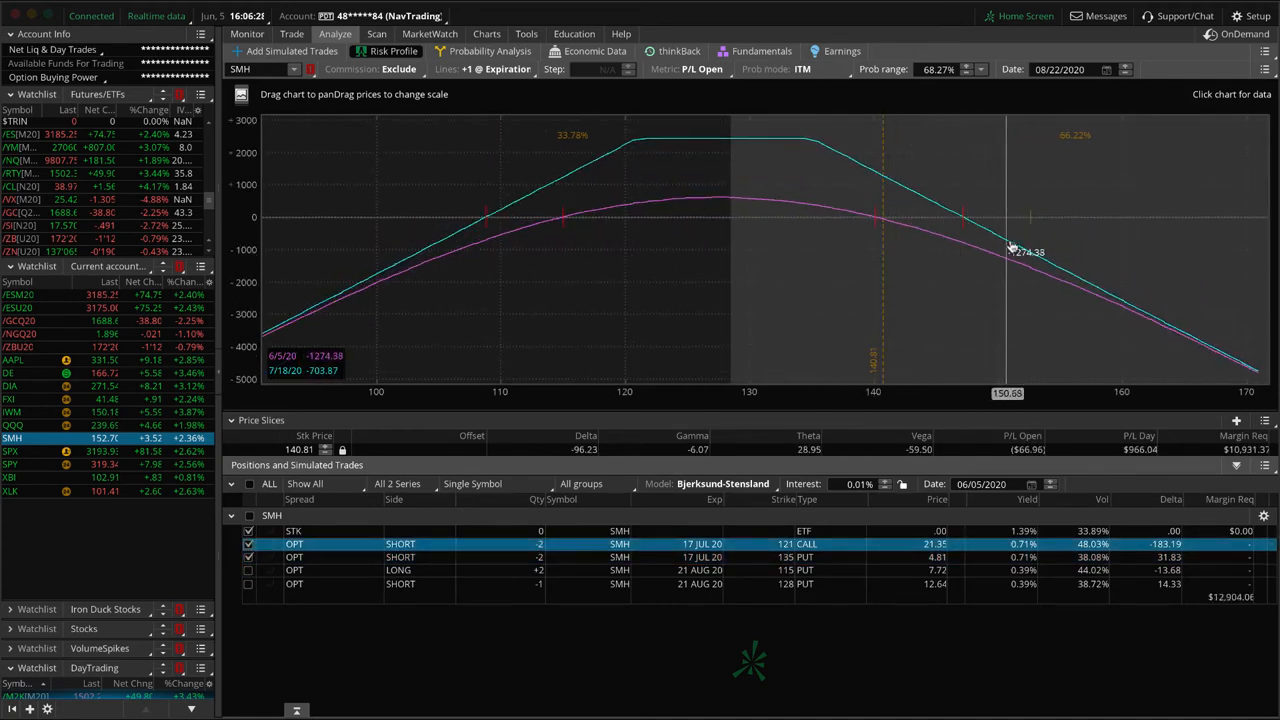
{"action": "mouse_move", "coordinate": [256, 610]}
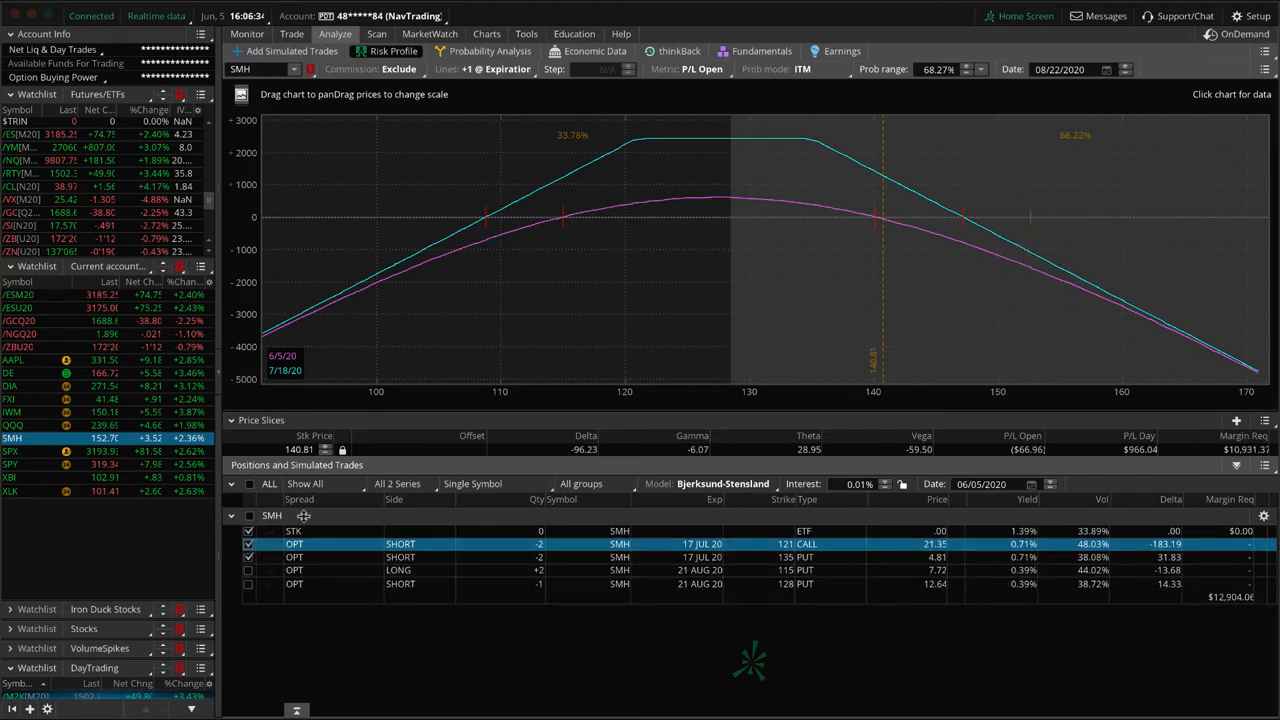
{"action": "left_click", "coordinate": [248, 543]}
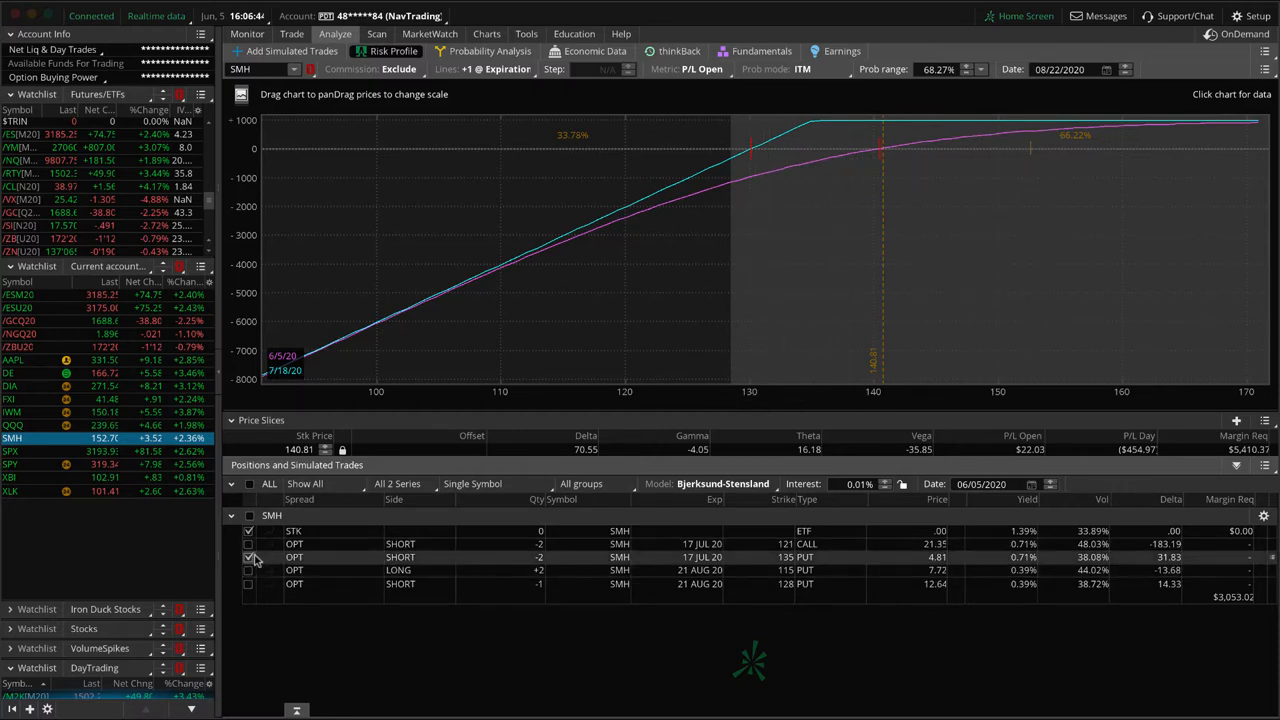
{"action": "left_click", "coordinate": [248, 544]}
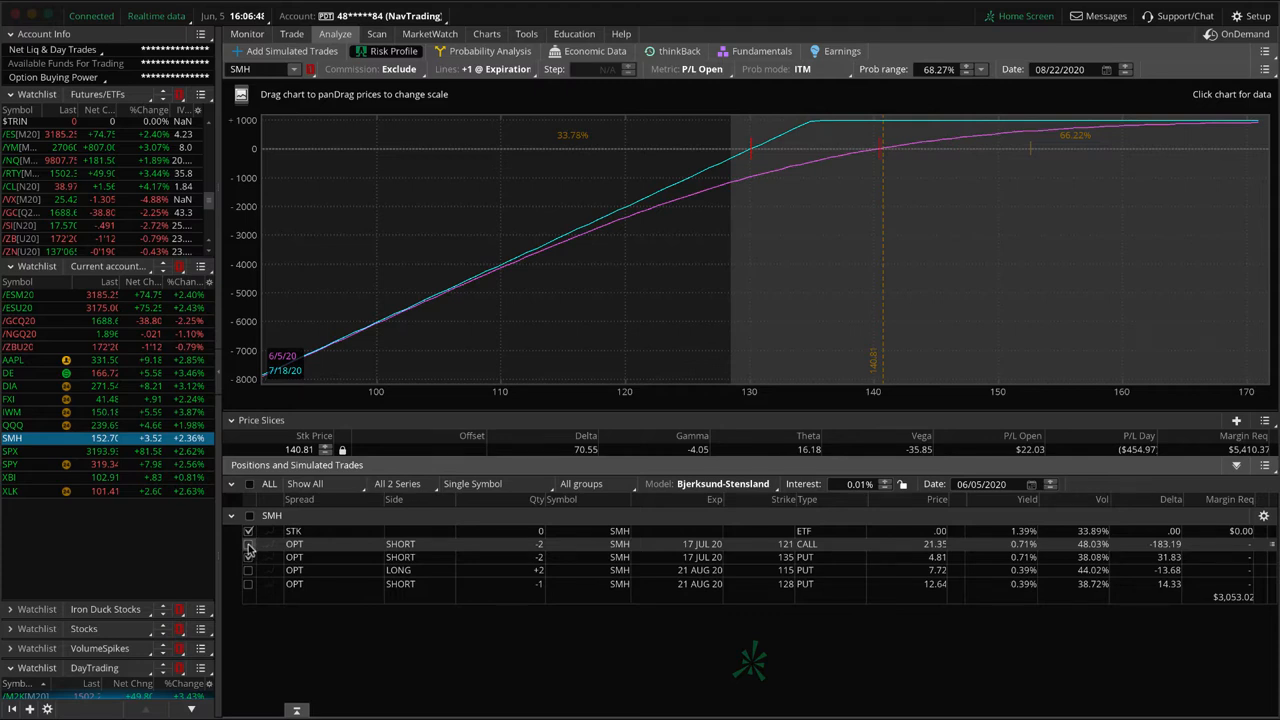
{"action": "left_click", "coordinate": [248, 544]}
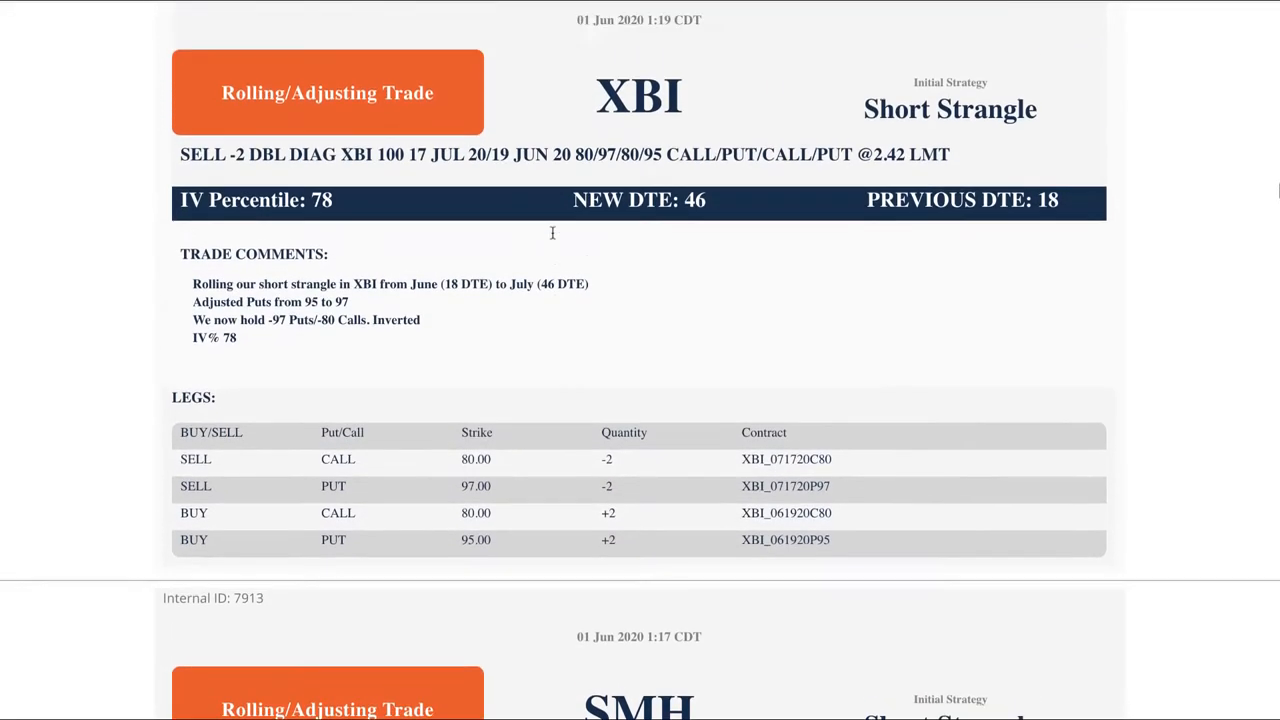
Scroll to the XBI rolling alert and highlight the put adjustment from 95 to 97.
{"action": "scroll", "scroll_direction": "down", "scroll_amount": 3}
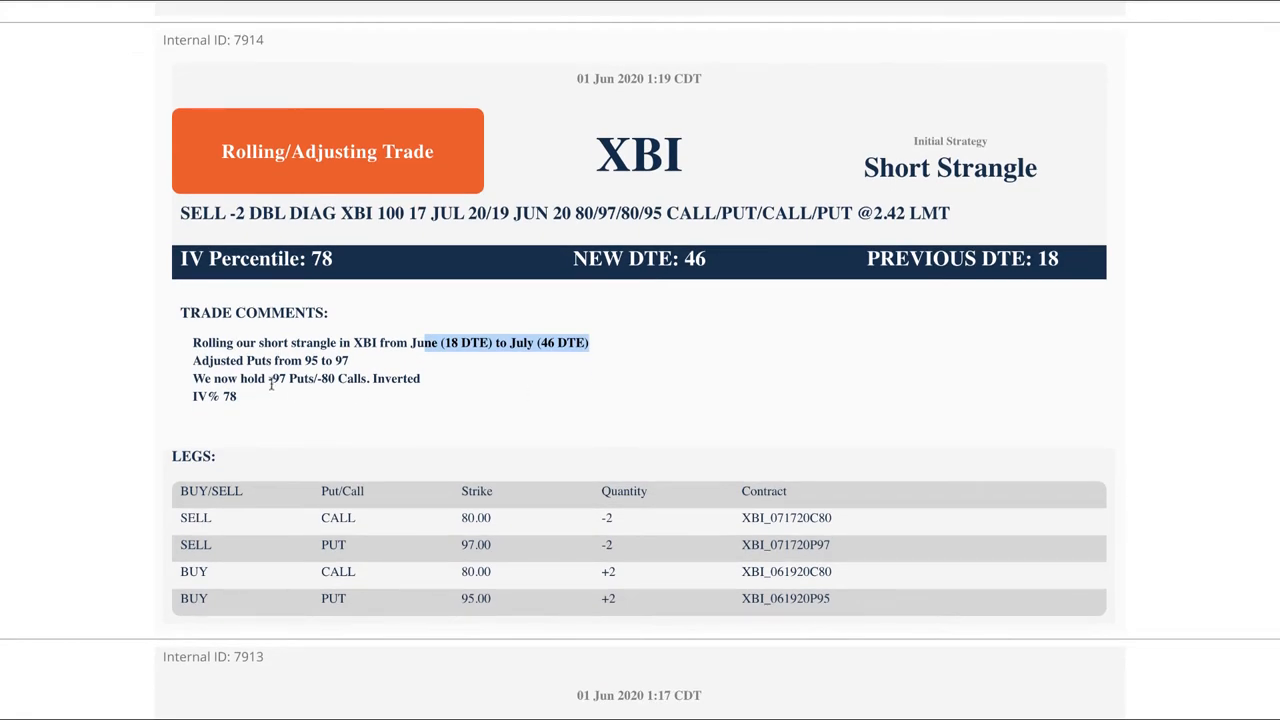
{"action": "left_click_drag", "start_coordinate": [305, 360], "coordinate": [348, 360]}
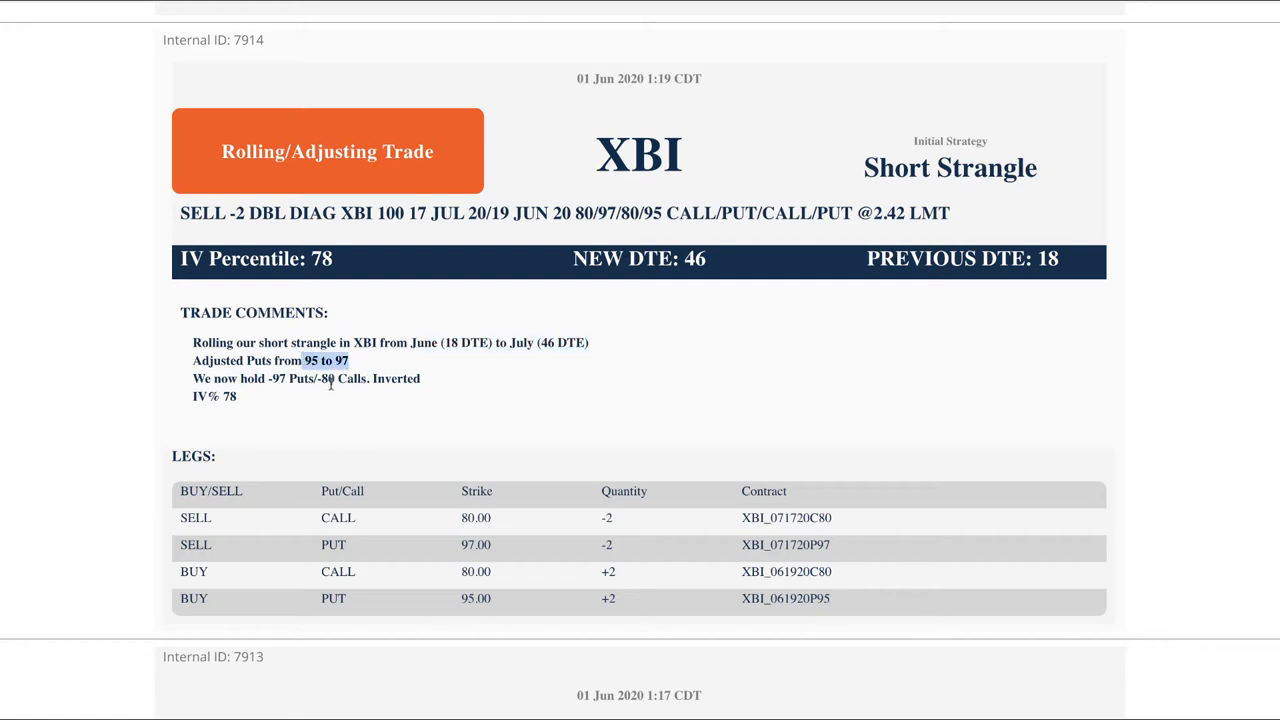
{"action": "mouse_move", "coordinate": [421, 426]}
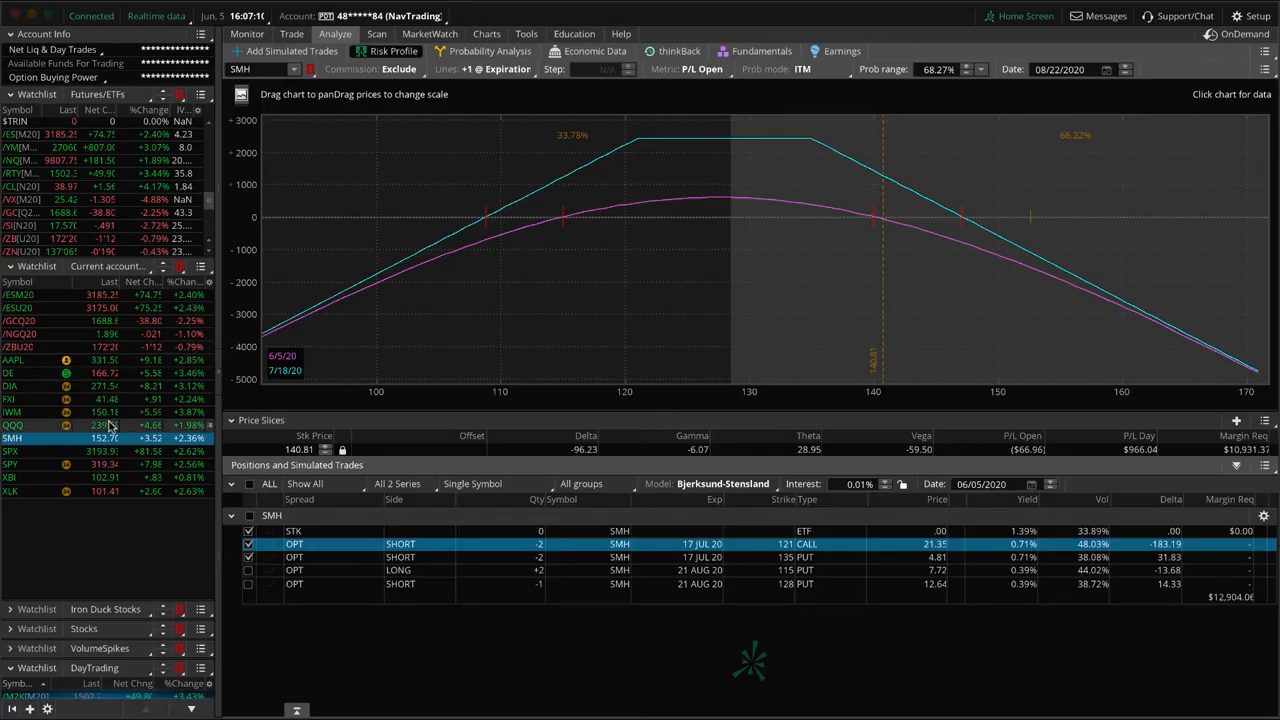
Load the XBI positions into the risk profile showing the short July 80 call and 97 put.
{"action": "left_click", "coordinate": [12, 477]}
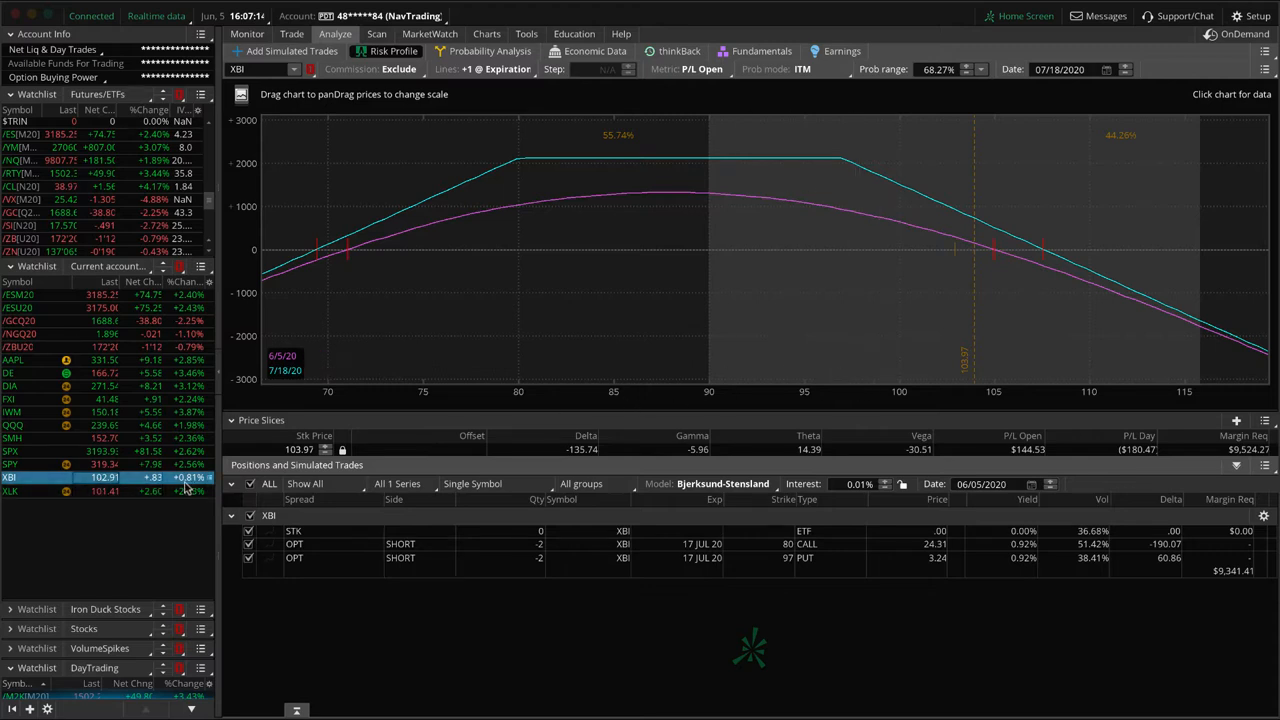
{"action": "mouse_move", "coordinate": [192, 488]}
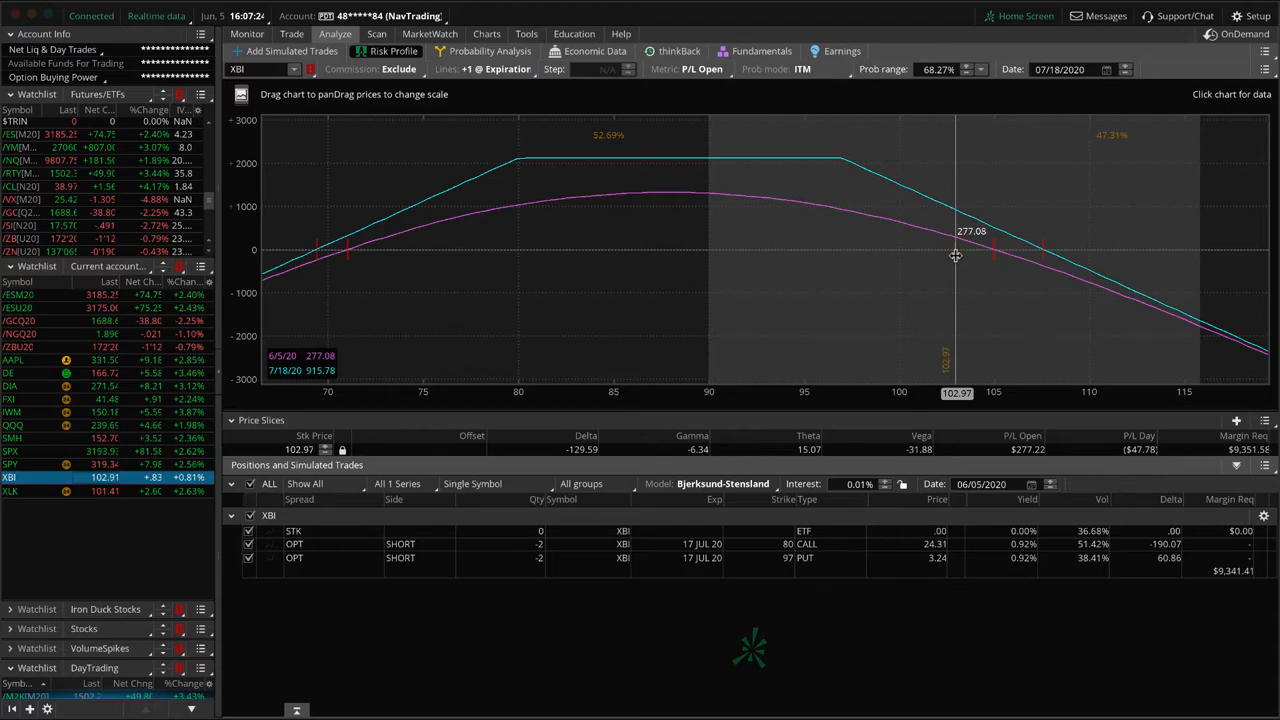
{"action": "mouse_move", "coordinate": [742, 258]}
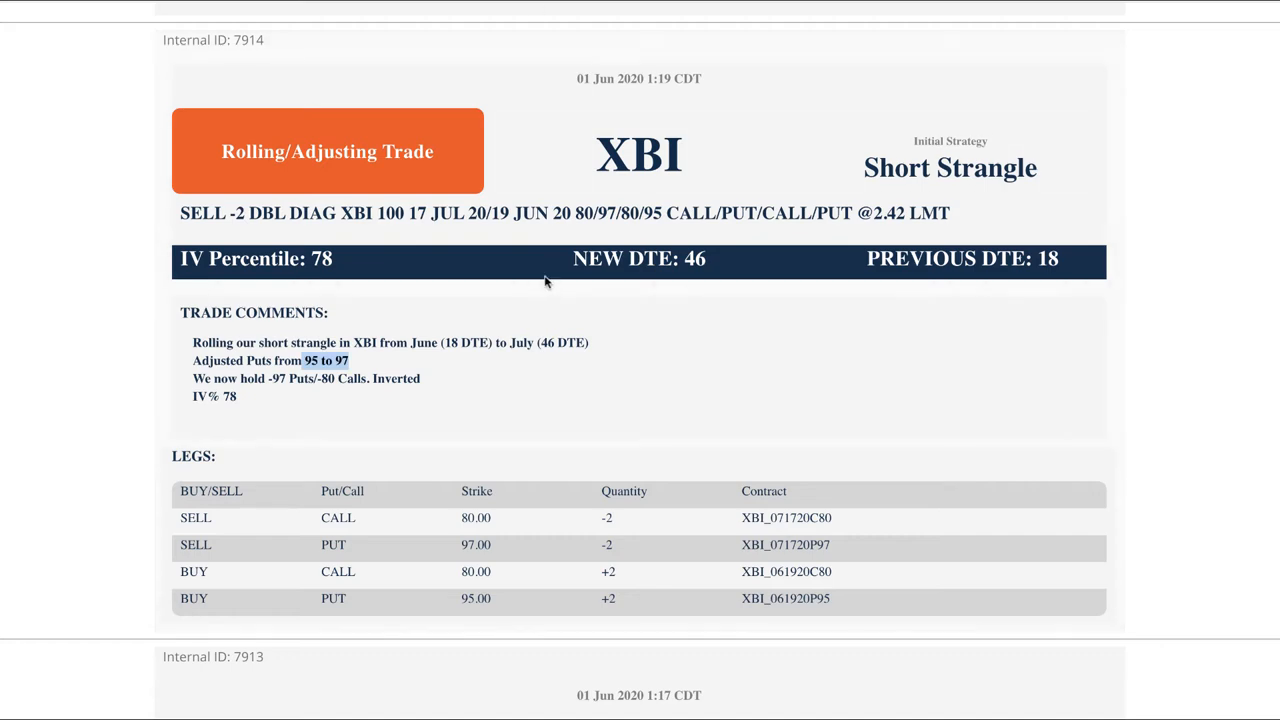
Scroll the alerts page to the SPY July iron condor card and highlight its comment text.
{"action": "scroll", "scroll_direction": "down", "scroll_amount": 3}
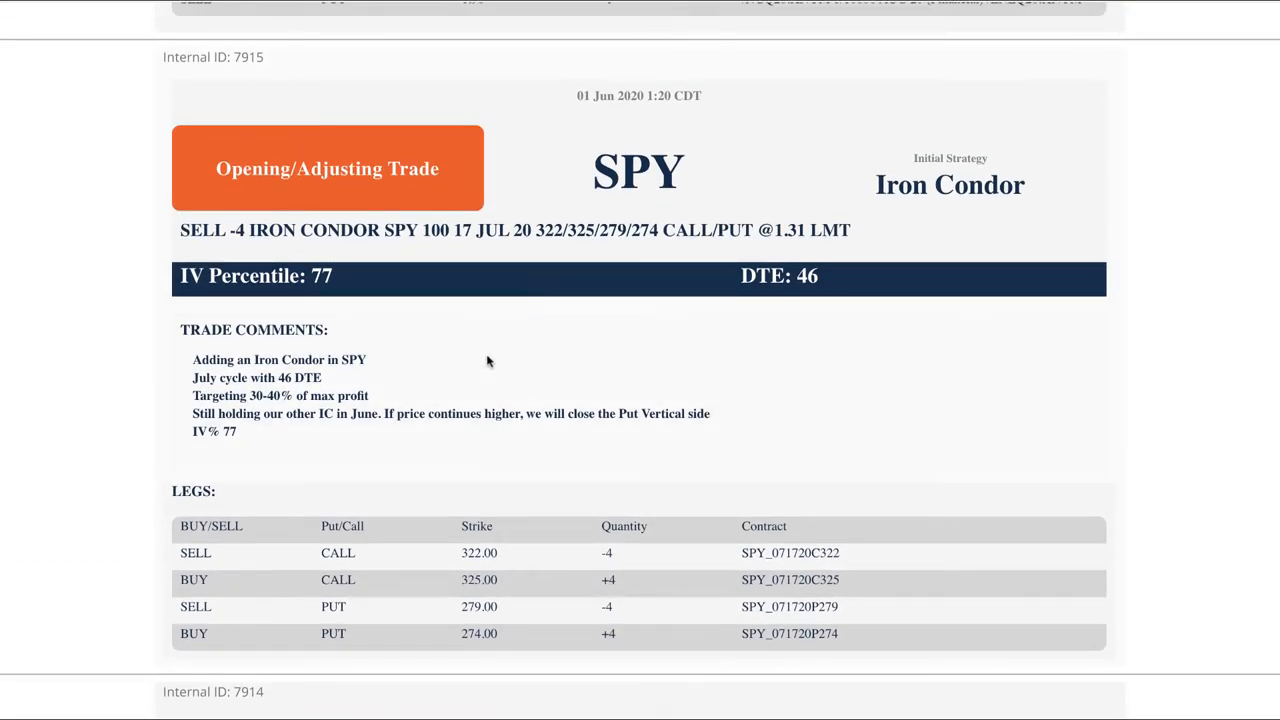
{"action": "left_click_drag", "start_coordinate": [317, 360], "coordinate": [367, 360]}
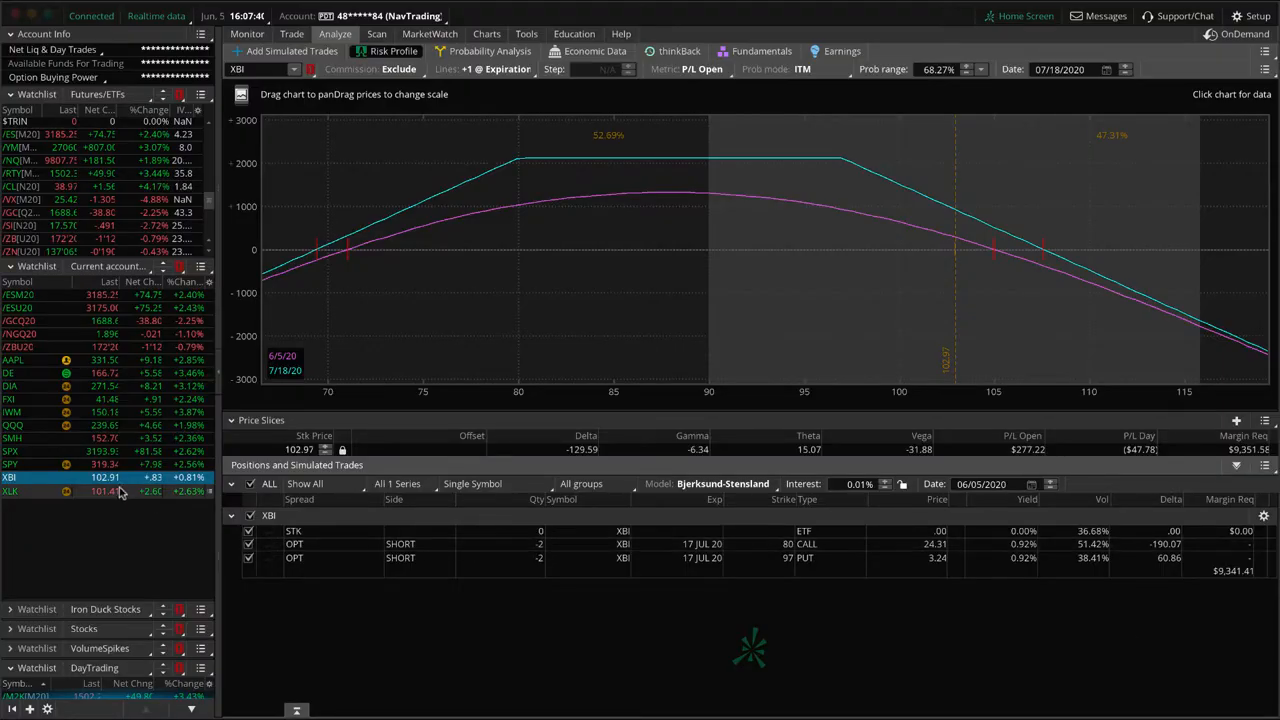
Load SPY into the risk profile and inspect the July condor legs with the long 274 put and 325 call.
{"action": "left_click", "coordinate": [11, 464]}
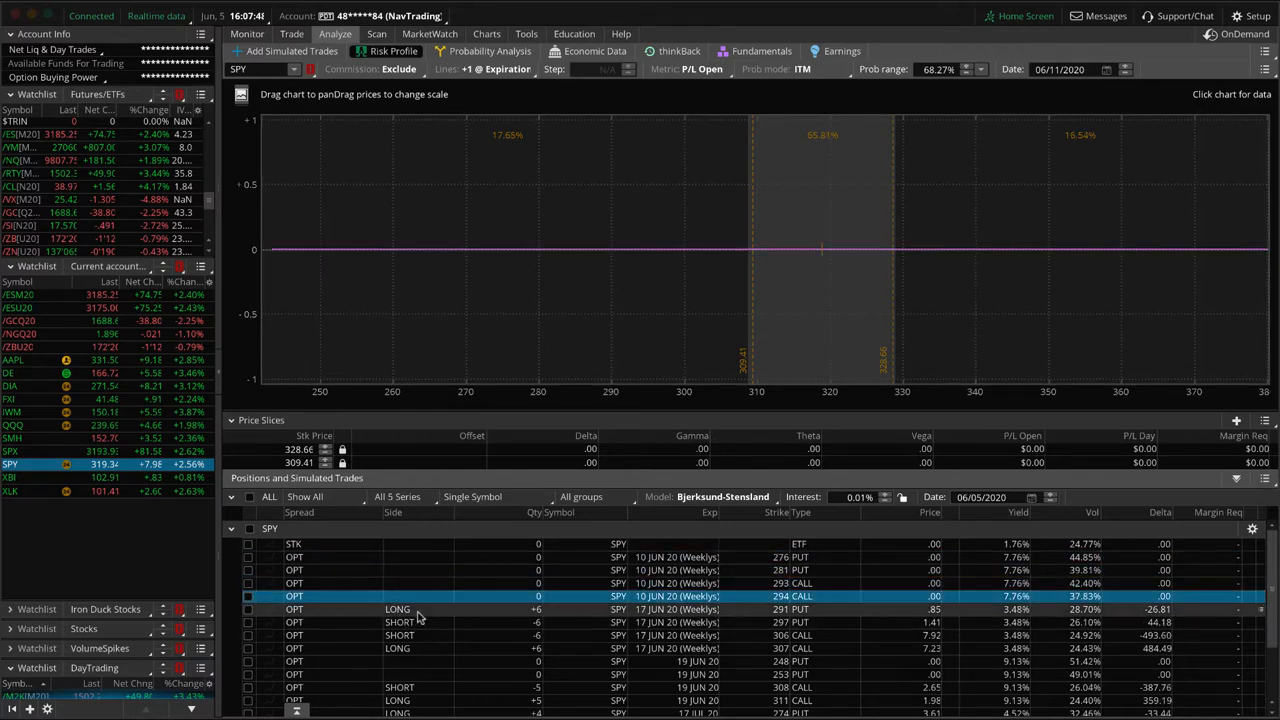
{"action": "scroll", "scroll_direction": "down", "scroll_amount": 3}
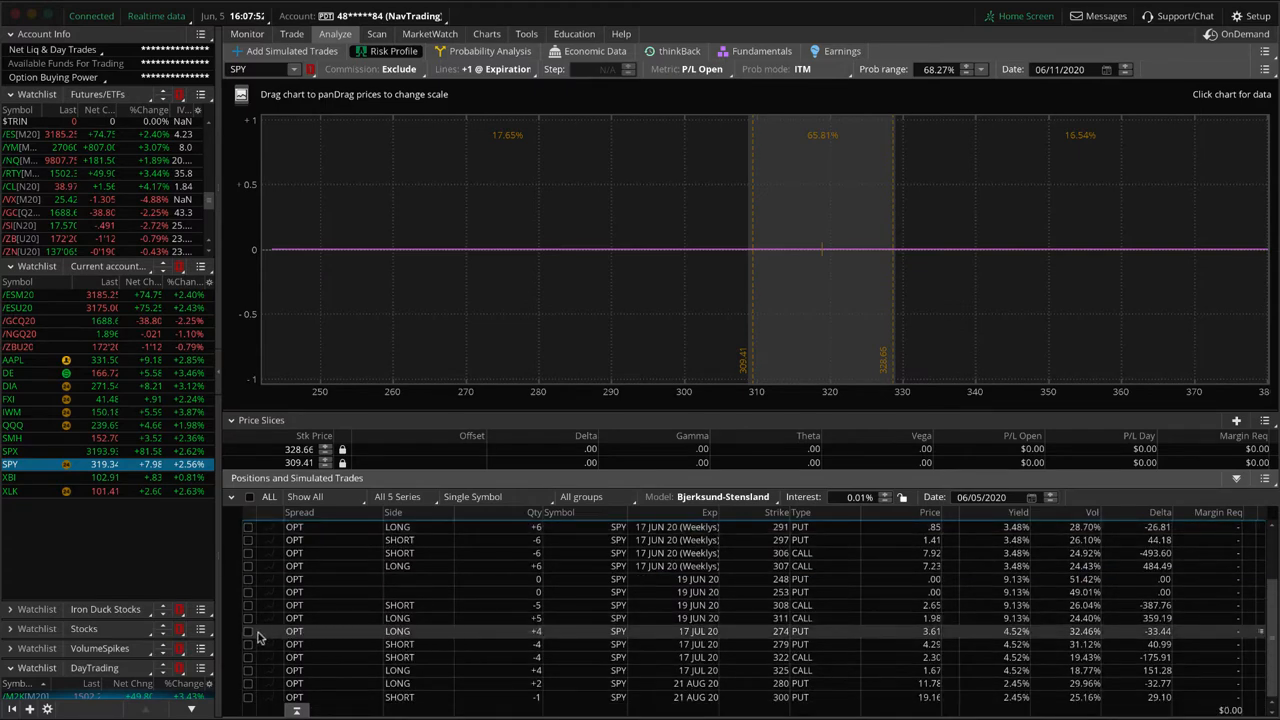
{"action": "left_click", "coordinate": [248, 670]}
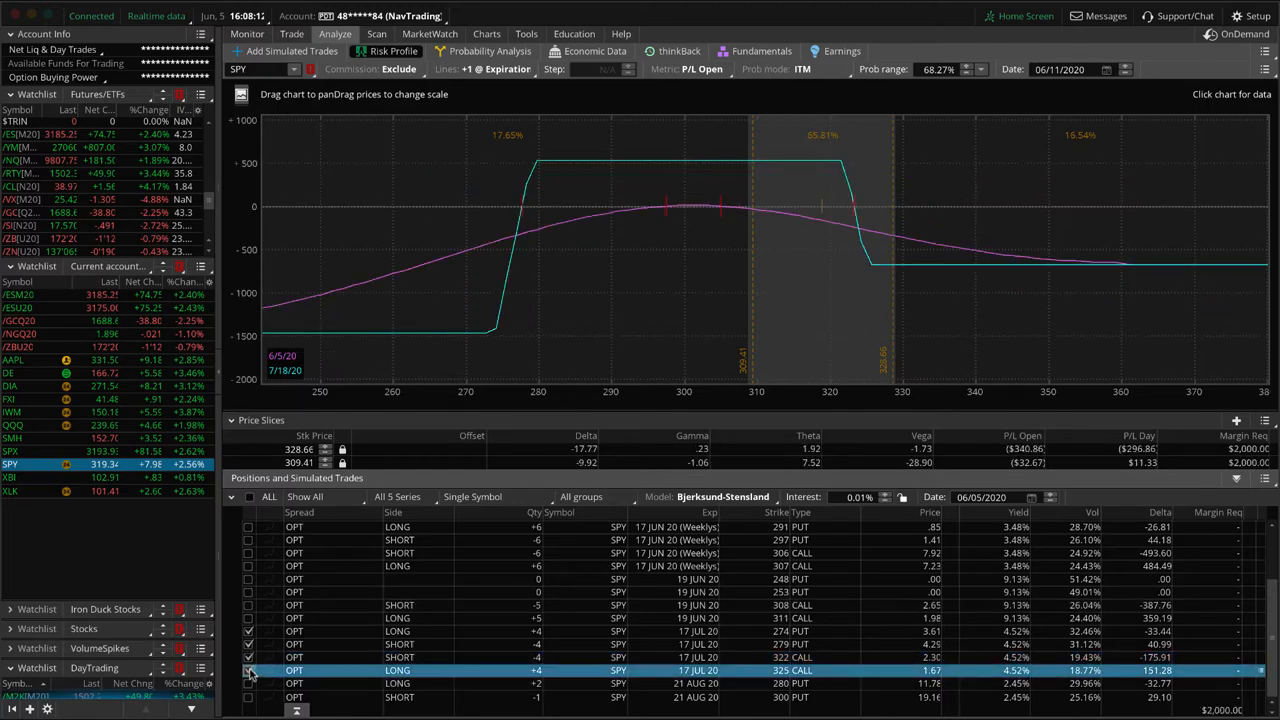
{"action": "left_click", "coordinate": [250, 658]}
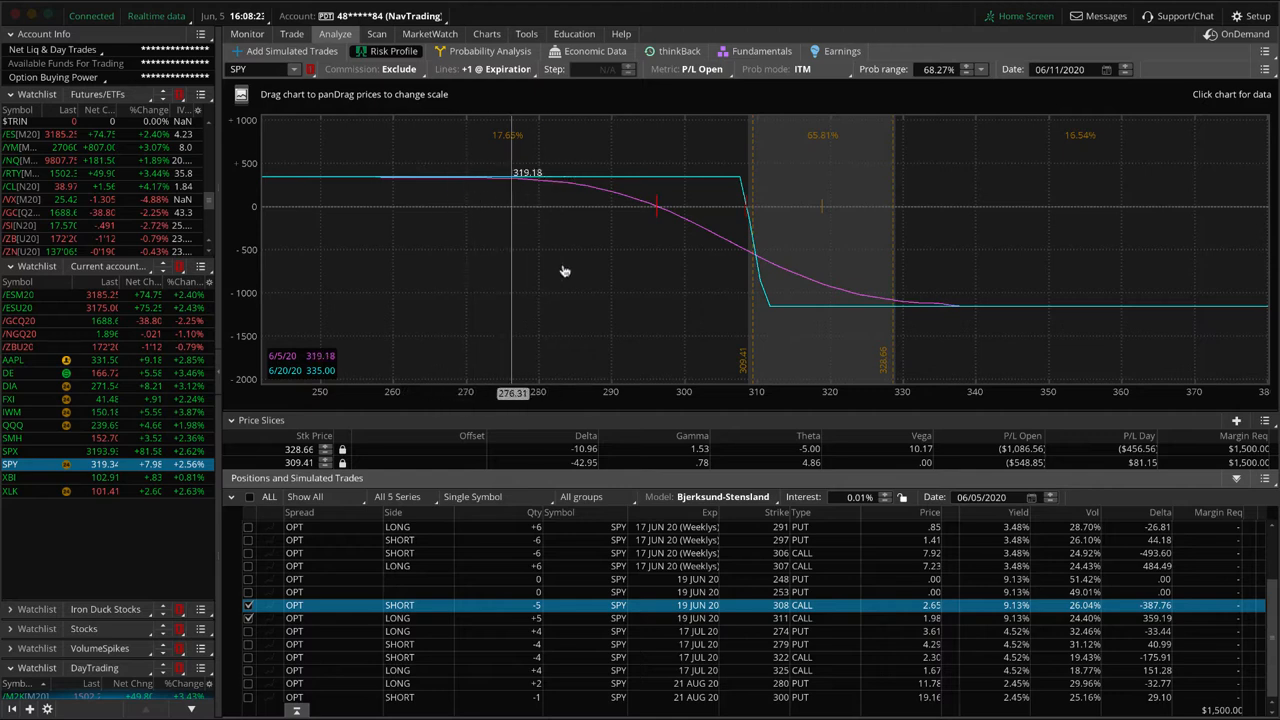
{"action": "left_click_drag", "start_coordinate": [564, 270], "coordinate": [674, 300]}
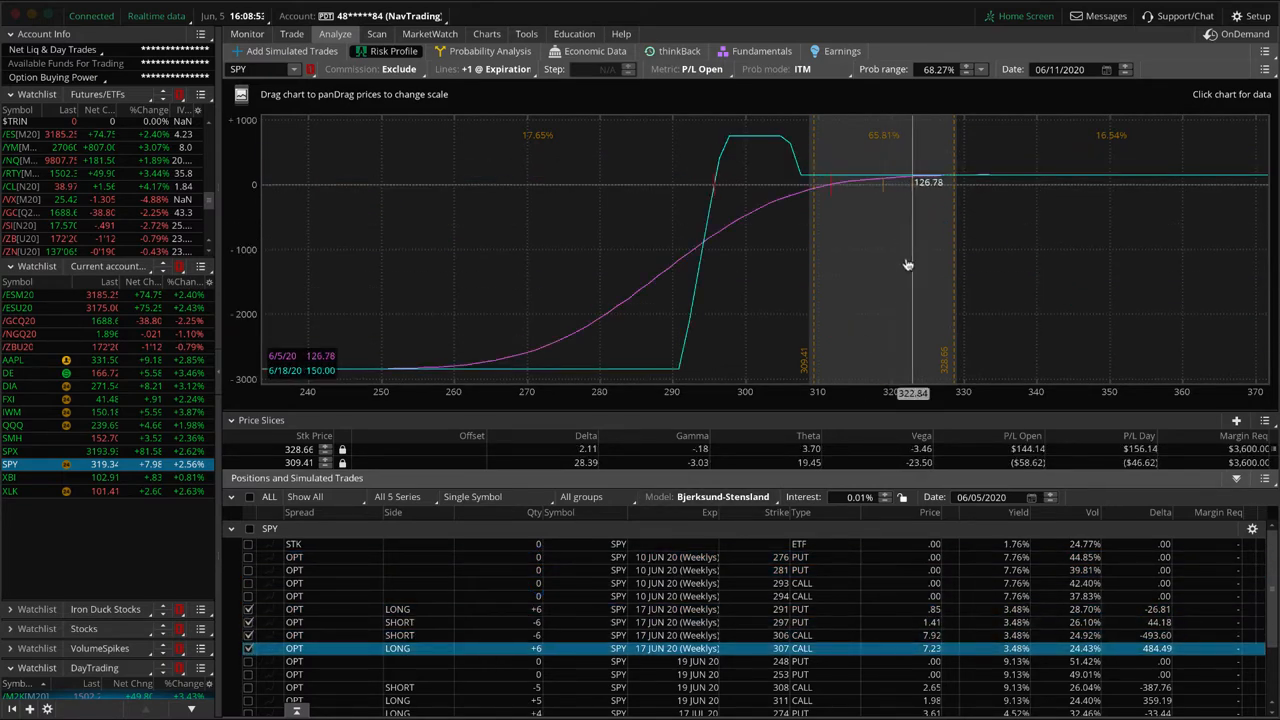
Rescale the SPY risk graph to about 285–330 and set a single 307.11 price slice at 06/18/2020.
{"action": "left_click_drag", "start_coordinate": [908, 264], "coordinate": [476, 288]}
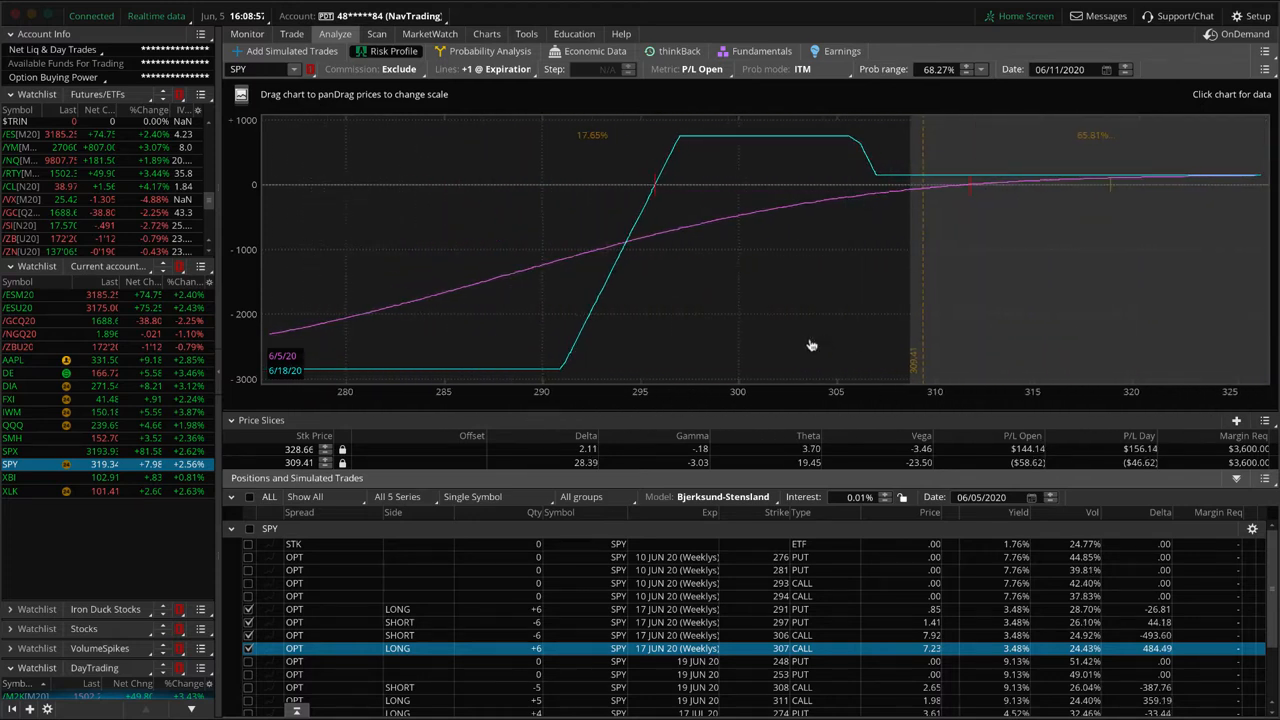
{"action": "left_click_drag", "start_coordinate": [812, 345], "coordinate": [910, 230]}
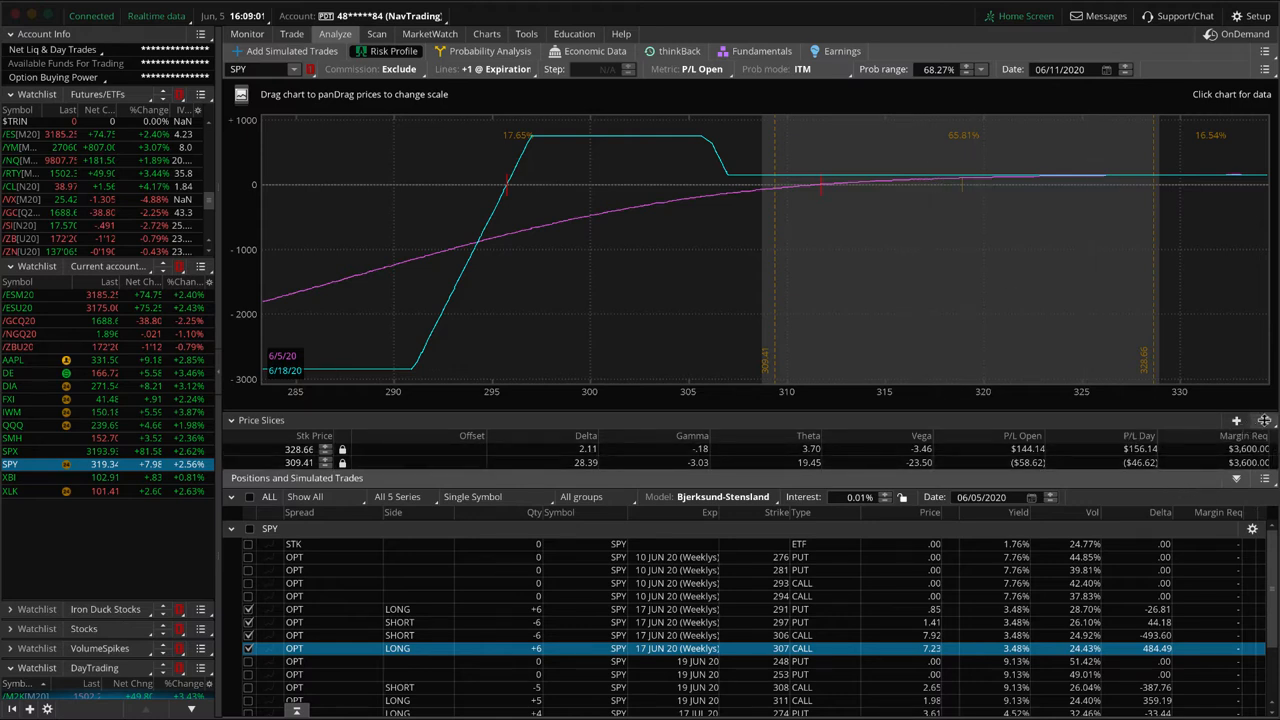
{"action": "left_click", "coordinate": [1263, 420]}
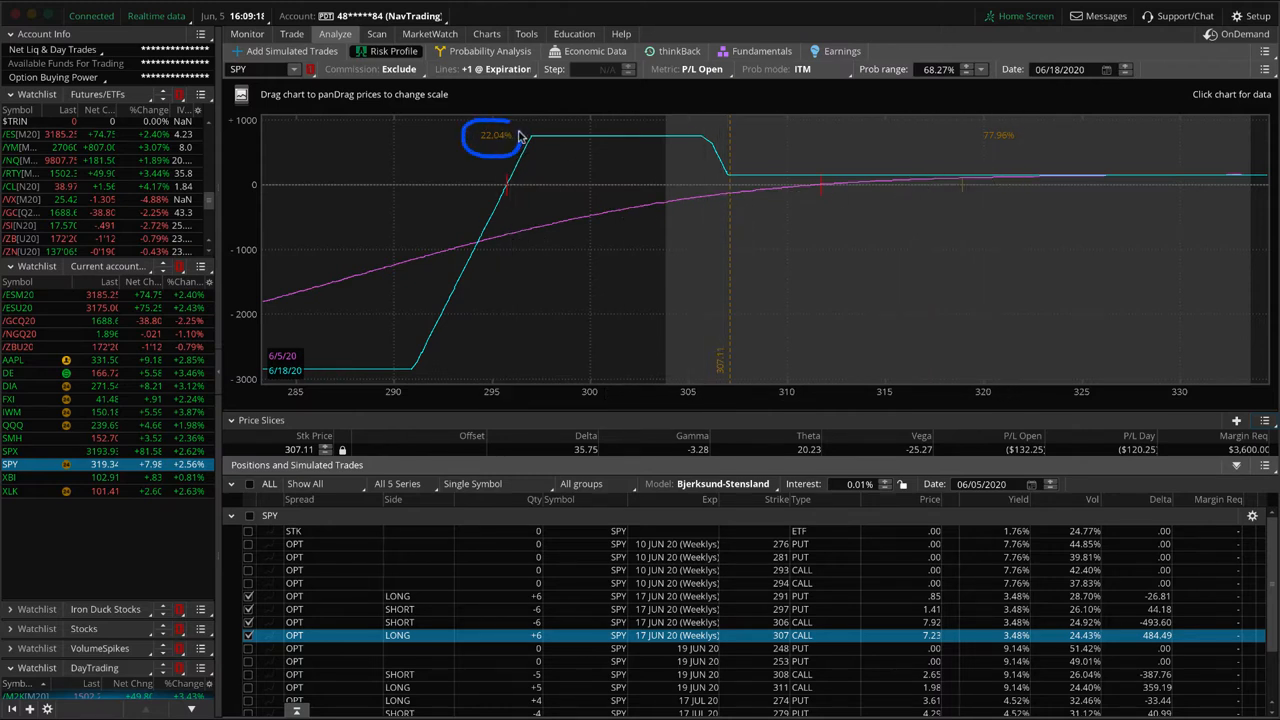
{"action": "mouse_move", "coordinate": [668, 162]}
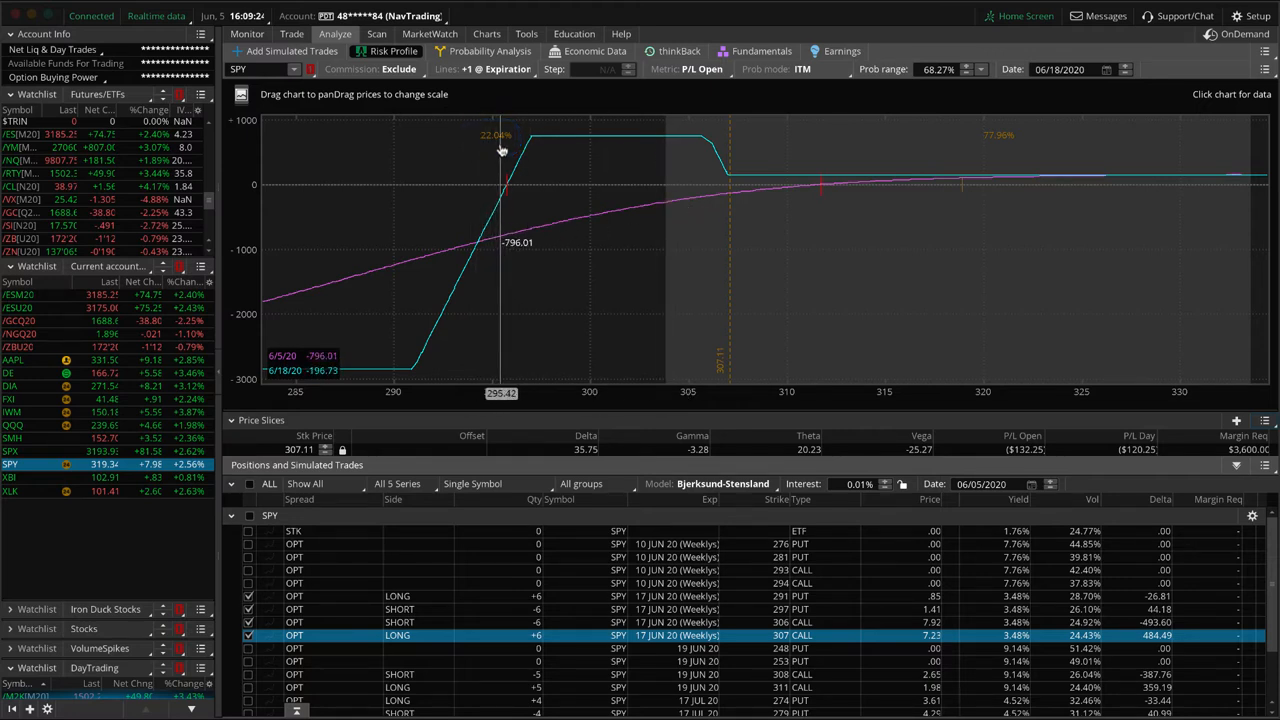
{"action": "mouse_move", "coordinate": [1117, 190]}
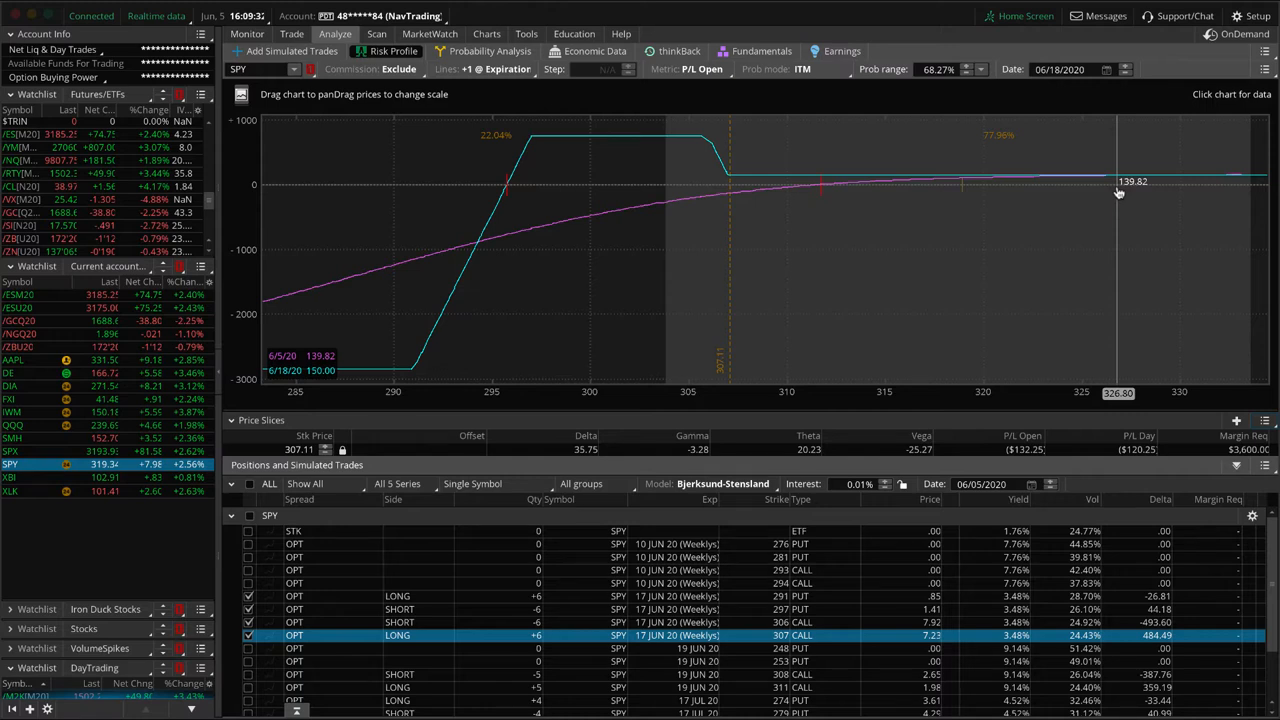
{"action": "mouse_move", "coordinate": [967, 218]}
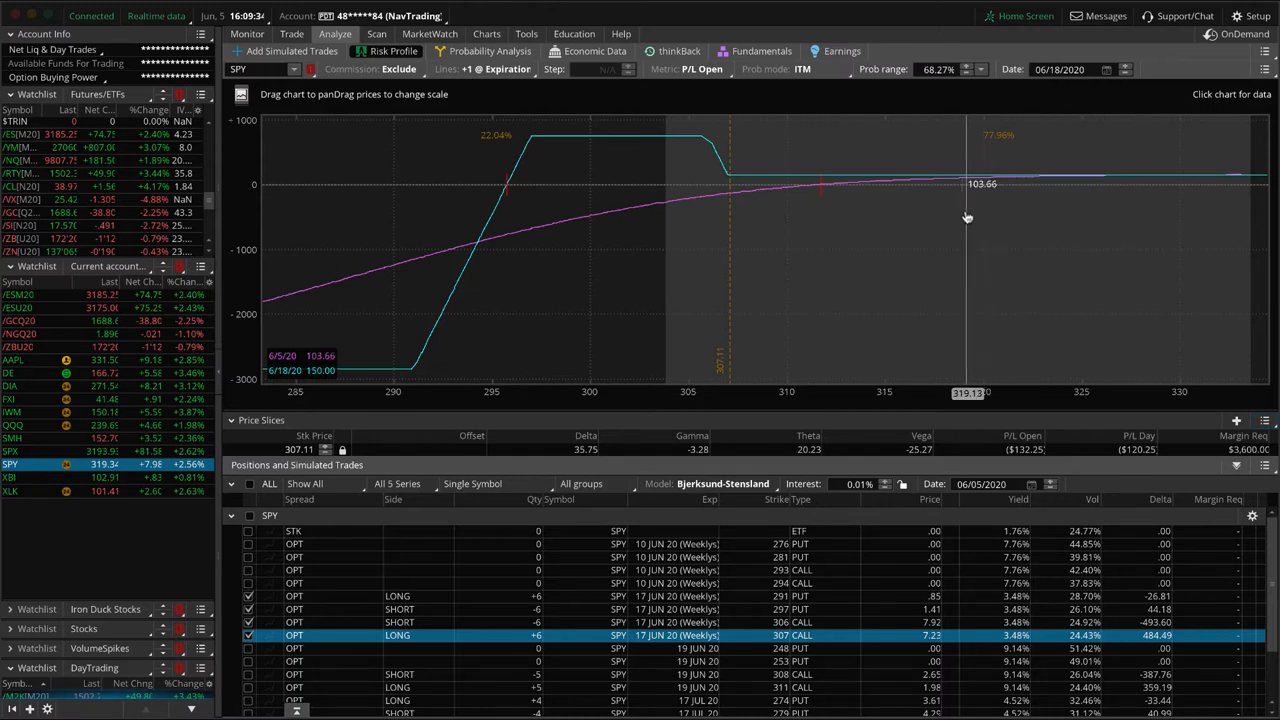
{"action": "mouse_move", "coordinate": [985, 204]}
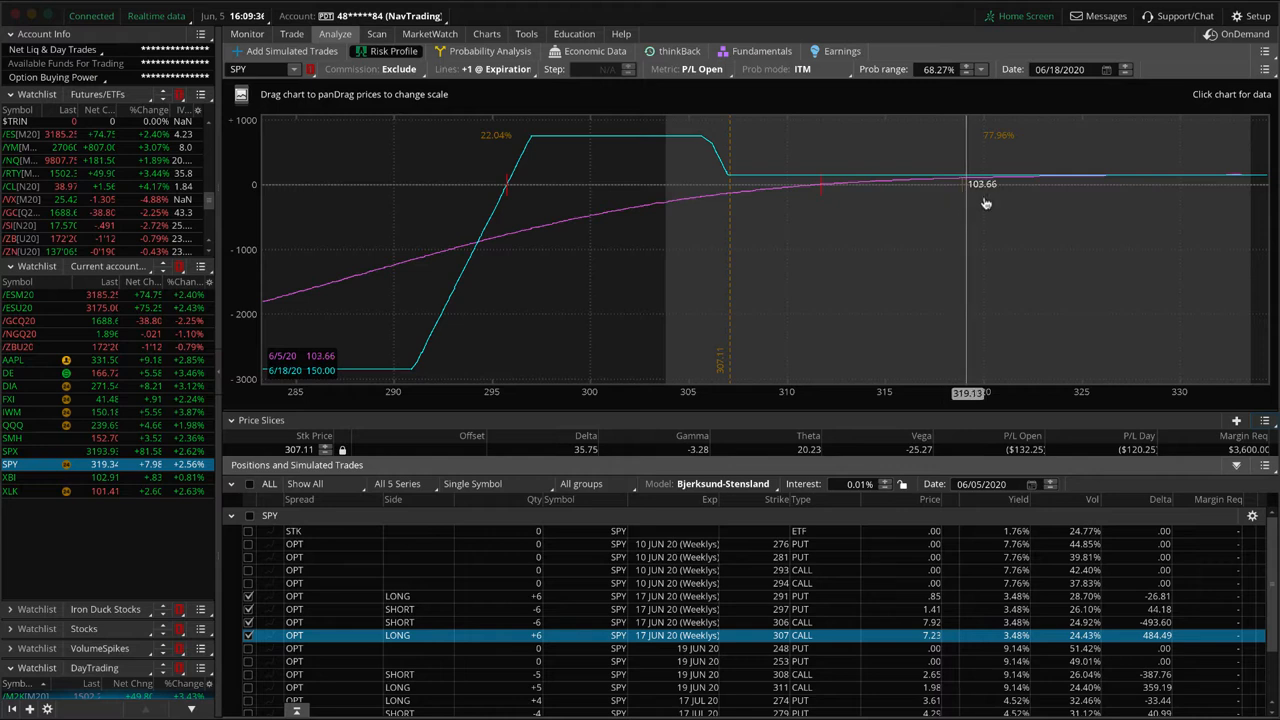
{"action": "mouse_move", "coordinate": [1013, 188]}
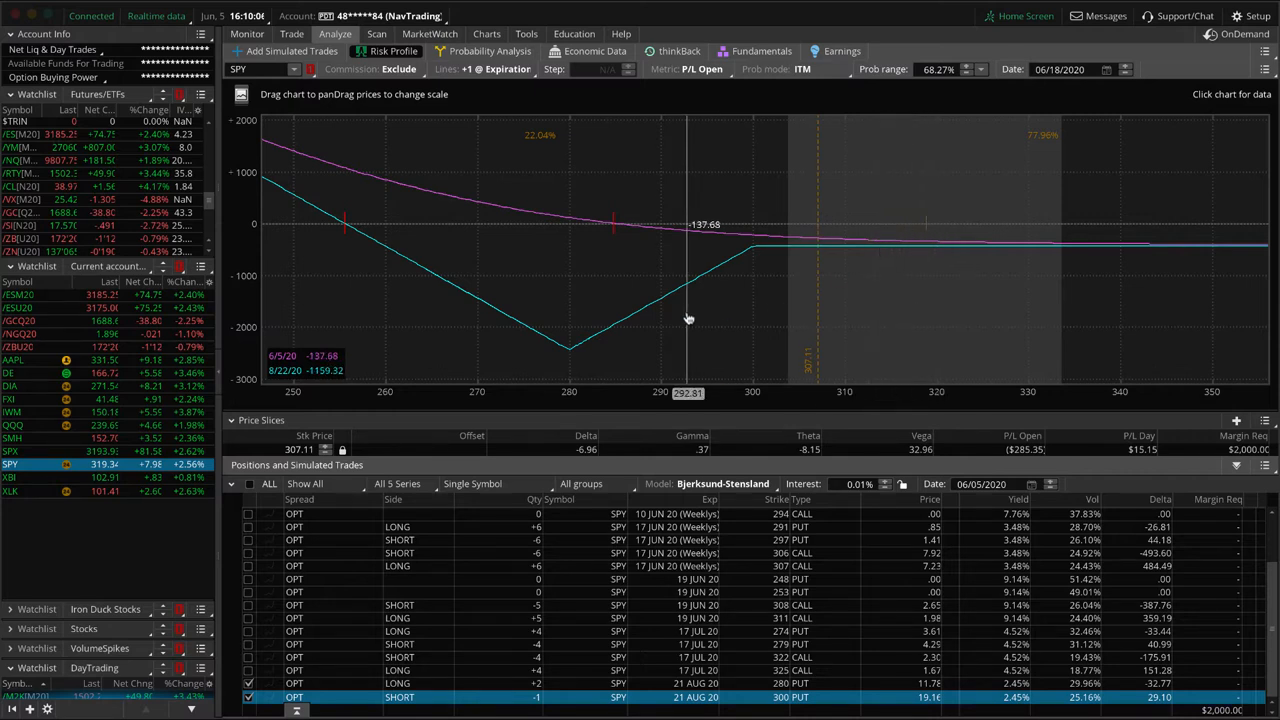
{"action": "mouse_move", "coordinate": [928, 237]}
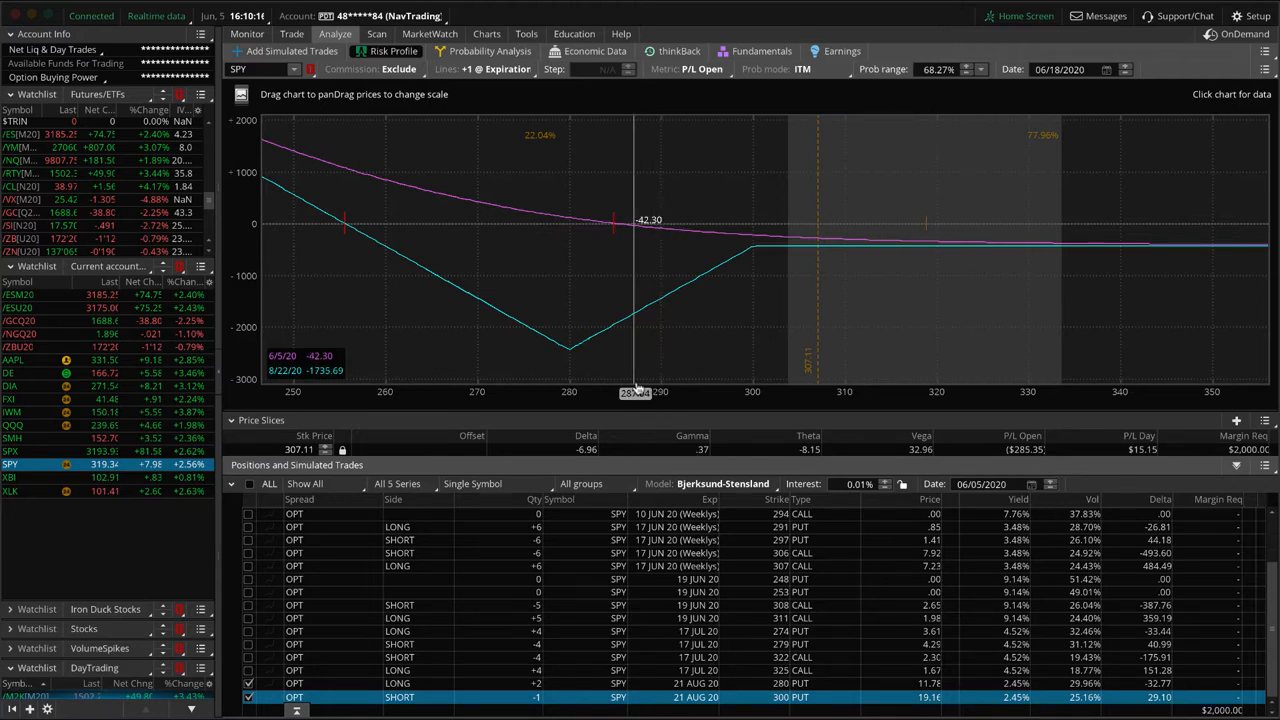
Switch to SPY's one-year daily chart with the IV Rank and IV Percentile indicator.
{"action": "left_click", "coordinate": [486, 33]}
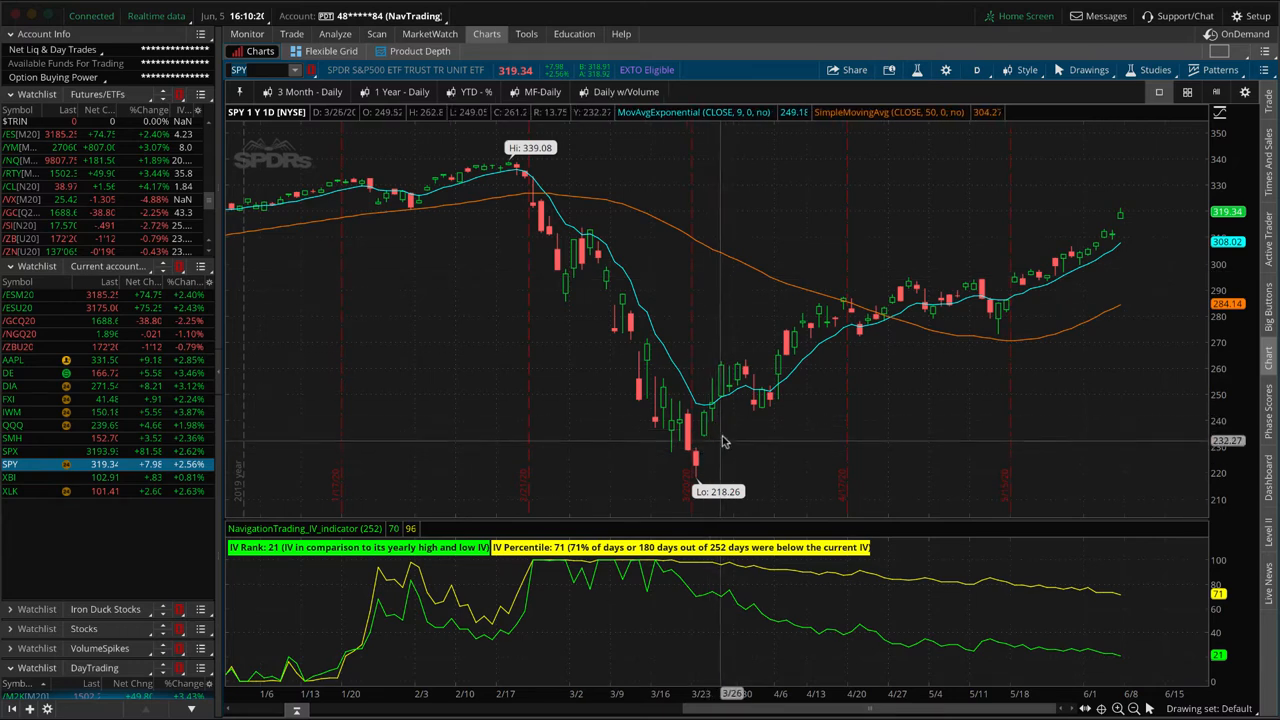
{"action": "left_click_drag", "start_coordinate": [708, 463], "coordinate": [752, 428]}
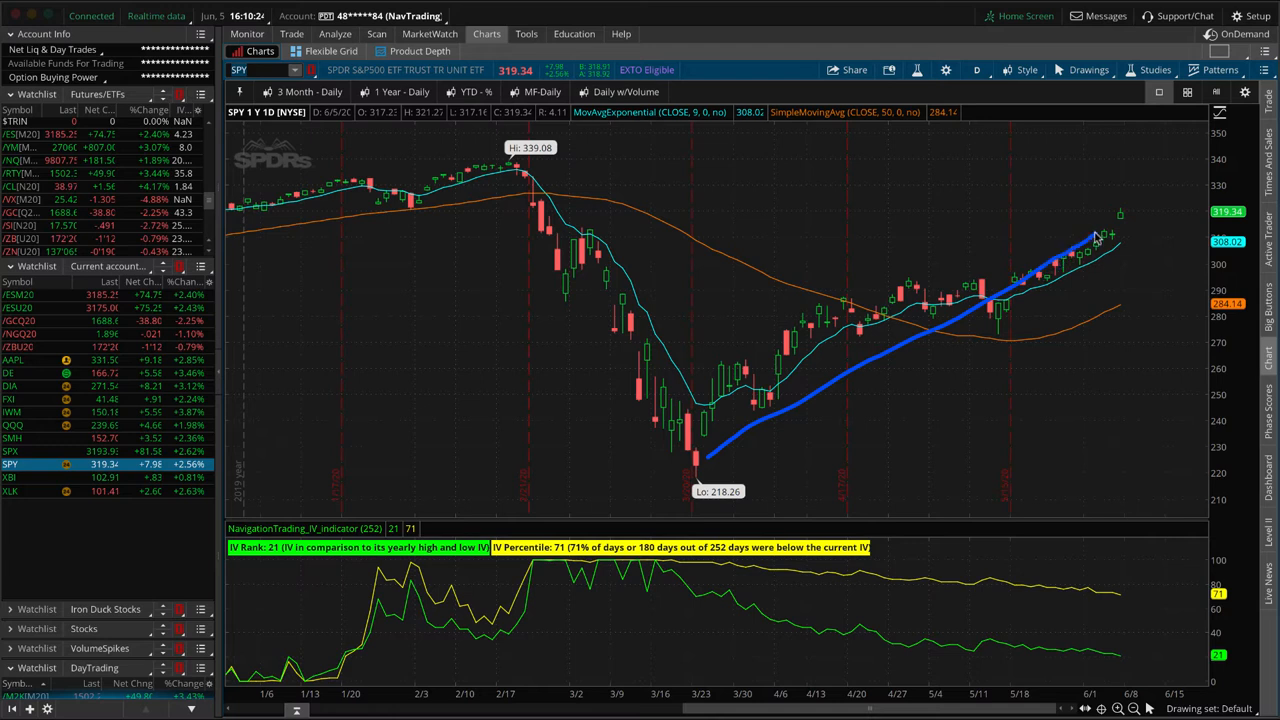
{"action": "mouse_move", "coordinate": [865, 418]}
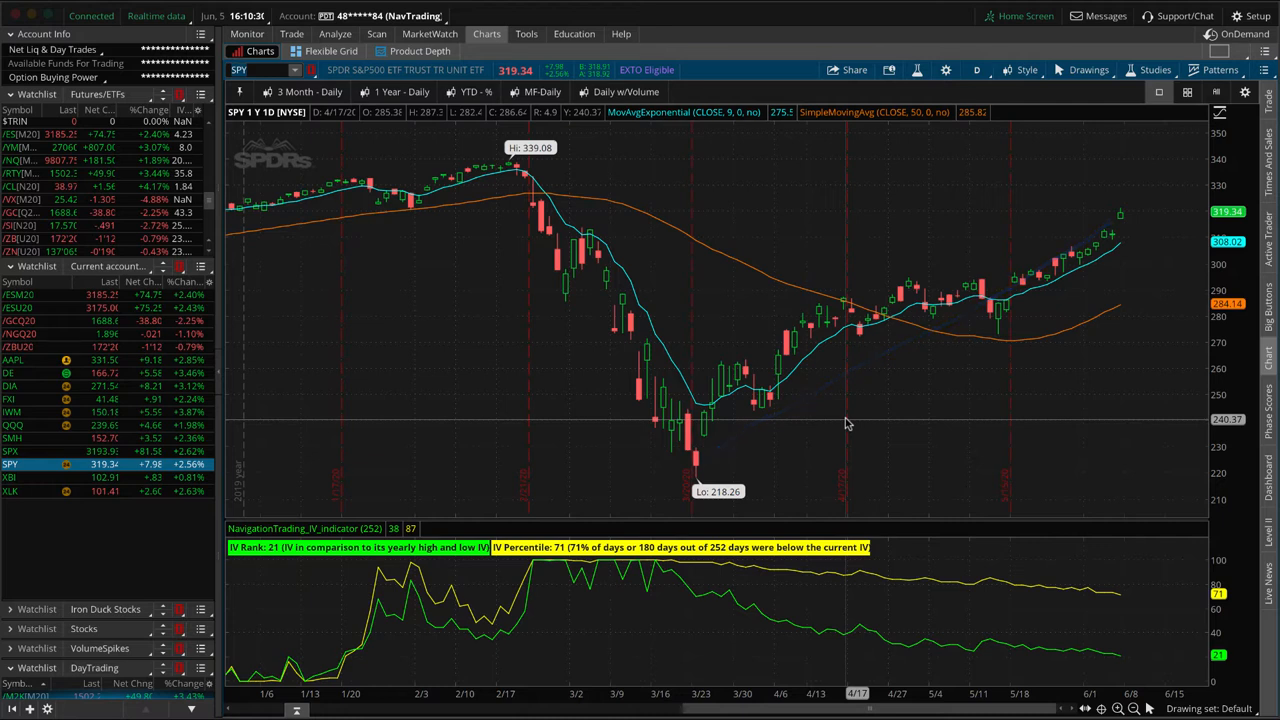
{"action": "mouse_move", "coordinate": [841, 421]}
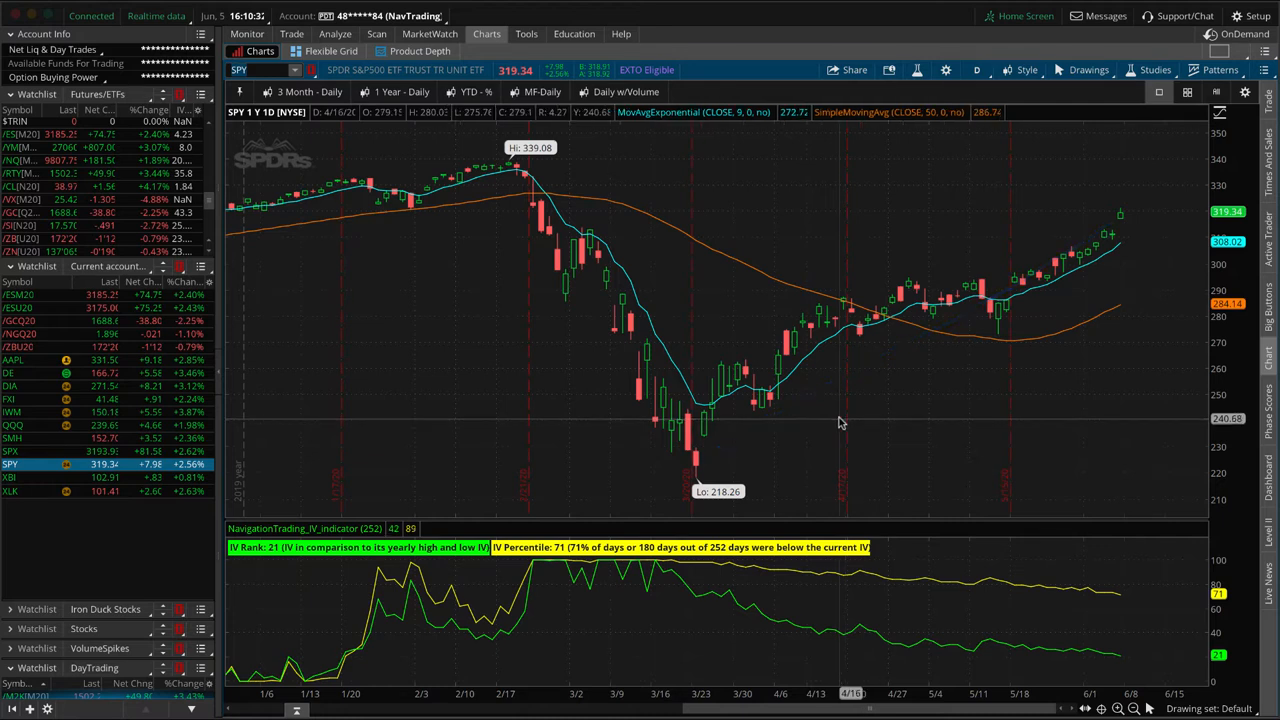
{"action": "mouse_move", "coordinate": [760, 468]}
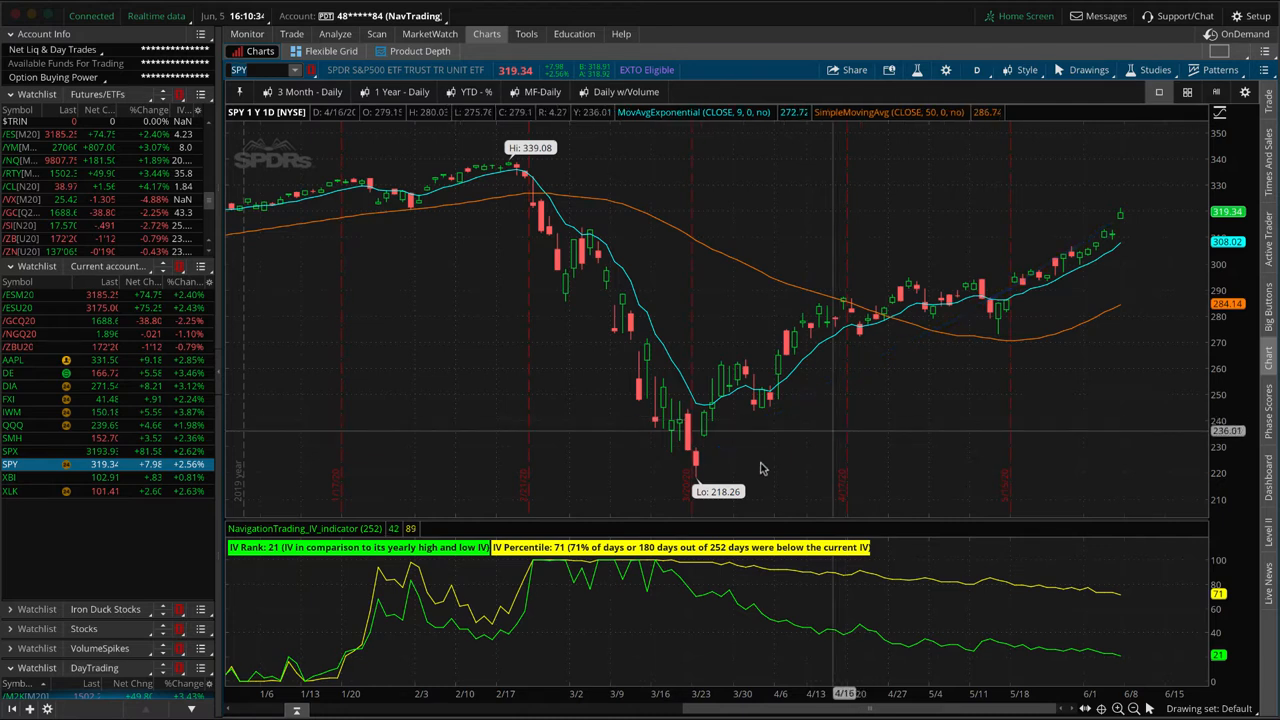
{"action": "left_click_drag", "start_coordinate": [710, 465], "coordinate": [895, 398]}
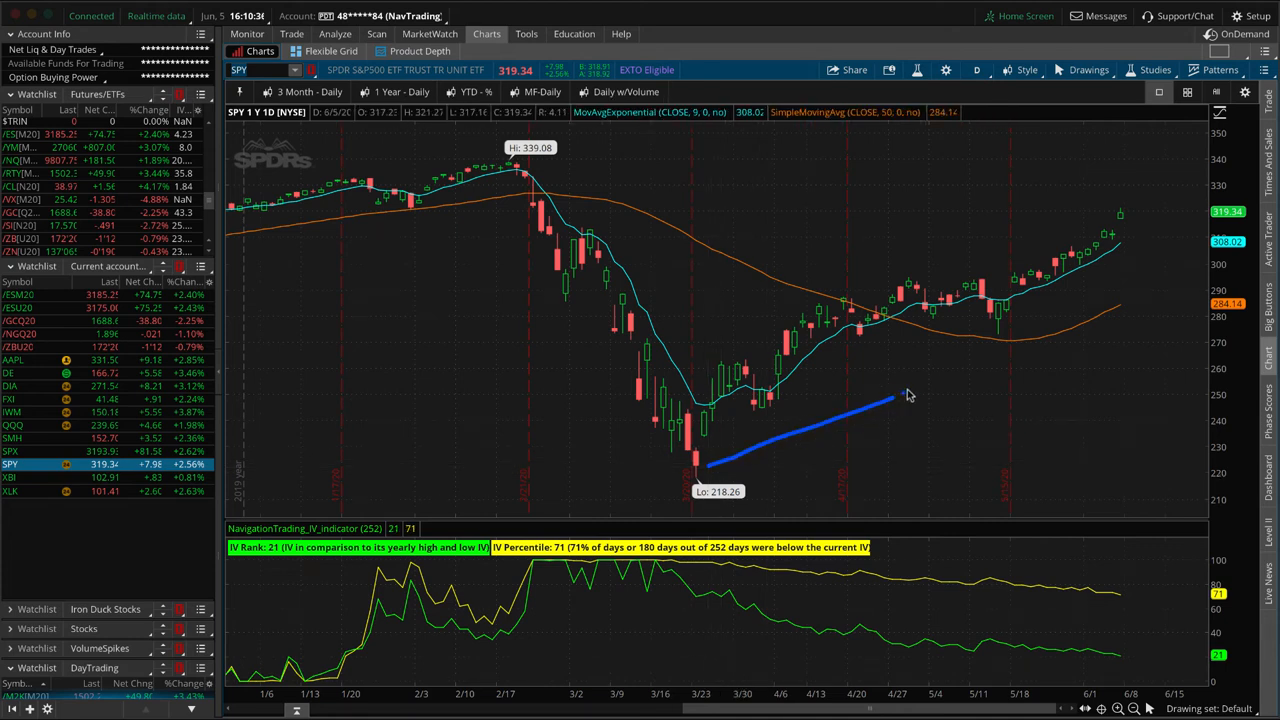
{"action": "left_click_drag", "start_coordinate": [895, 400], "coordinate": [1100, 218]}
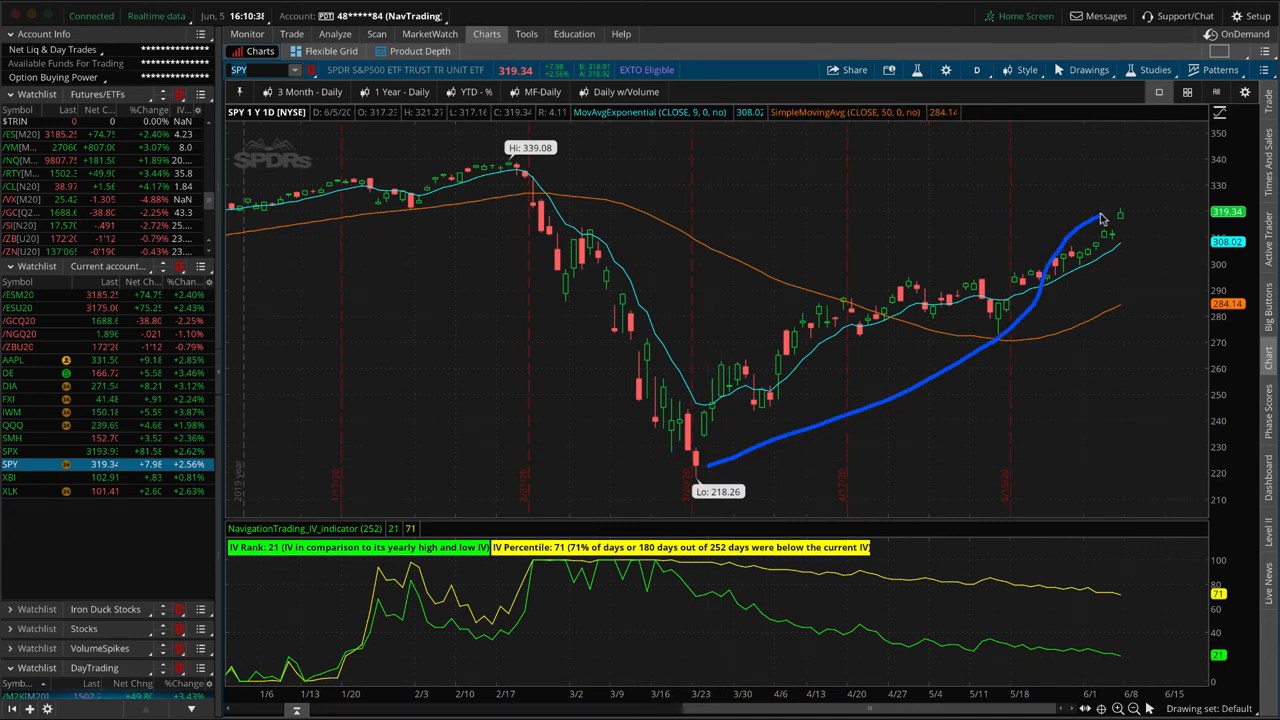
{"action": "mouse_move", "coordinate": [1105, 182]}
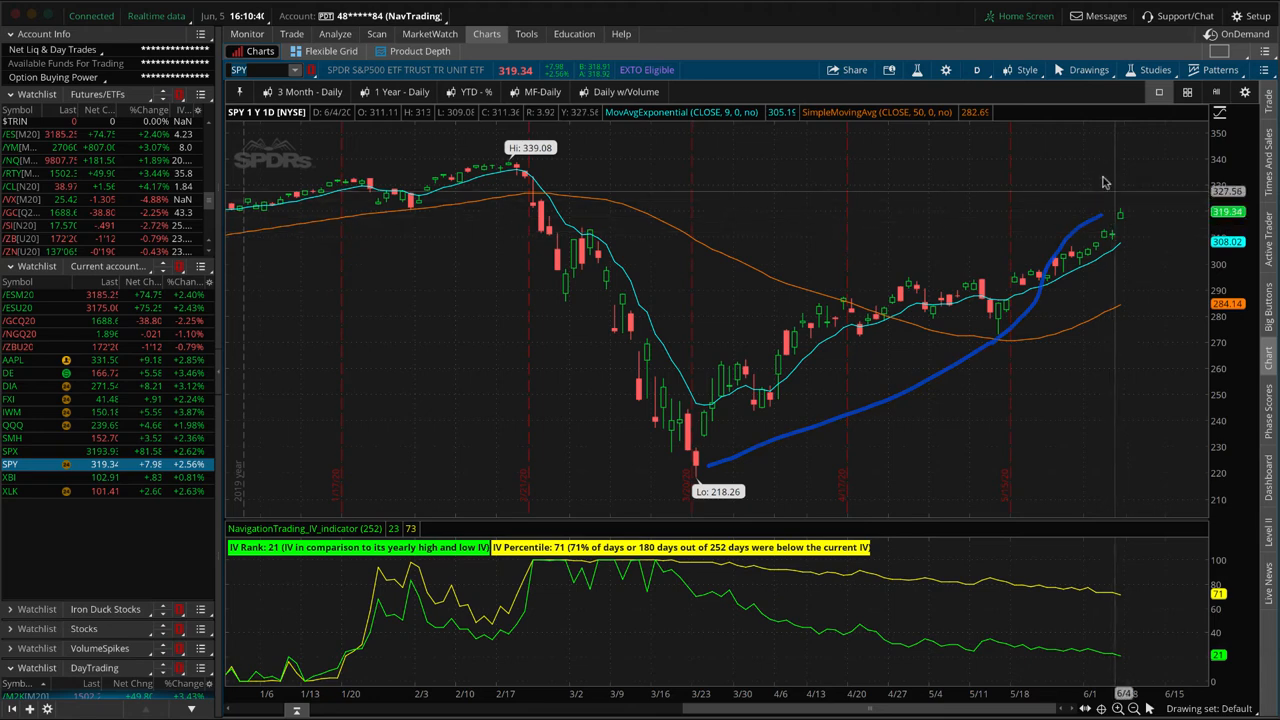
{"action": "mouse_move", "coordinate": [1070, 273]}
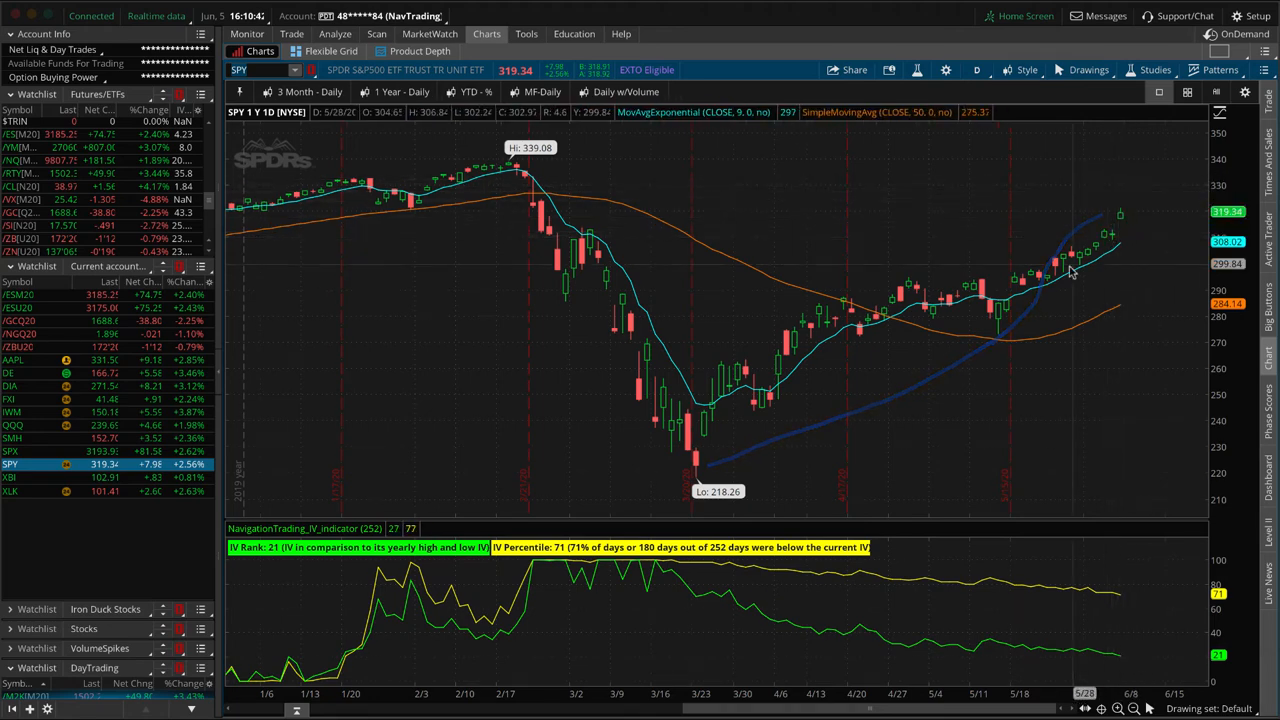
{"action": "mouse_move", "coordinate": [900, 325]}
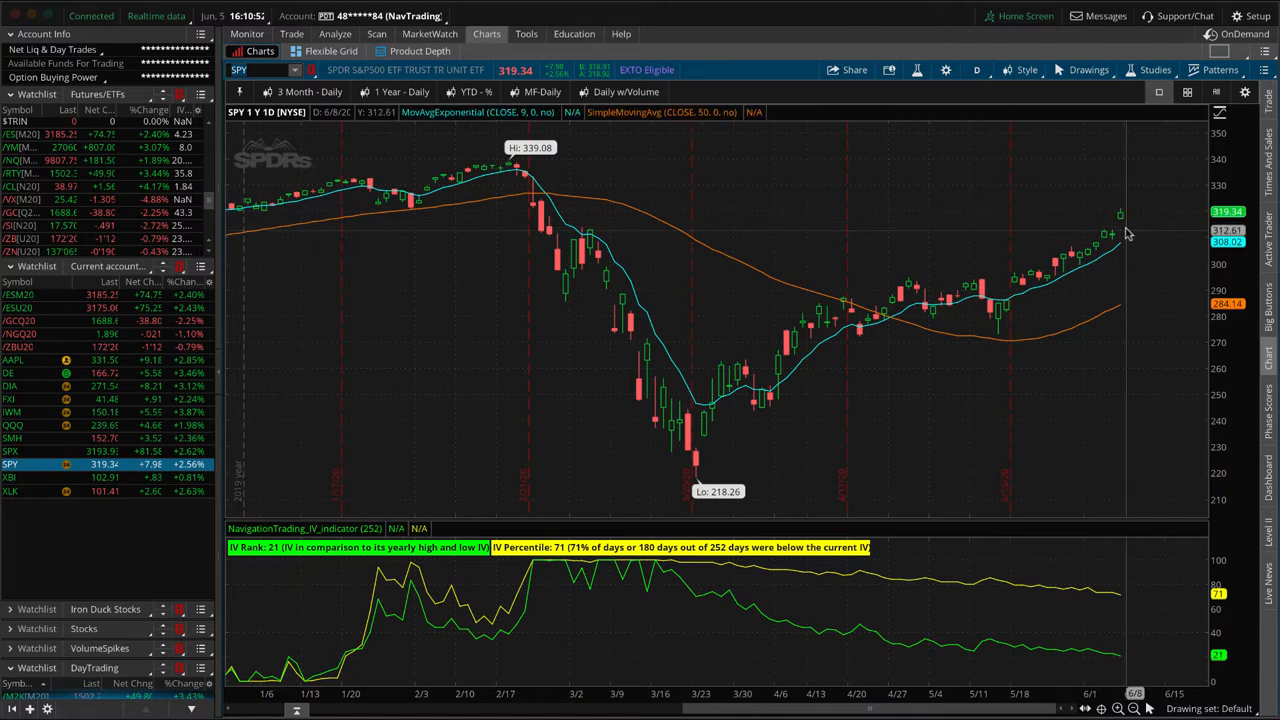
{"action": "mouse_move", "coordinate": [925, 215]}
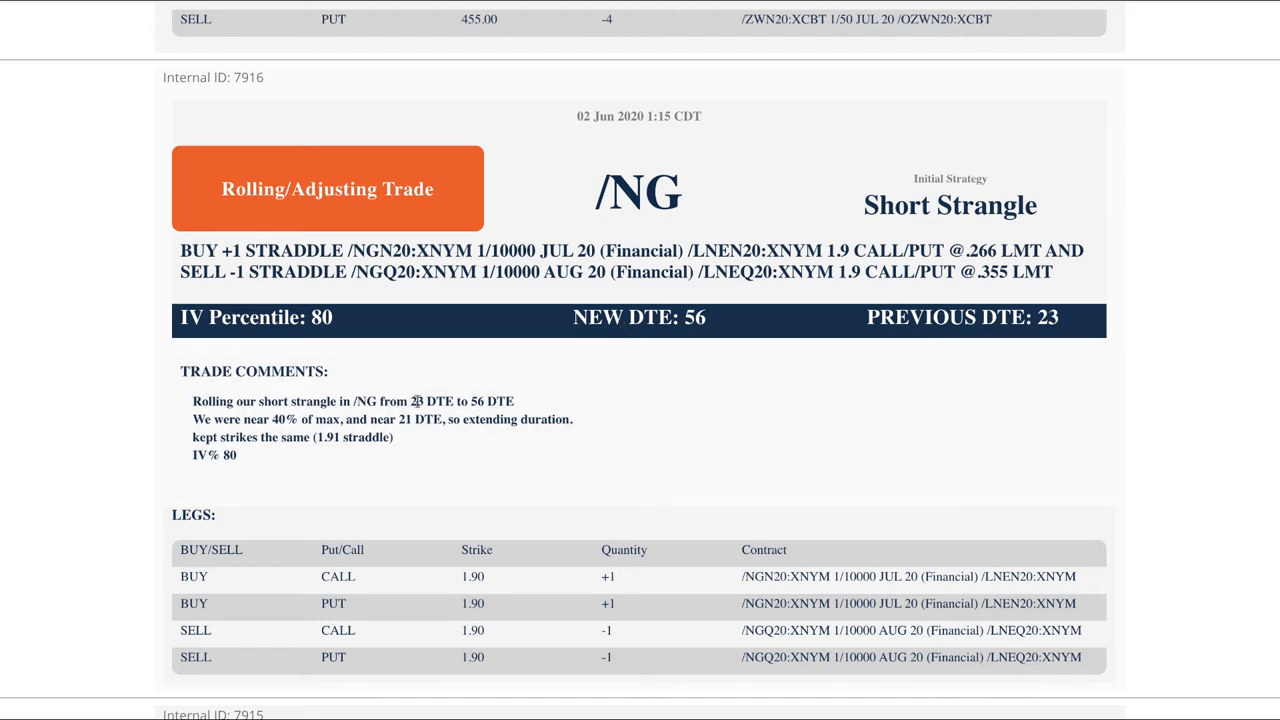
Load the /NGQ20 natural gas futures symbol in the Charts tab.
{"action": "double_click", "coordinate": [422, 401]}
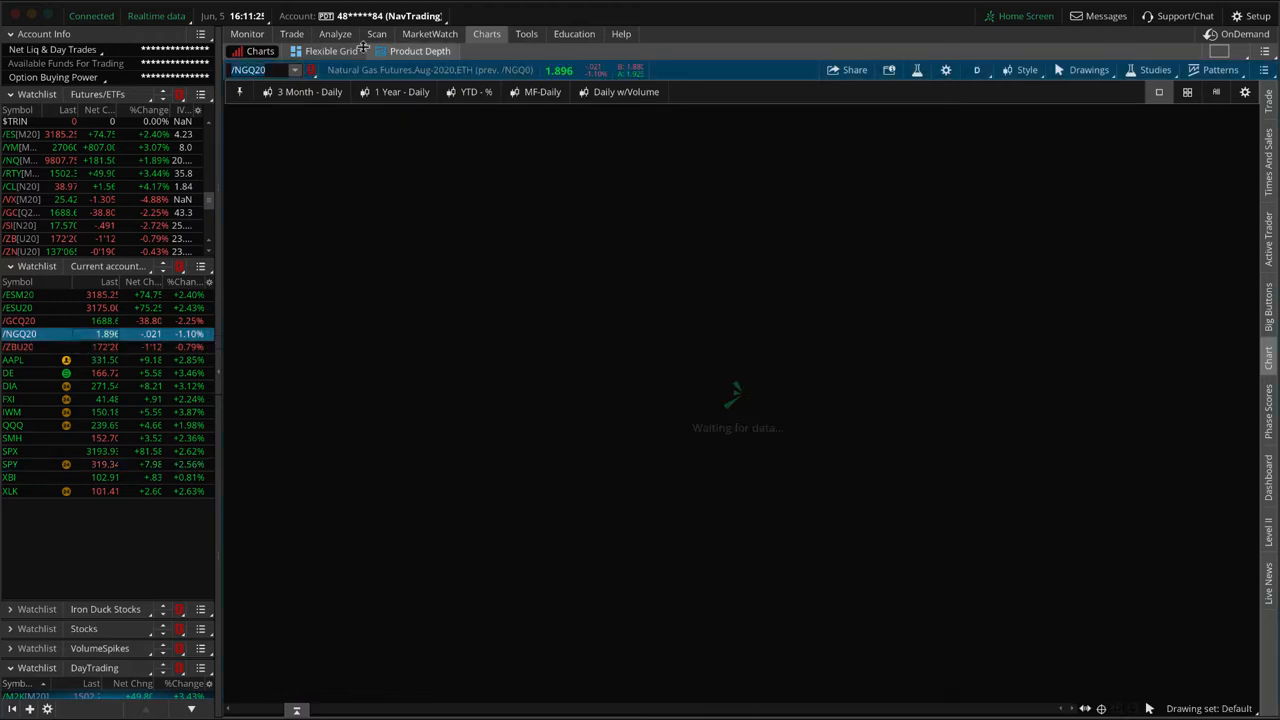
Show the /NGQ20 risk profile for the short August 1.9 call and put.
{"action": "left_click", "coordinate": [335, 33]}
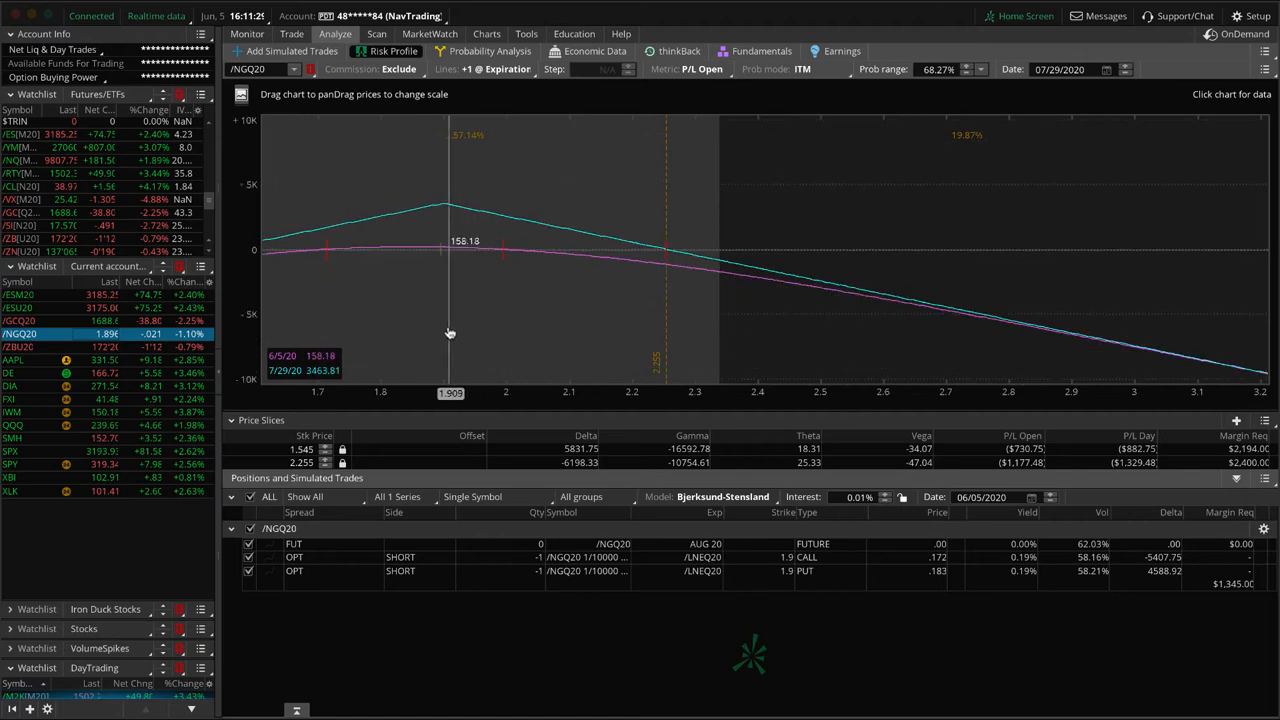
{"action": "mouse_move", "coordinate": [502, 398]}
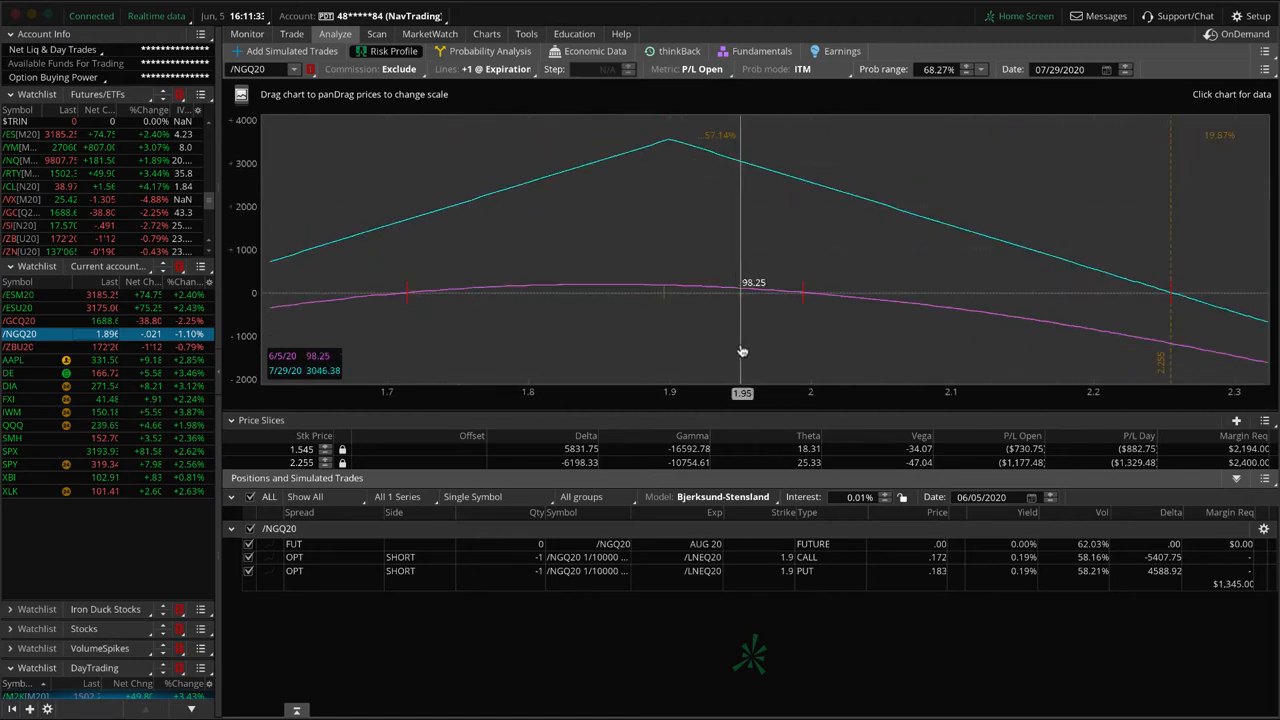
{"action": "mouse_move", "coordinate": [667, 298]}
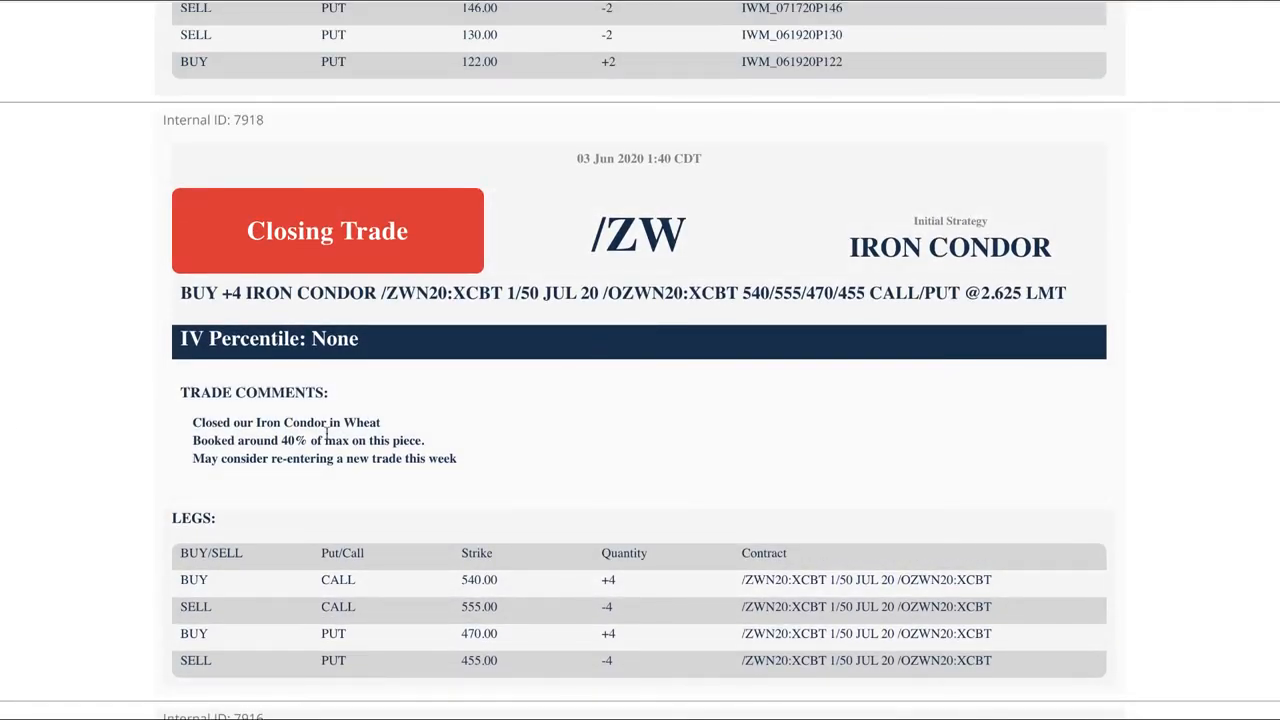
Highlight the /ZW closing alert's note about re-entering a new trade this week.
{"action": "left_click_drag", "start_coordinate": [282, 440], "coordinate": [423, 440]}
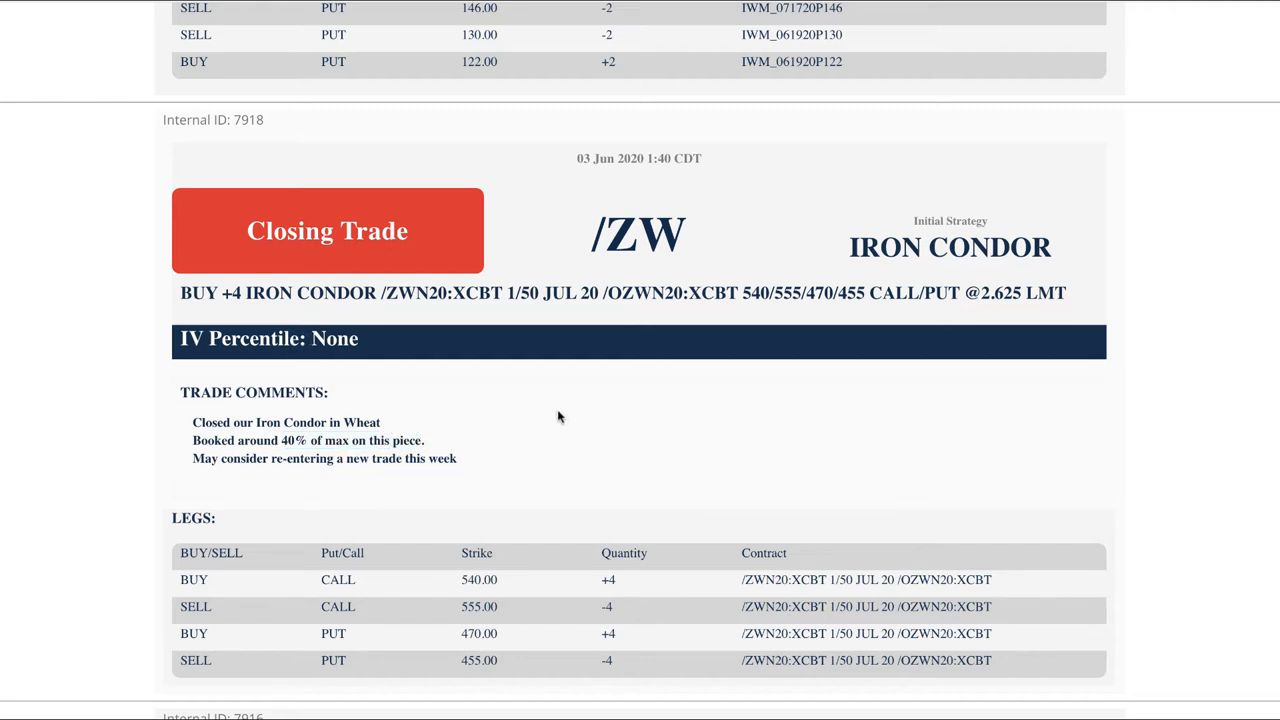
{"action": "mouse_move", "coordinate": [535, 431]}
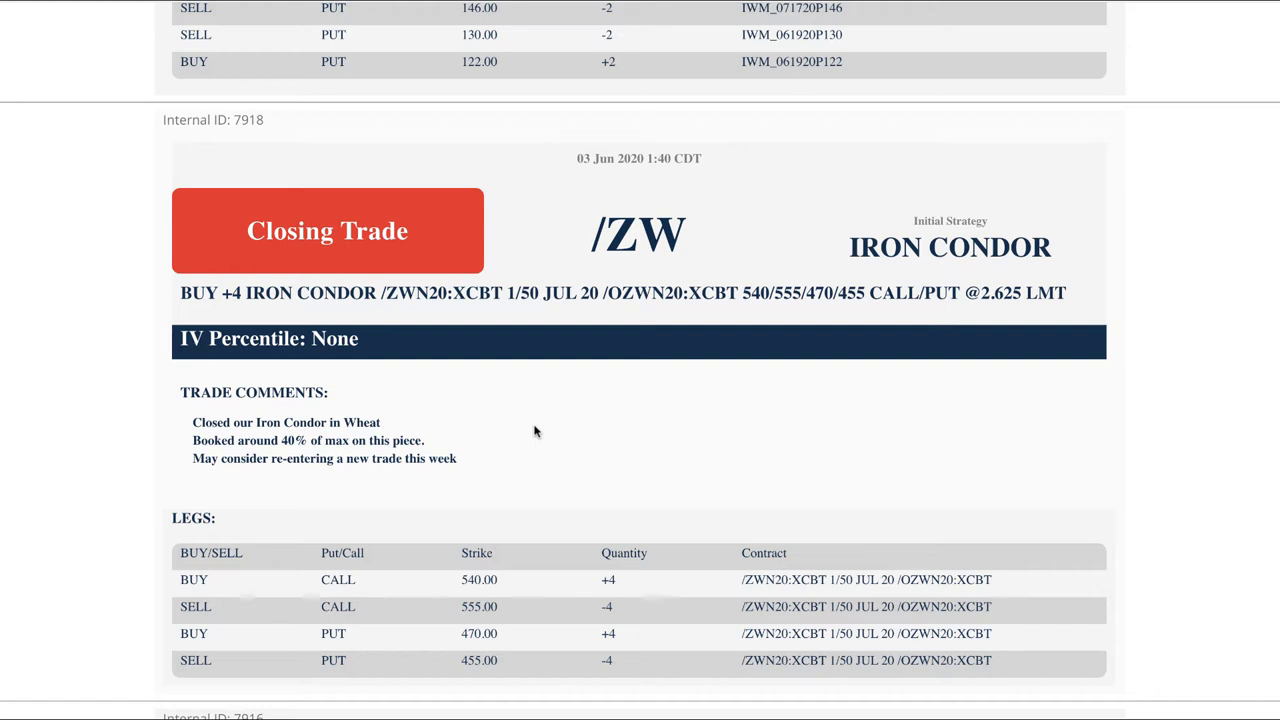
{"action": "mouse_move", "coordinate": [658, 383]}
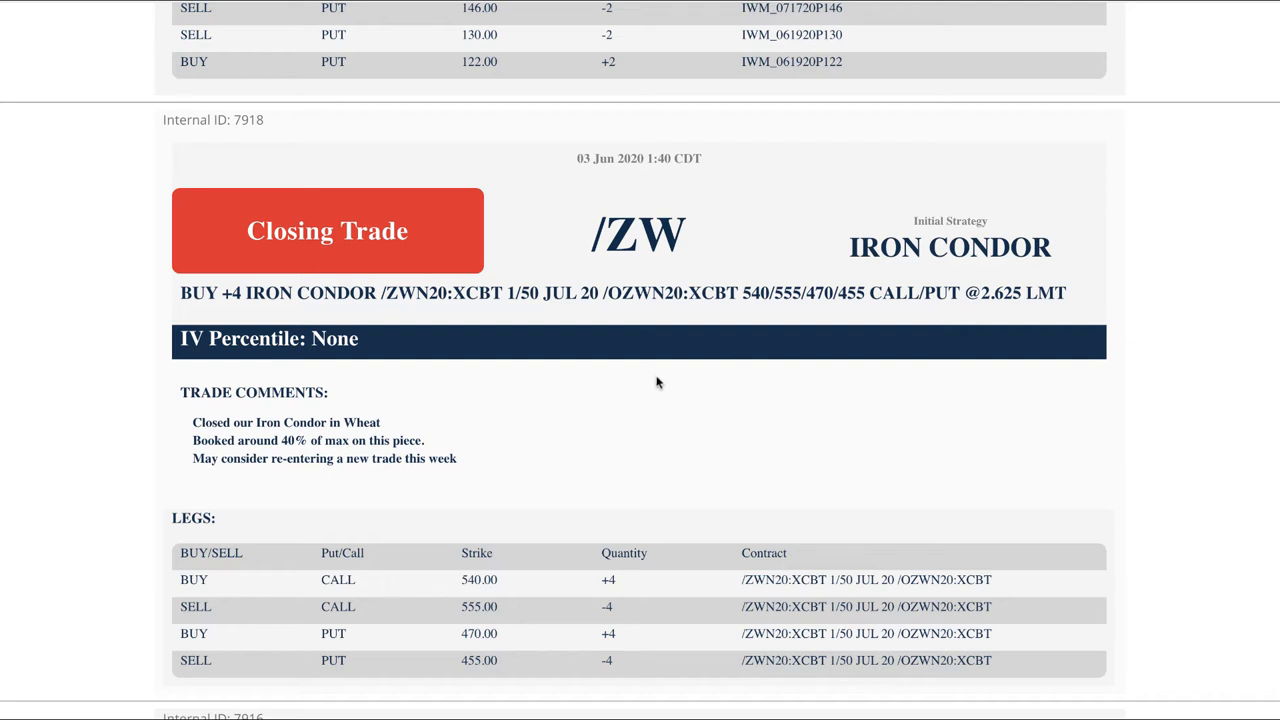
{"action": "mouse_move", "coordinate": [631, 392]}
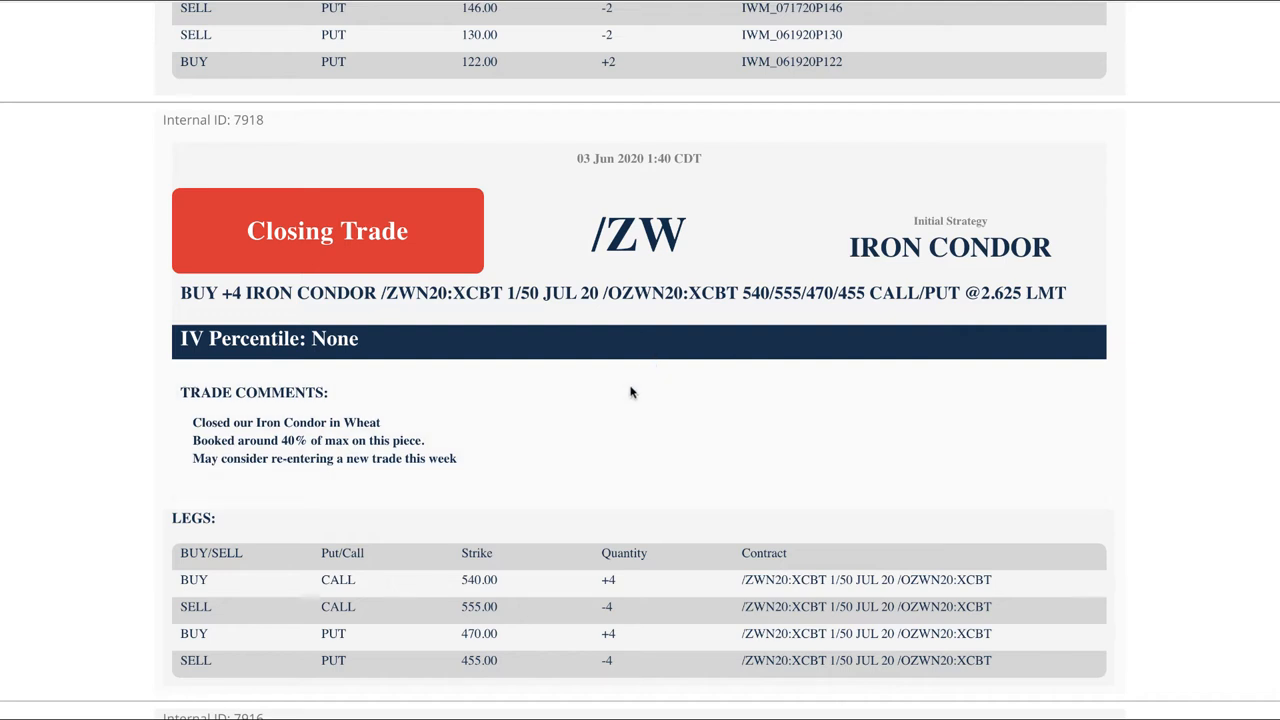
{"action": "mouse_move", "coordinate": [630, 394]}
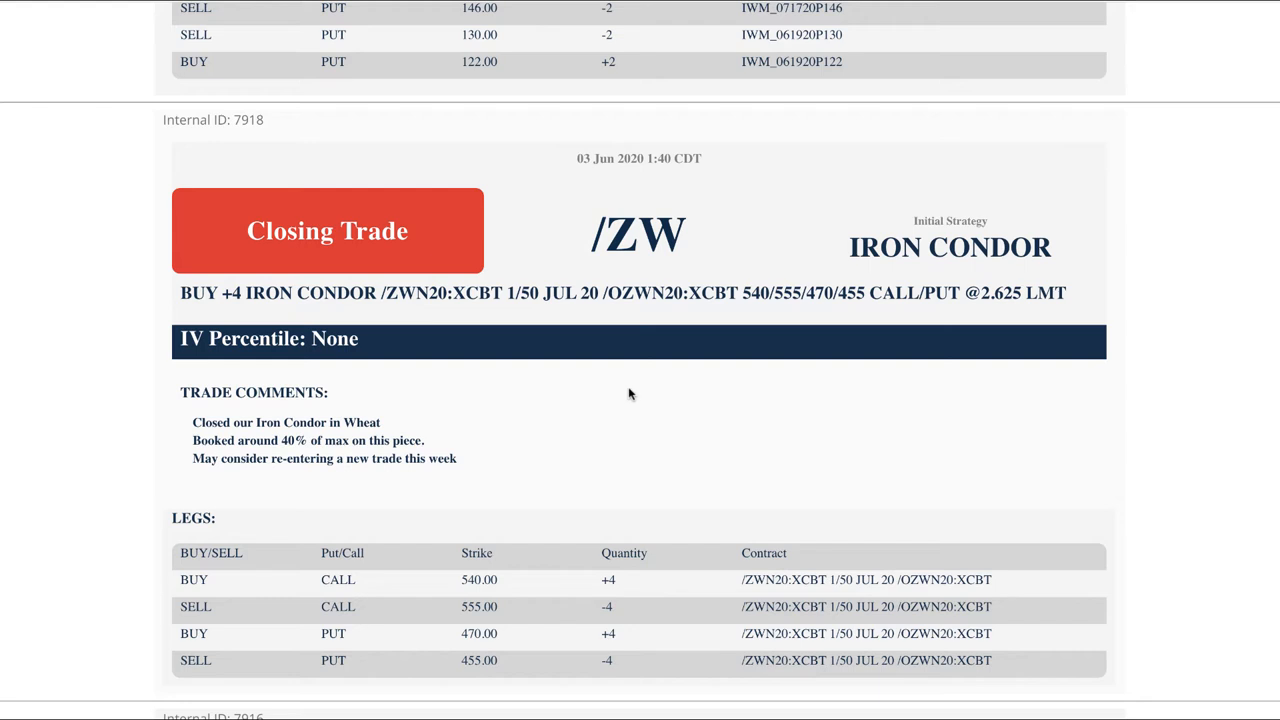
{"action": "mouse_move", "coordinate": [568, 412]}
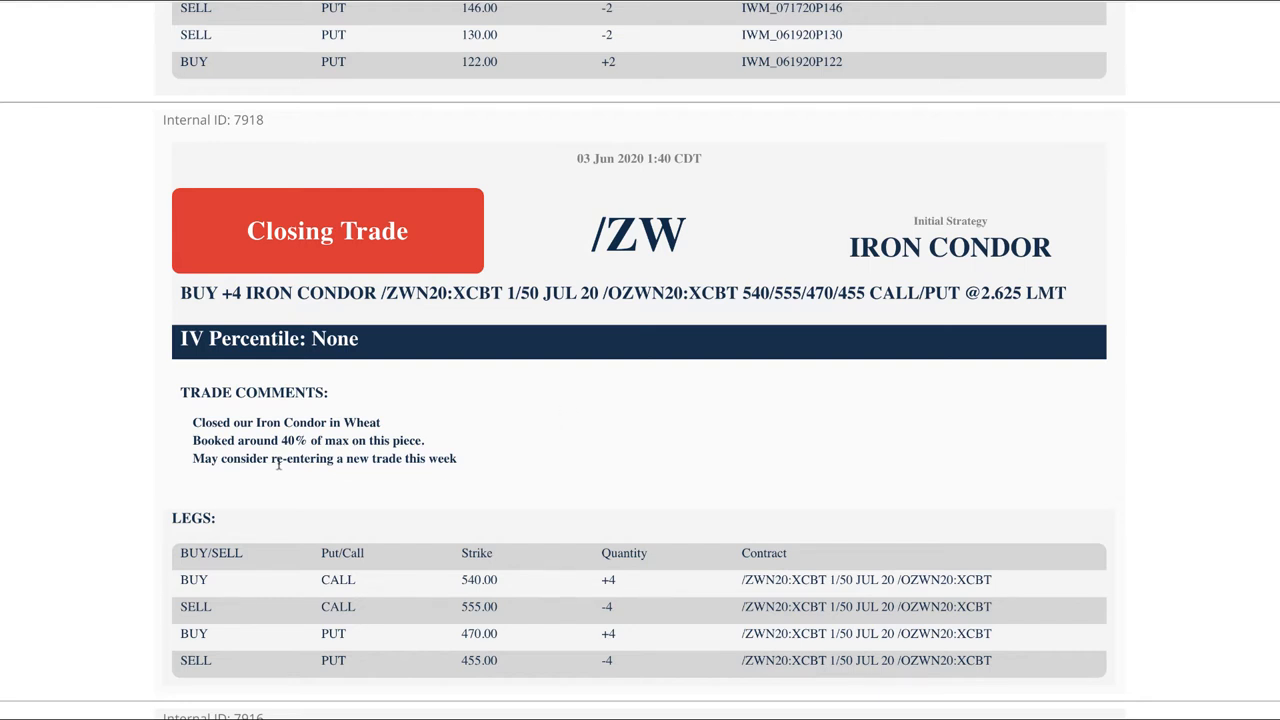
{"action": "left_click_drag", "start_coordinate": [268, 458], "coordinate": [457, 458]}
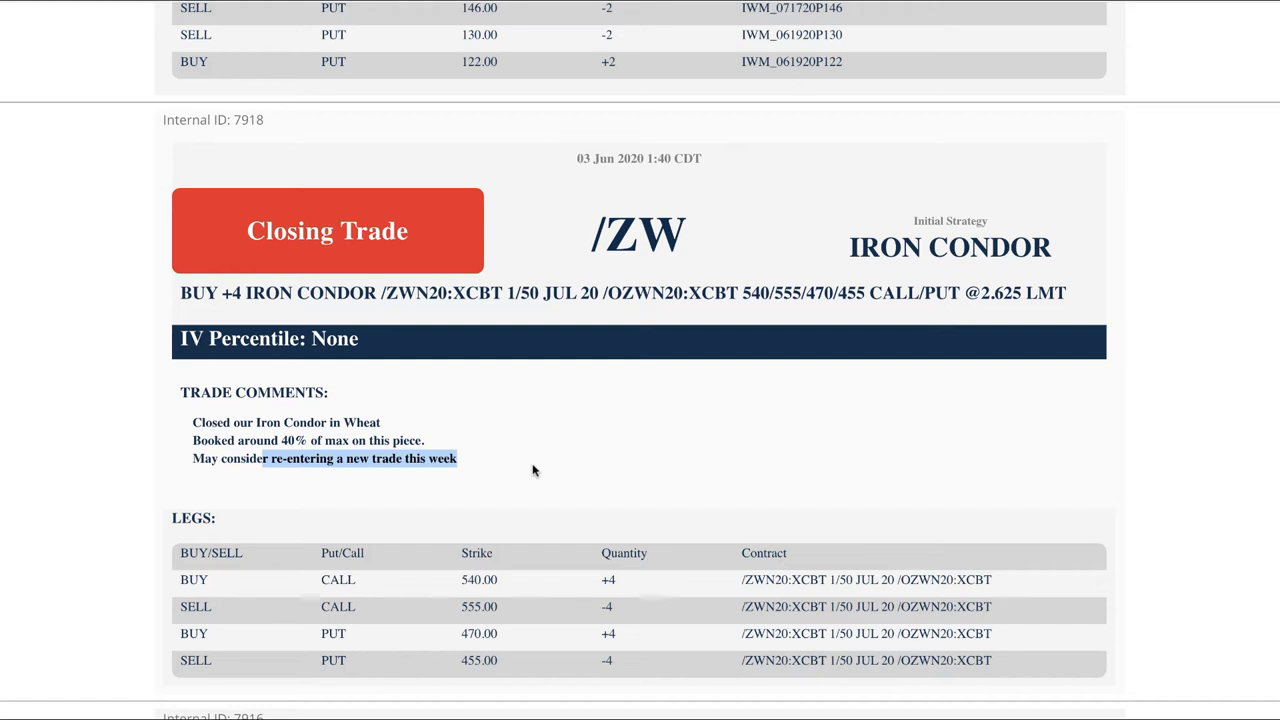
{"action": "mouse_move", "coordinate": [548, 470]}
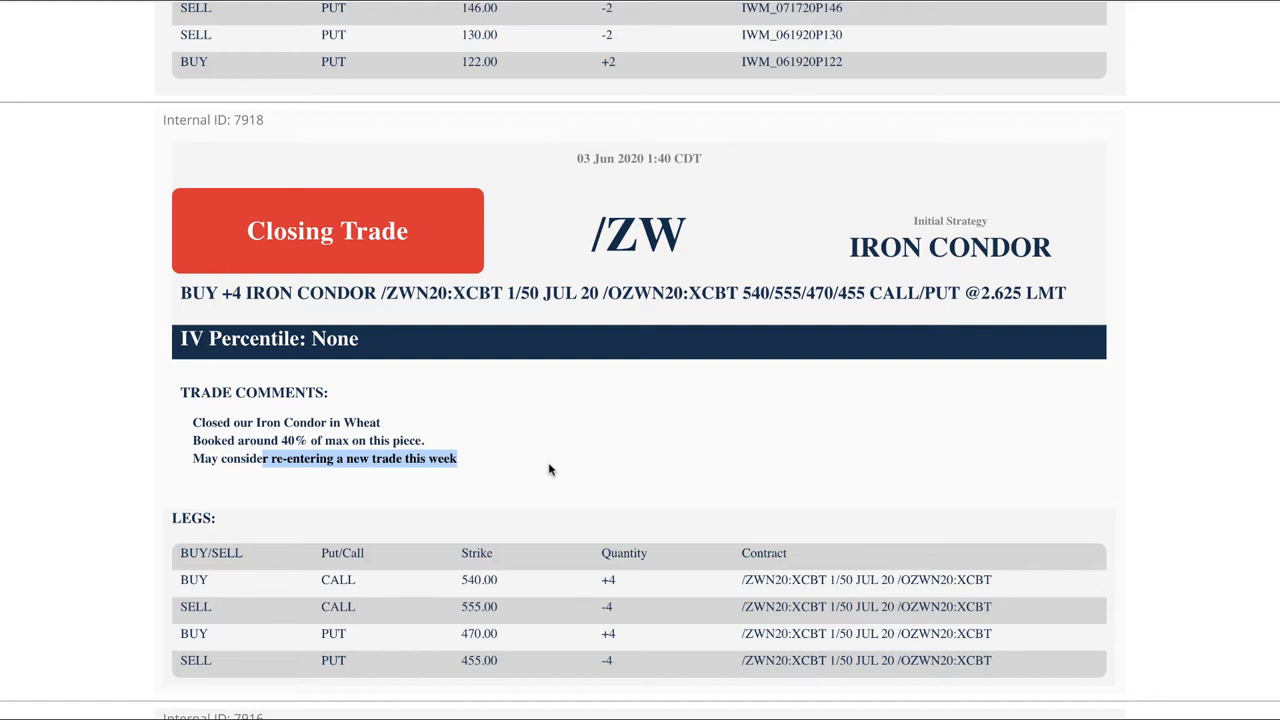
{"action": "mouse_move", "coordinate": [565, 466]}
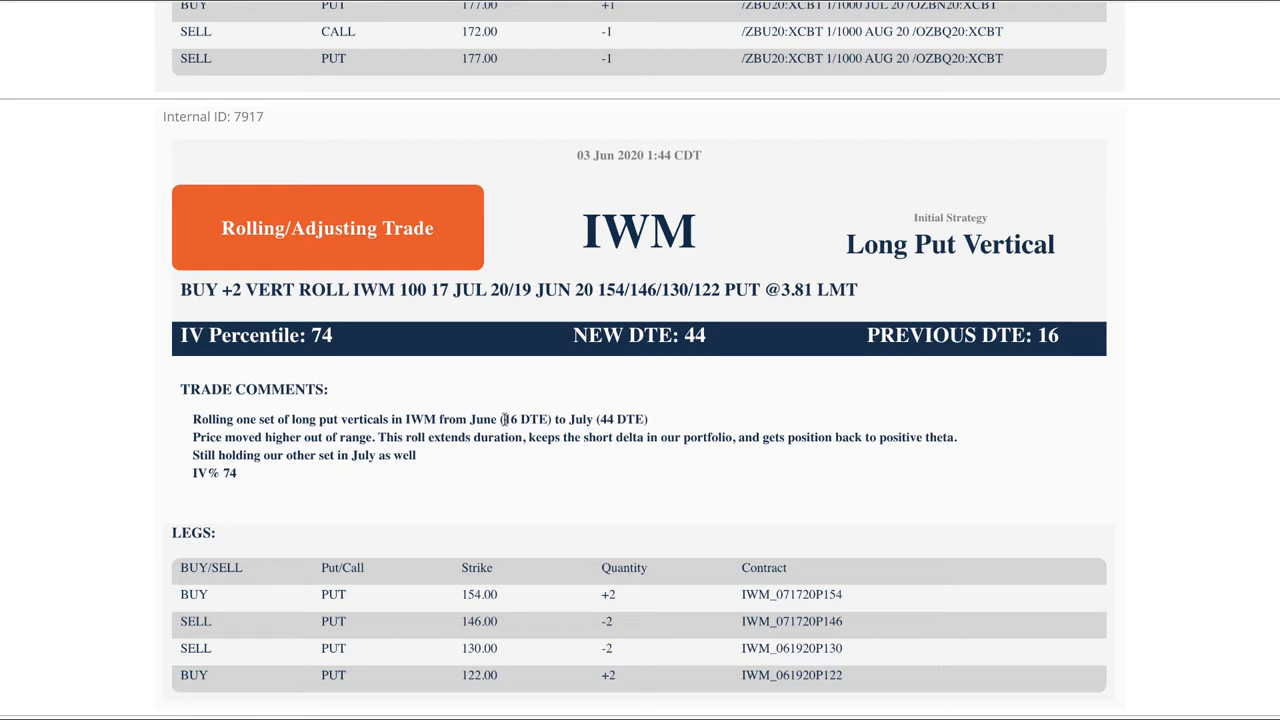
Highlight 'higher out of range' in the IWM roll alert comments.
{"action": "double_click", "coordinate": [525, 419]}
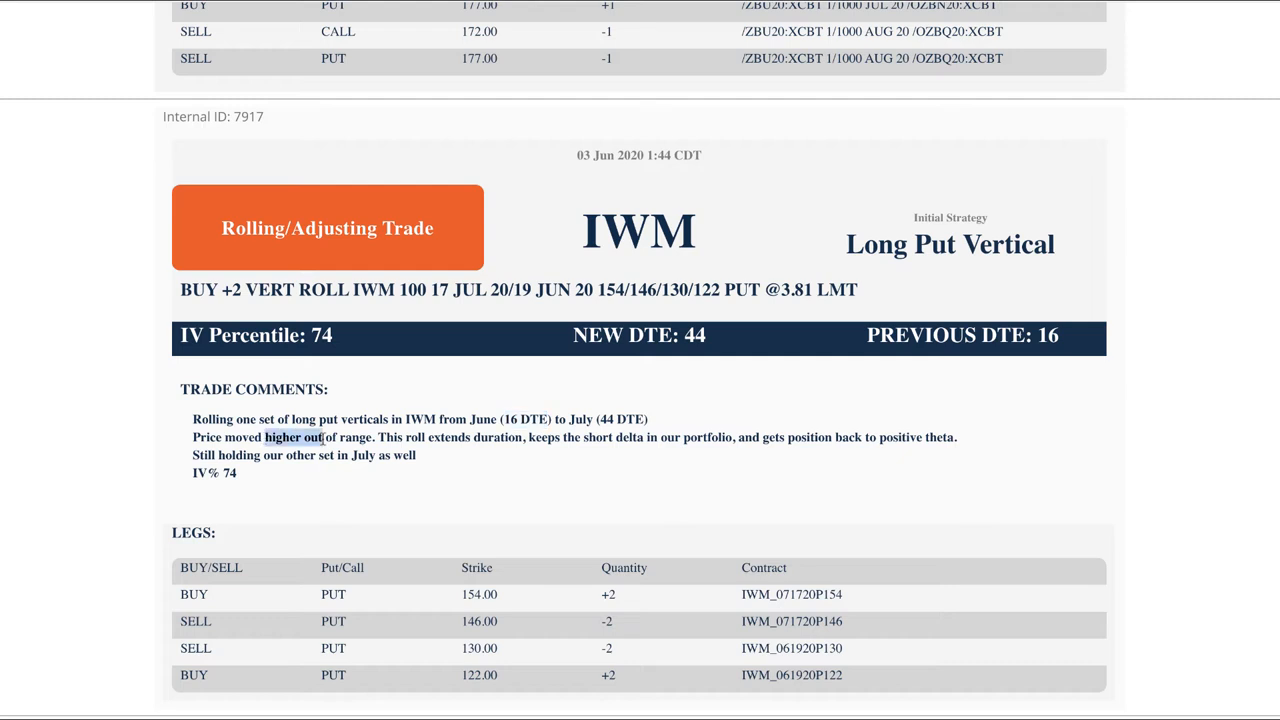
{"action": "left_click_drag", "start_coordinate": [267, 437], "coordinate": [371, 437]}
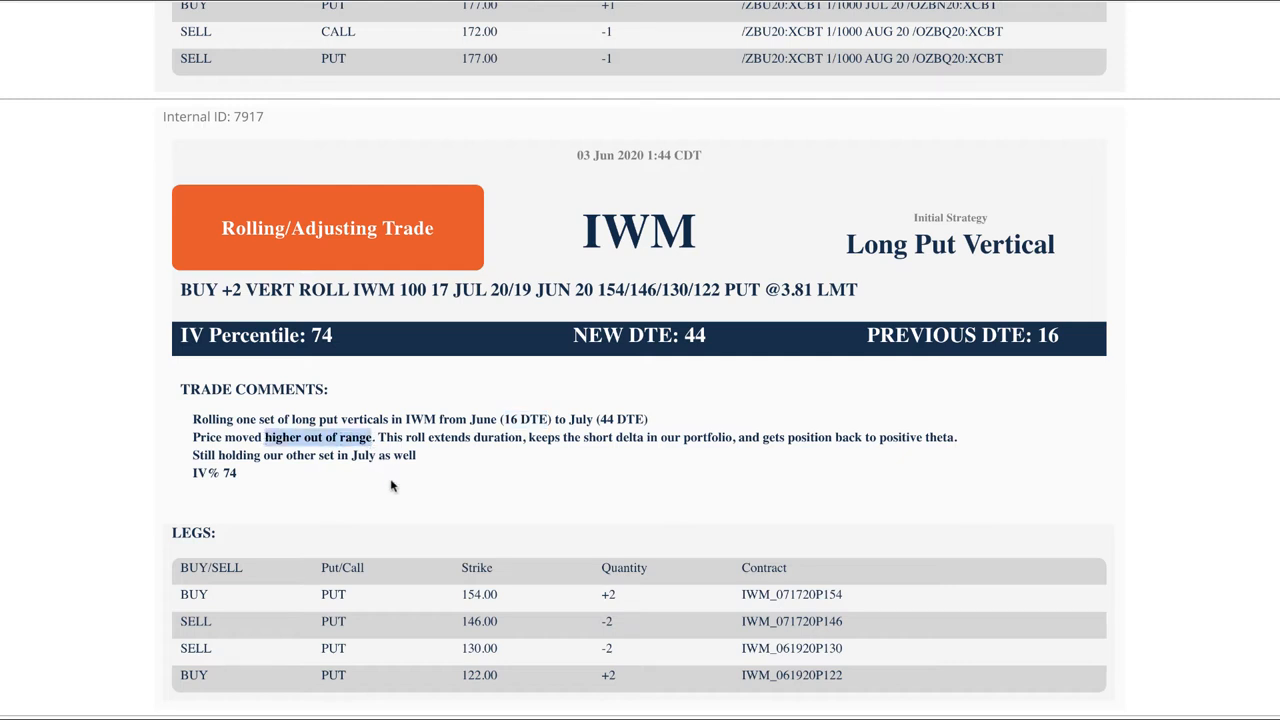
{"action": "mouse_move", "coordinate": [857, 438]}
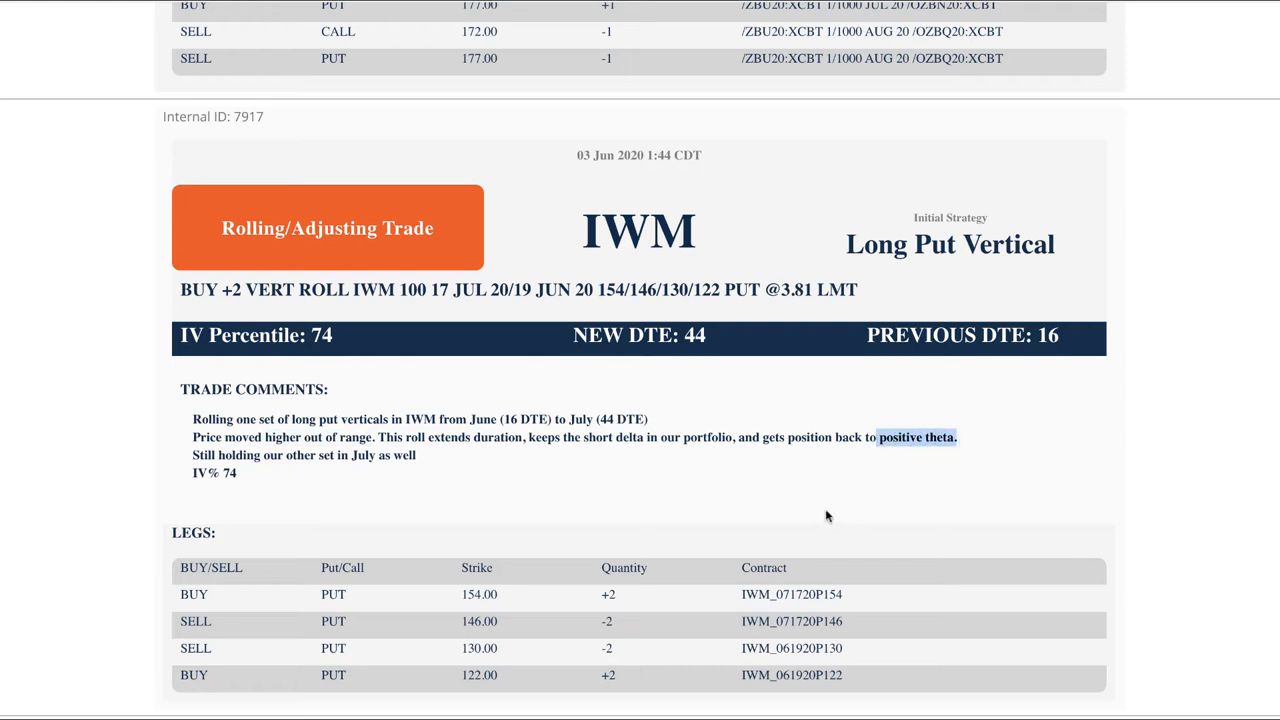
{"action": "mouse_move", "coordinate": [770, 510]}
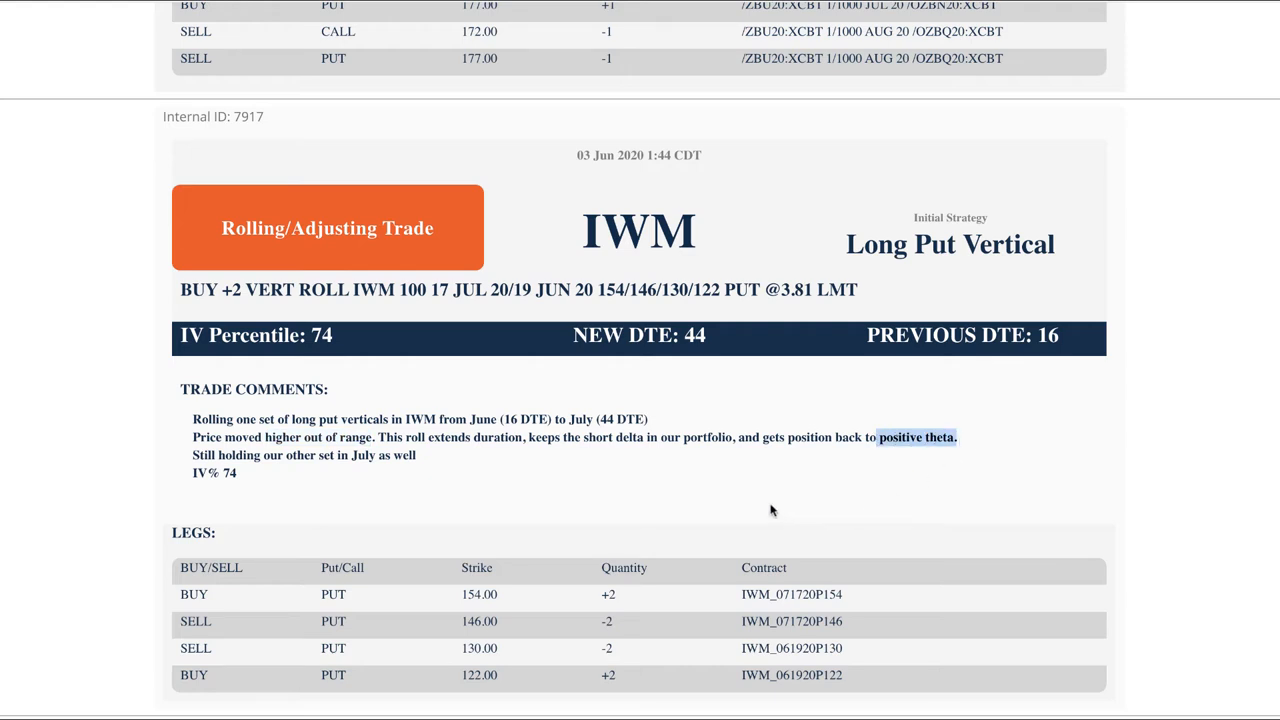
{"action": "mouse_move", "coordinate": [688, 467]}
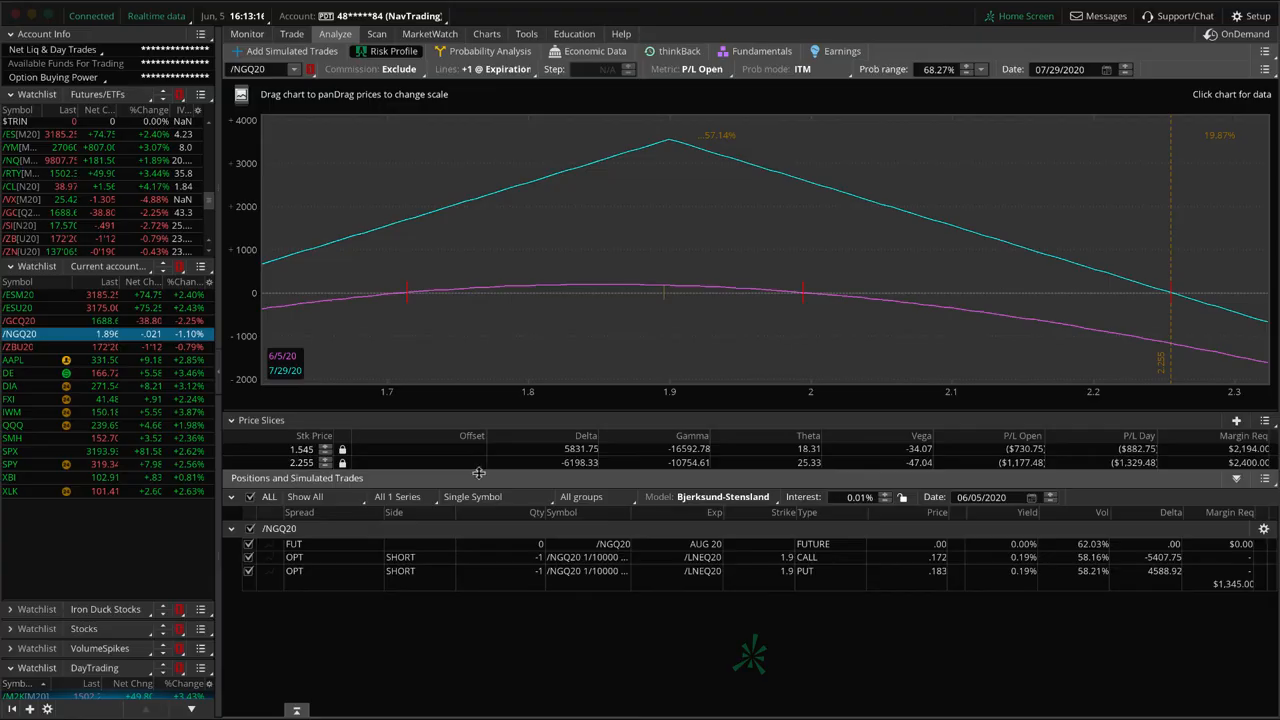
Toggle the 154 put leg off and back on, keeping the 146/154 put spread plotted.
{"action": "left_click", "coordinate": [13, 412]}
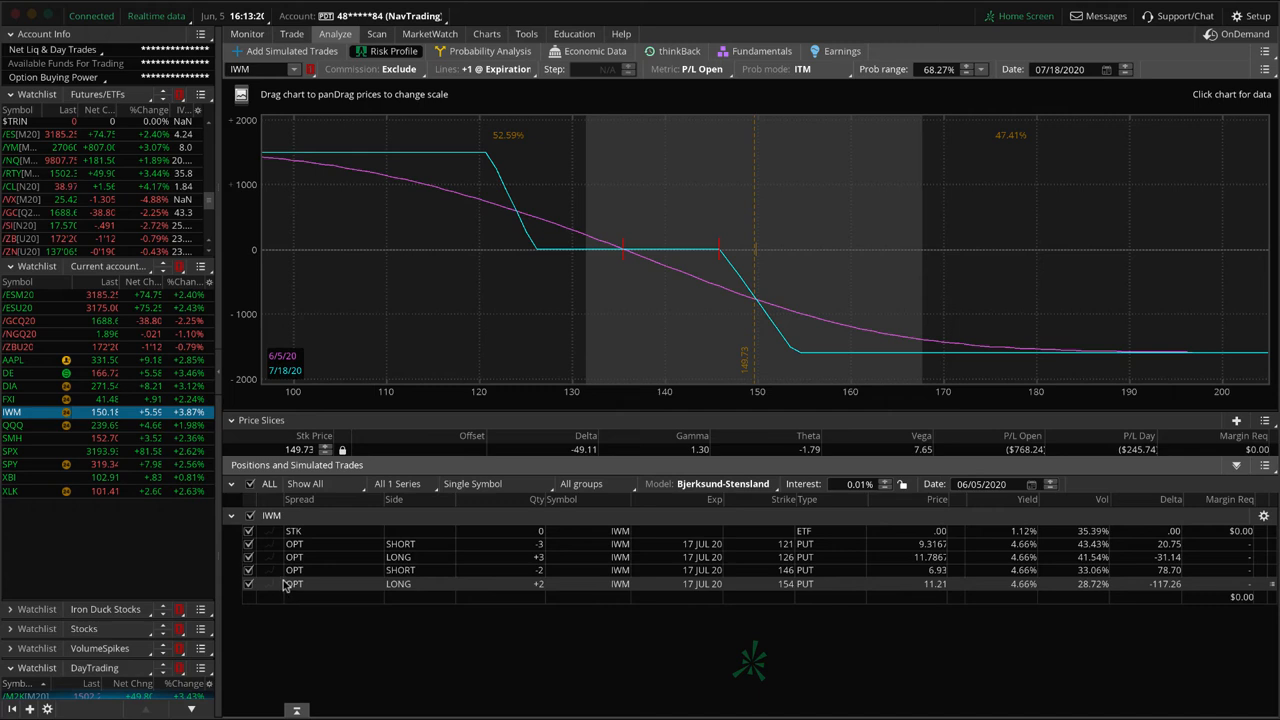
{"action": "left_click", "coordinate": [249, 584]}
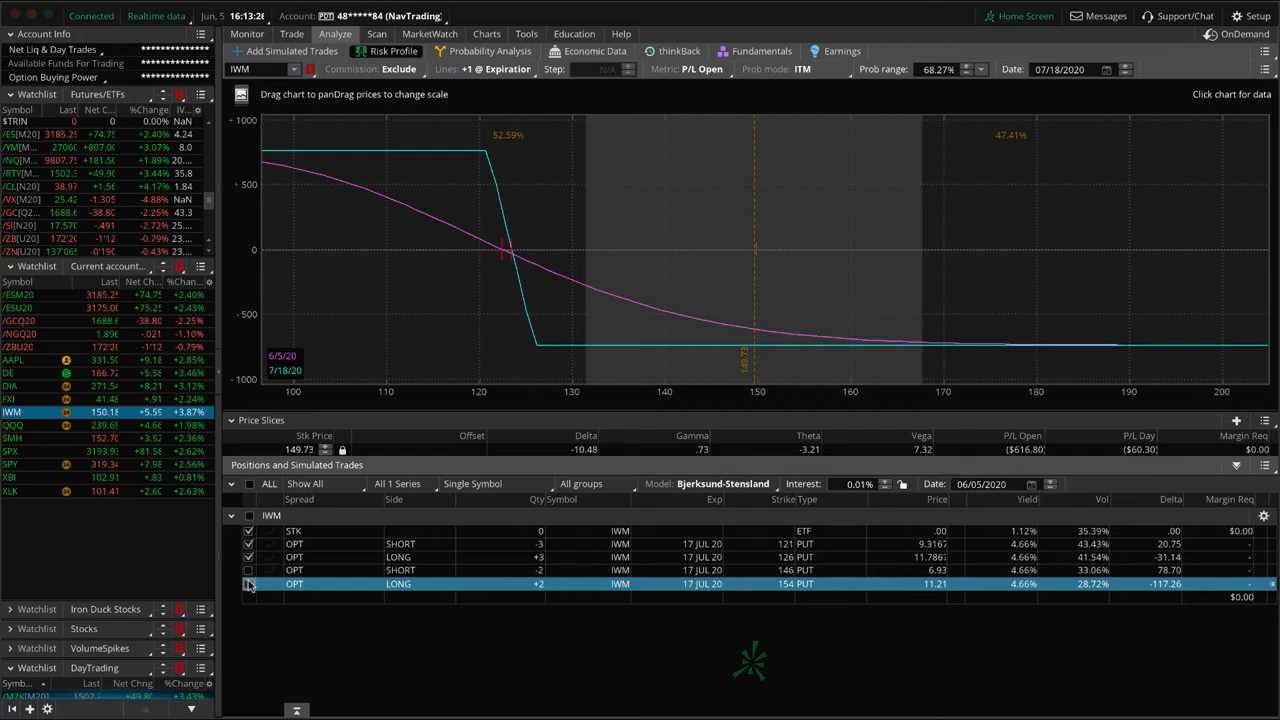
{"action": "left_click", "coordinate": [248, 584]}
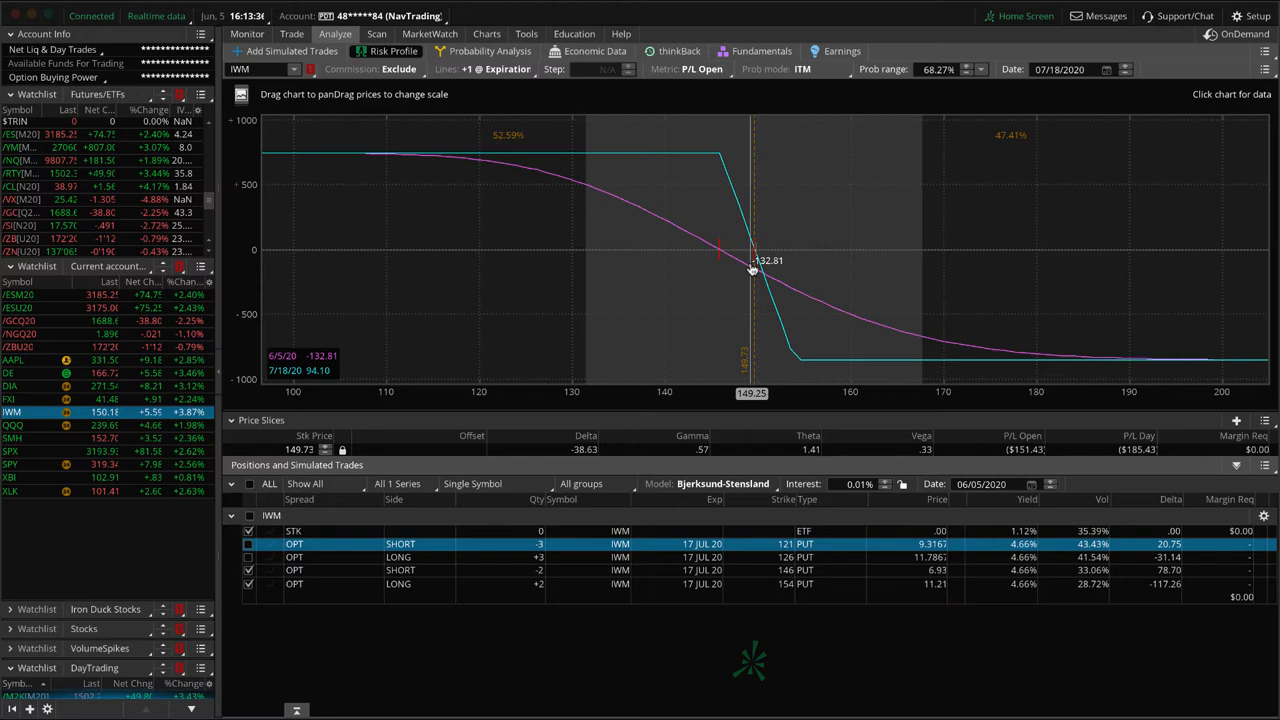
{"action": "mouse_move", "coordinate": [598, 263]}
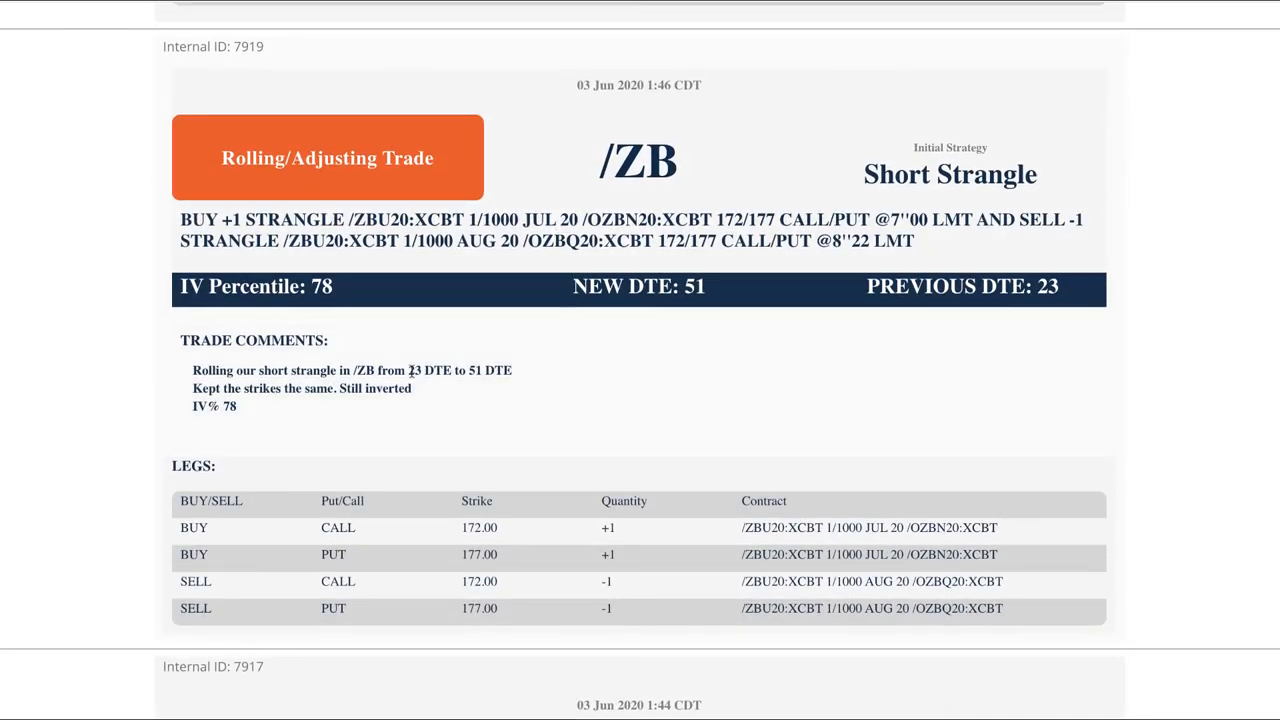
Highlight the /ZB roll from 23 DTE to 51 DTE.
{"action": "left_click_drag", "start_coordinate": [409, 370], "coordinate": [509, 370]}
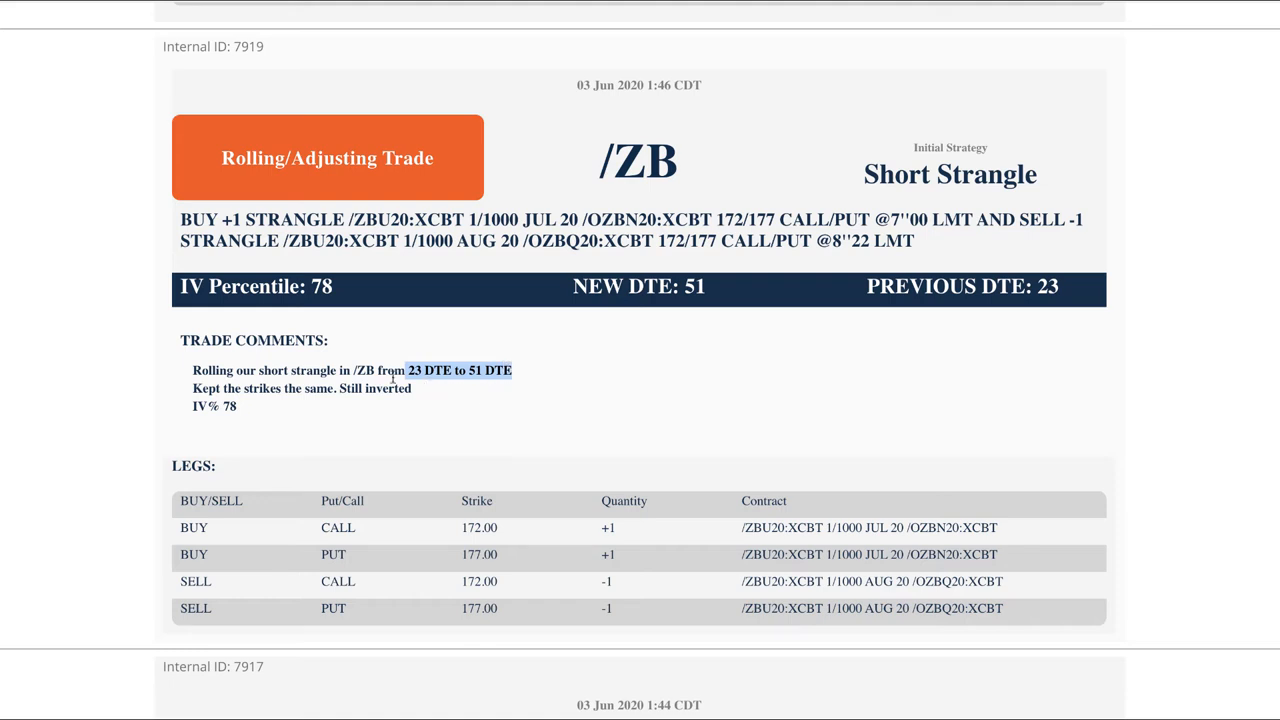
{"action": "mouse_move", "coordinate": [440, 389]}
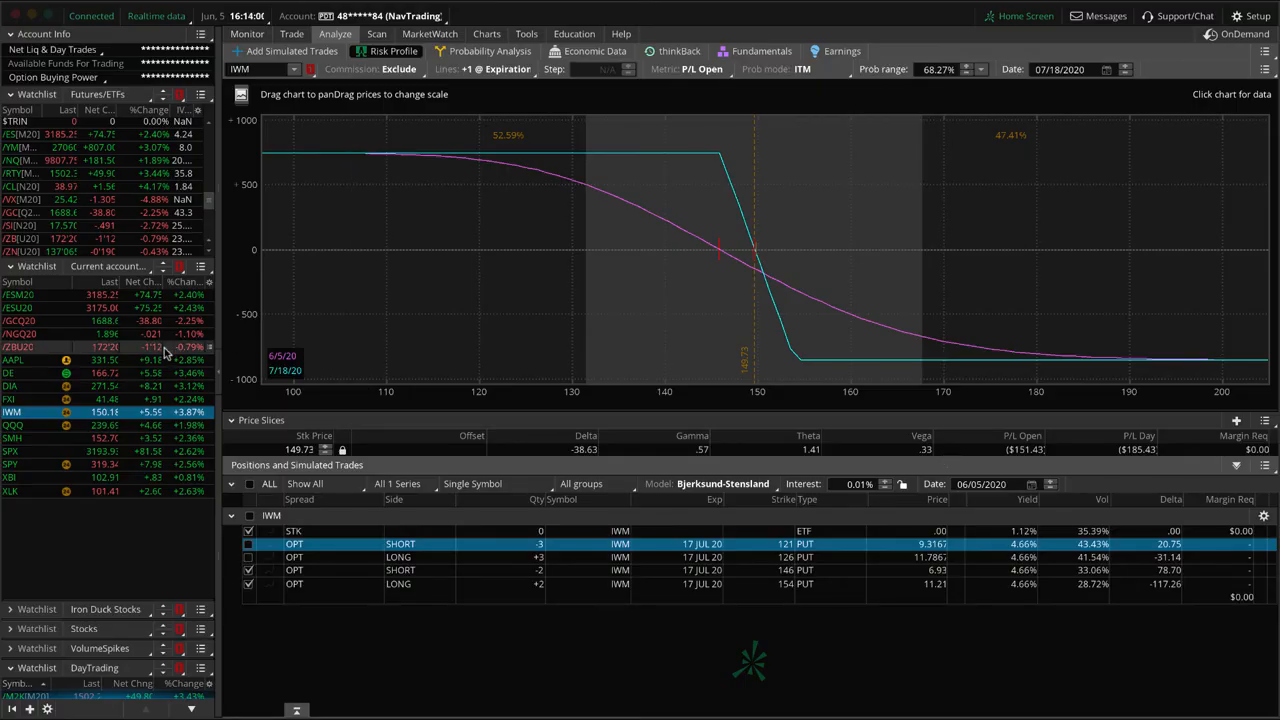
Return to the IWM 146/154 put spread risk profile.
{"action": "left_click", "coordinate": [20, 347]}
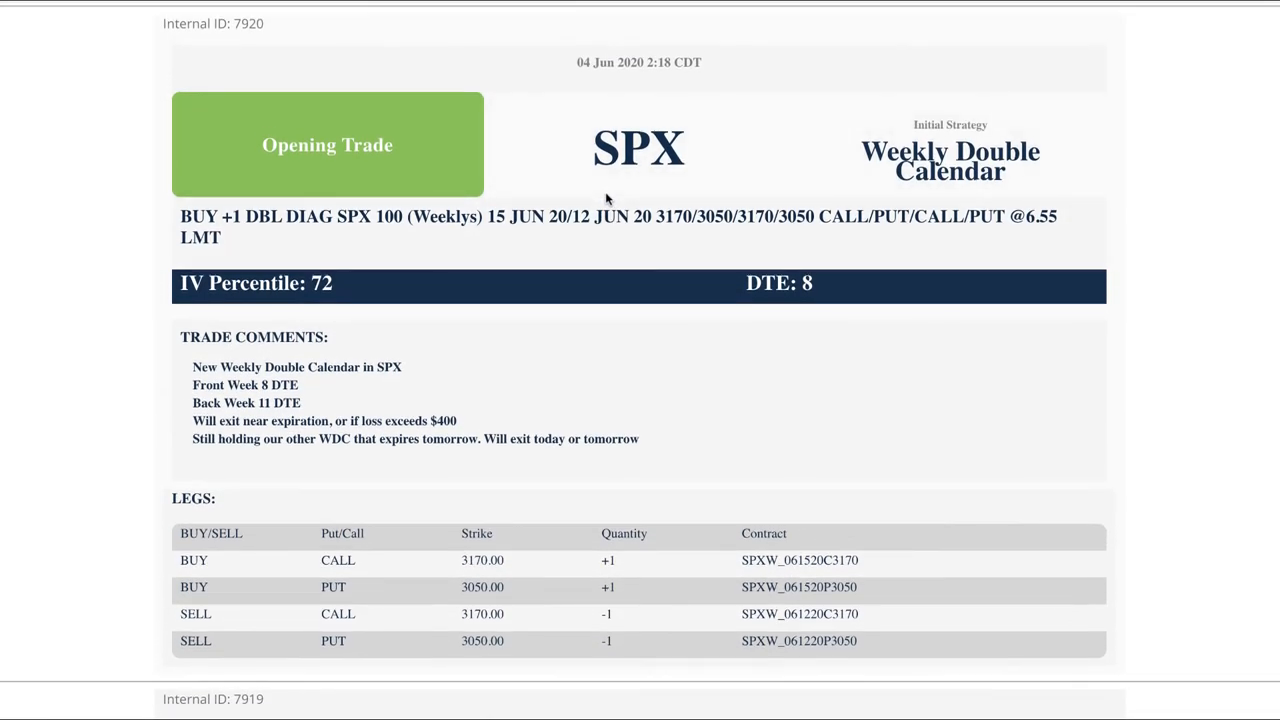
{"action": "mouse_move", "coordinate": [375, 225]}
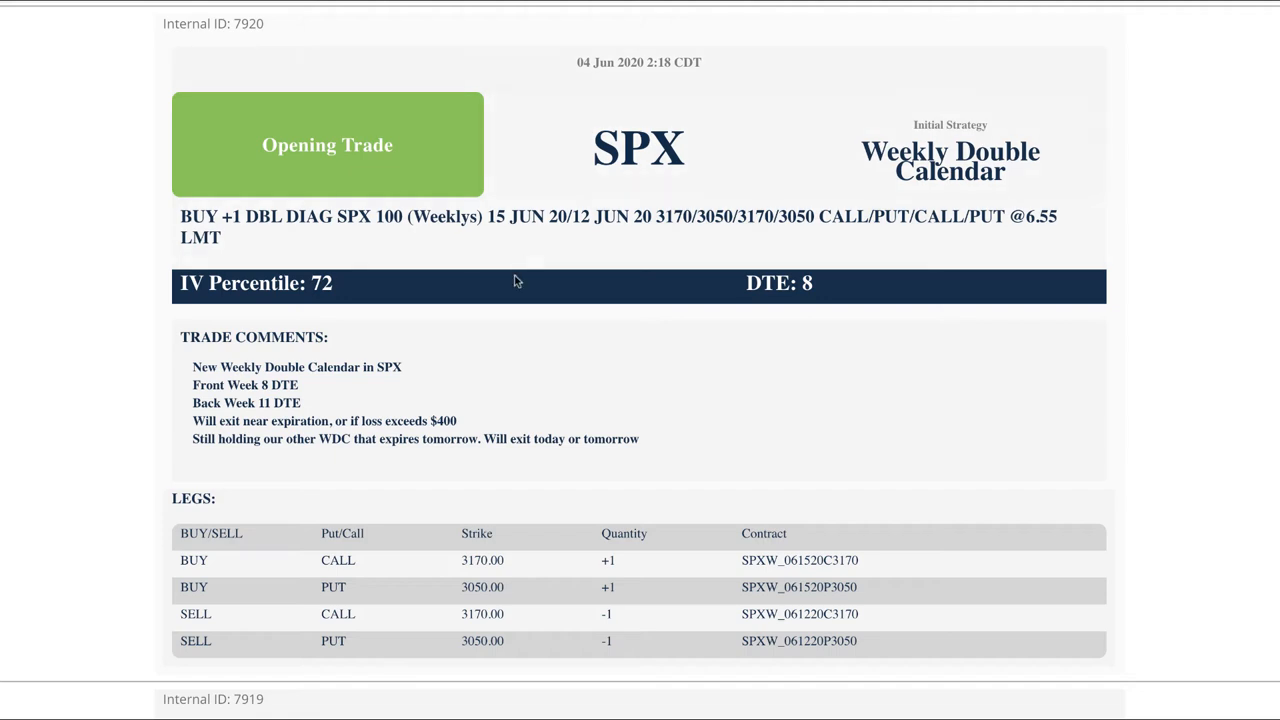
View the SPX weekly double calendar opening alert with 3170/3050 strikes.
{"action": "double_click", "coordinate": [280, 385]}
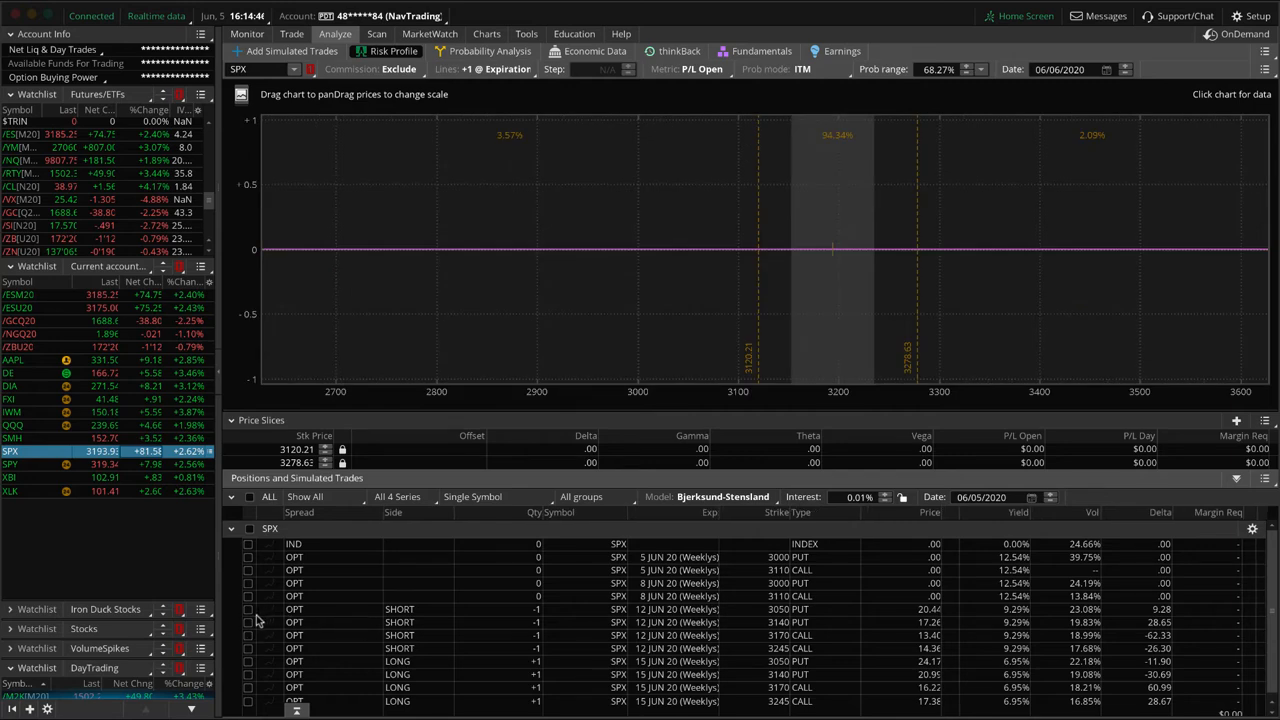
Include the short 3050 put and short 3140 put legs in the SPX risk profile.
{"action": "left_click", "coordinate": [248, 622]}
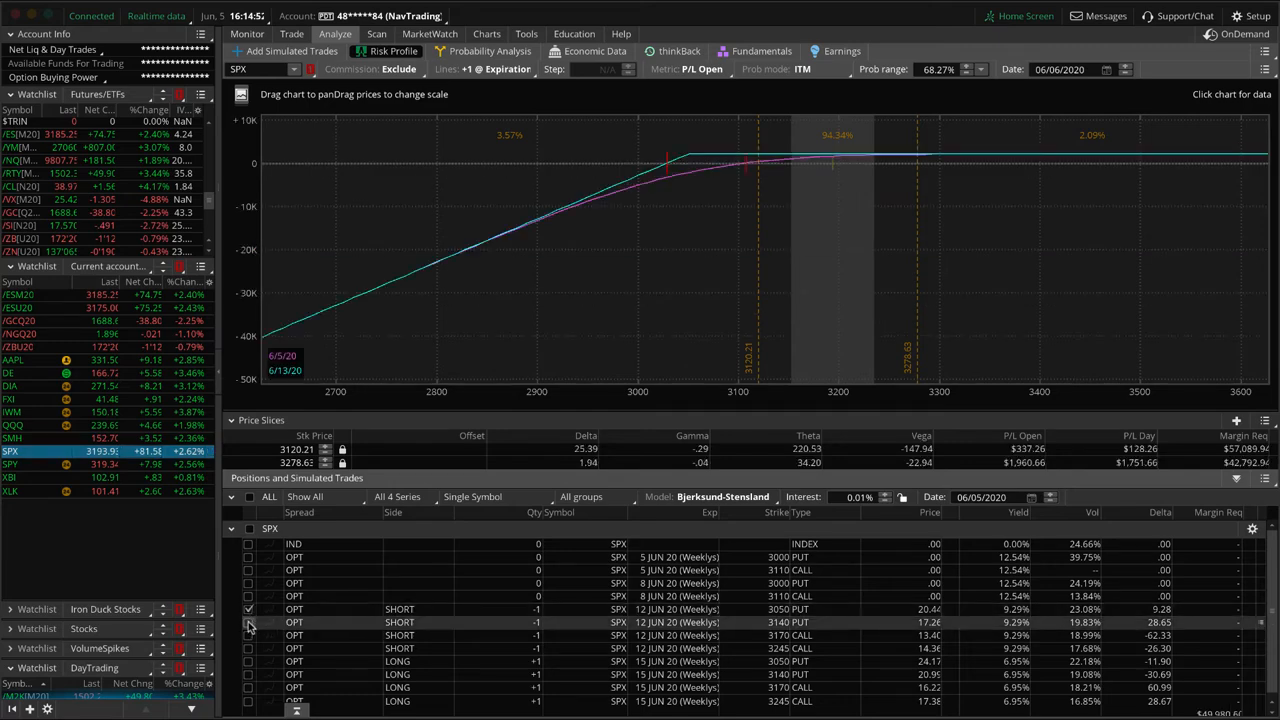
{"action": "left_click", "coordinate": [248, 648]}
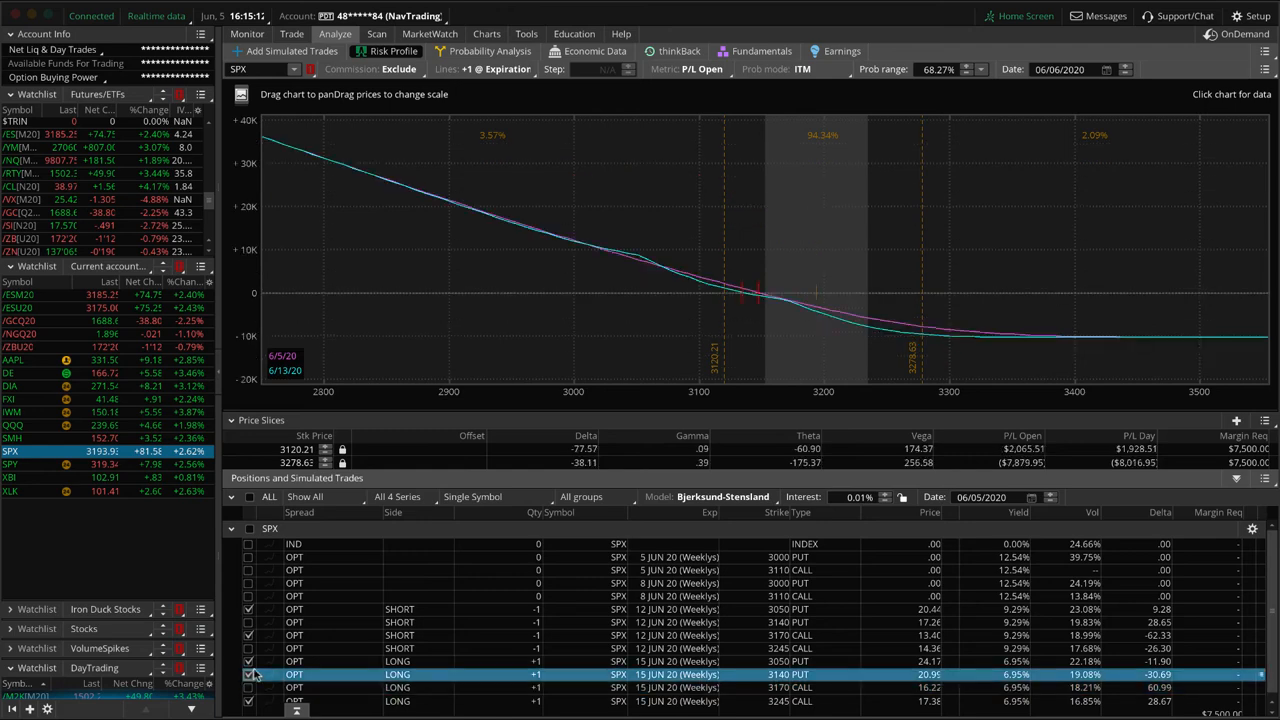
Add the long 3140 put and zoom the profile around the twin calendar peaks.
{"action": "left_click", "coordinate": [248, 622]}
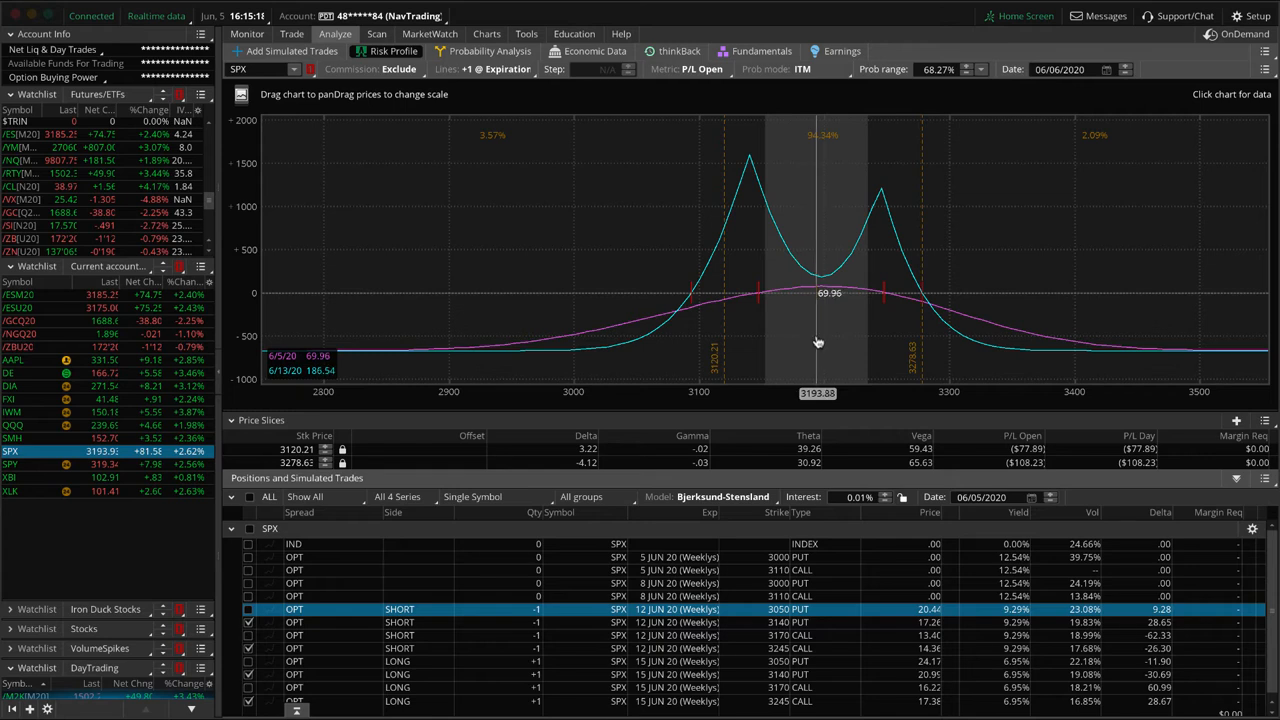
{"action": "mouse_move", "coordinate": [813, 343]}
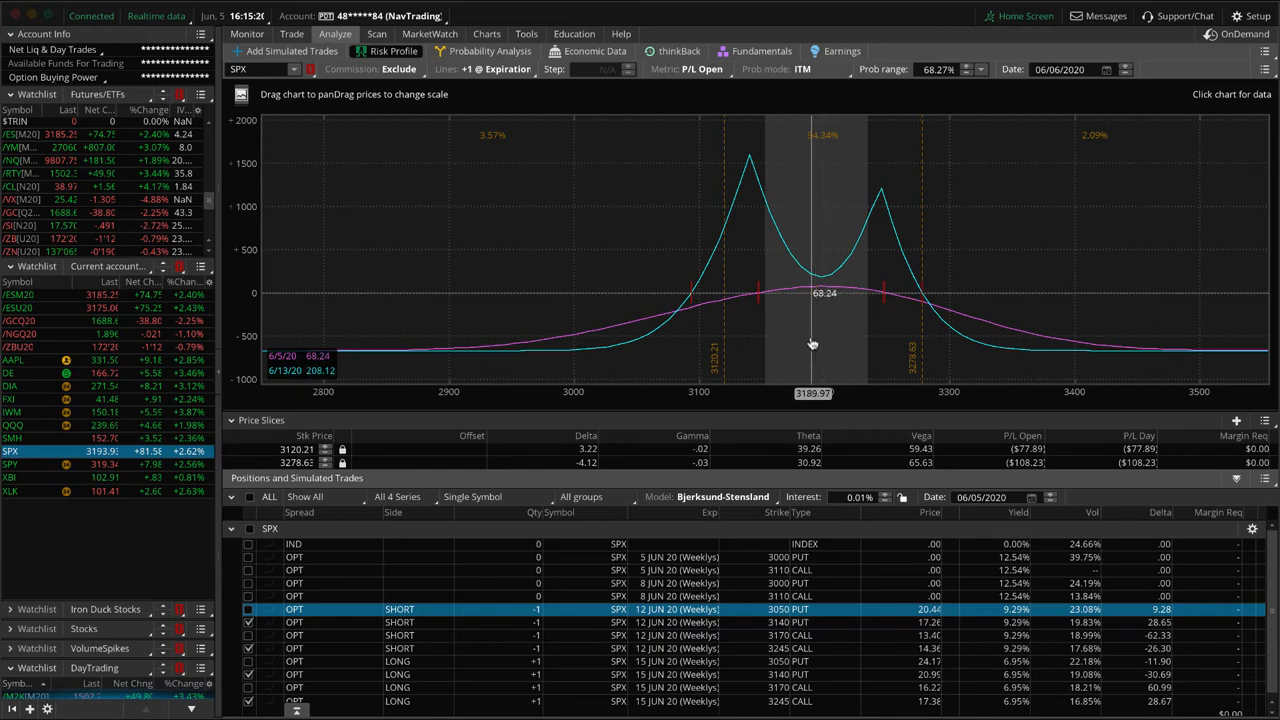
{"action": "left_click_drag", "start_coordinate": [812, 345], "coordinate": [960, 403]}
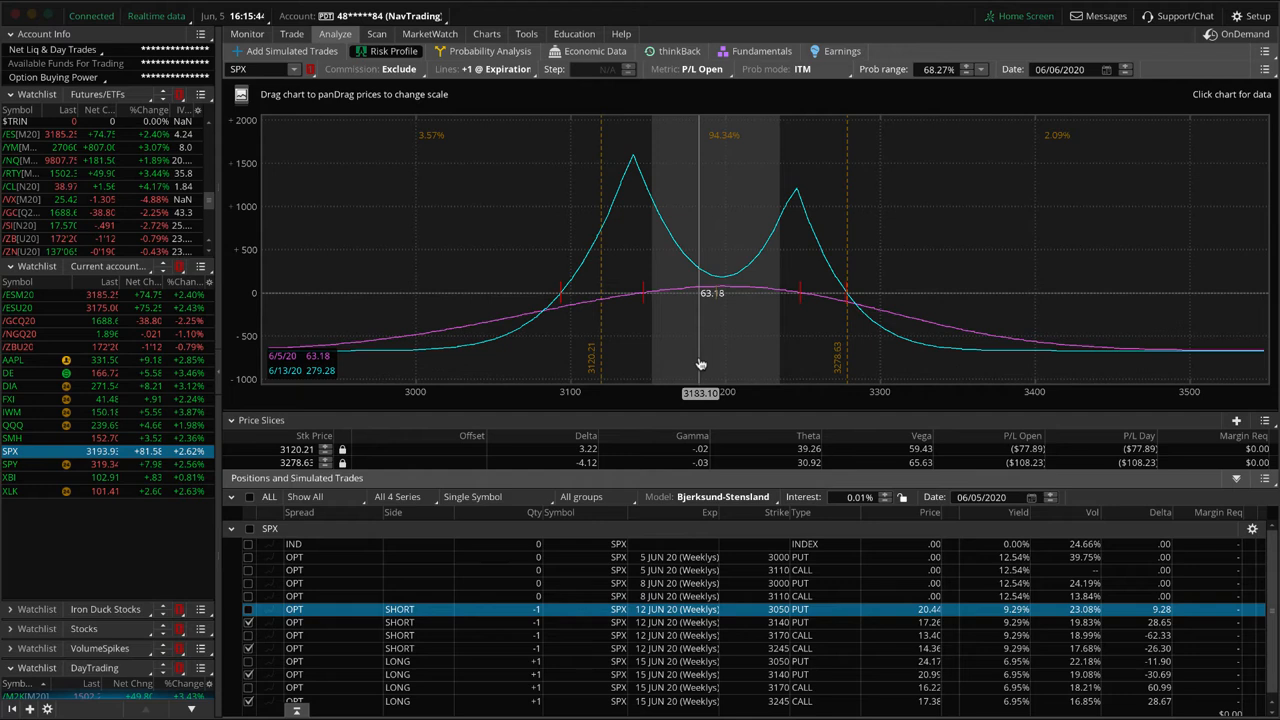
{"action": "mouse_move", "coordinate": [705, 365]}
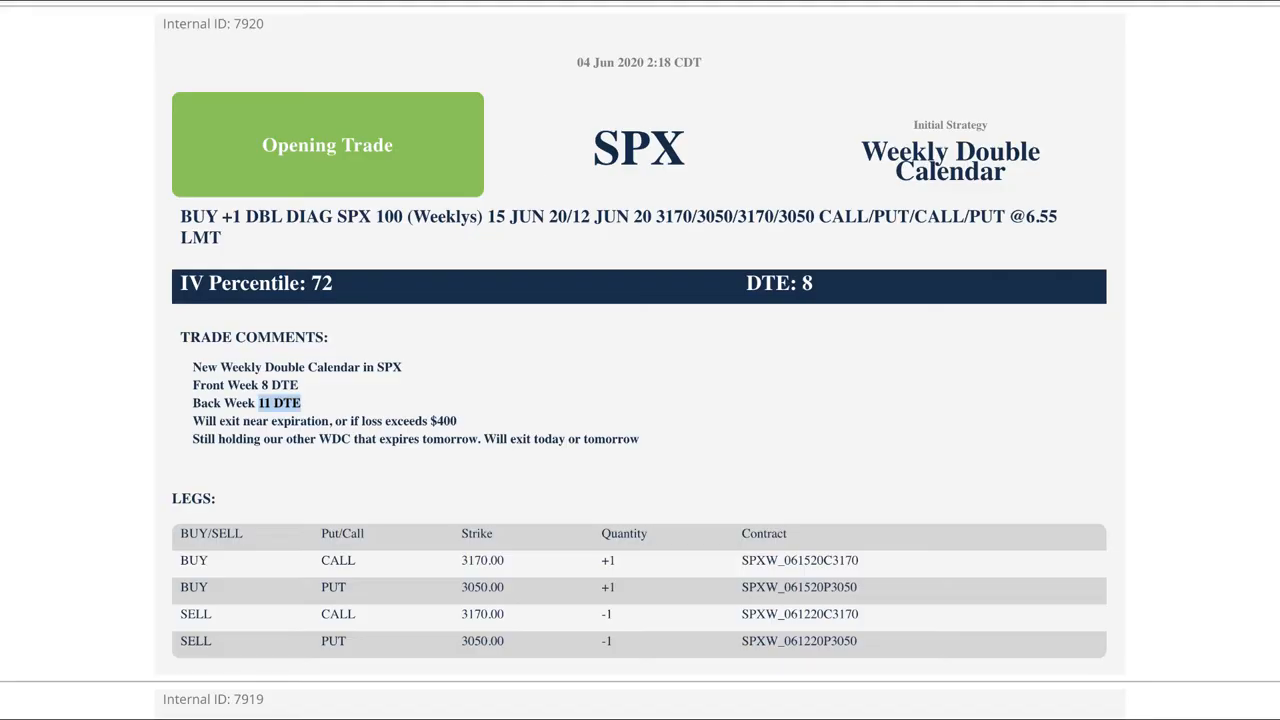
Review the AAPL long put vertical rolling alert, marking its roll comment.
{"action": "scroll", "scroll_direction": "down", "scroll_amount": 3}
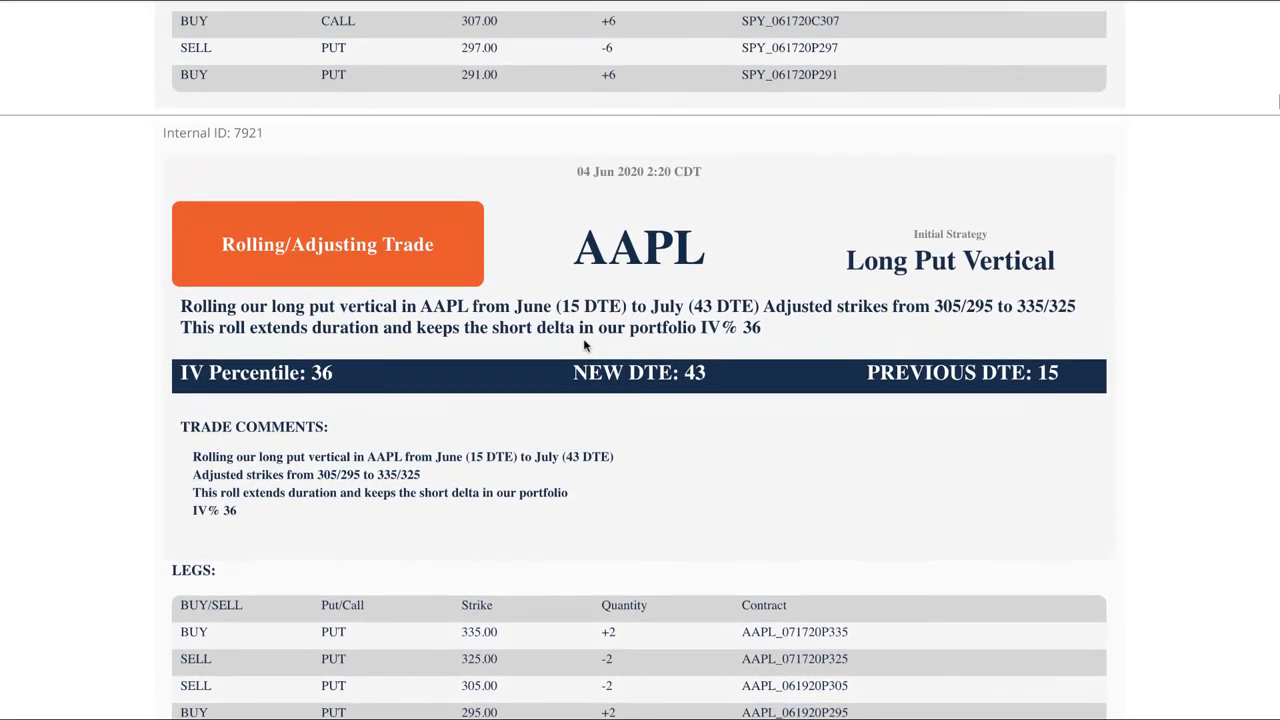
{"action": "scroll", "scroll_direction": "down", "scroll_amount": 3}
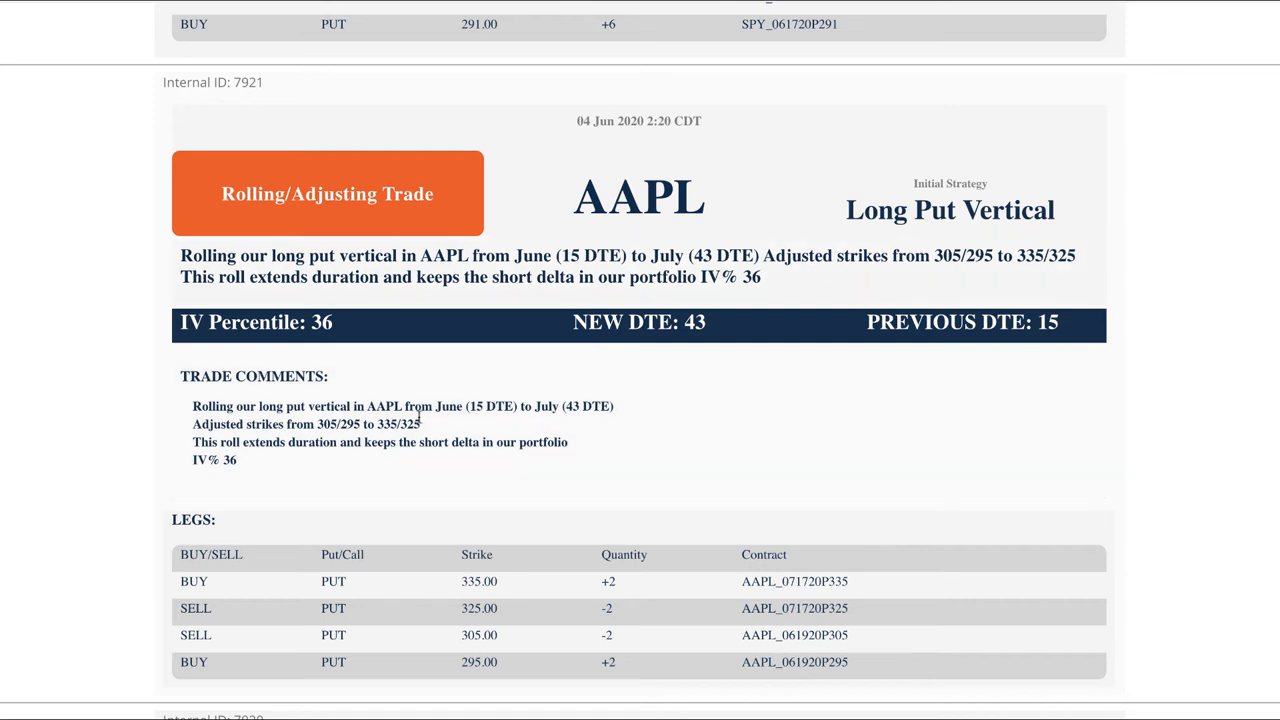
{"action": "mouse_move", "coordinate": [490, 420]}
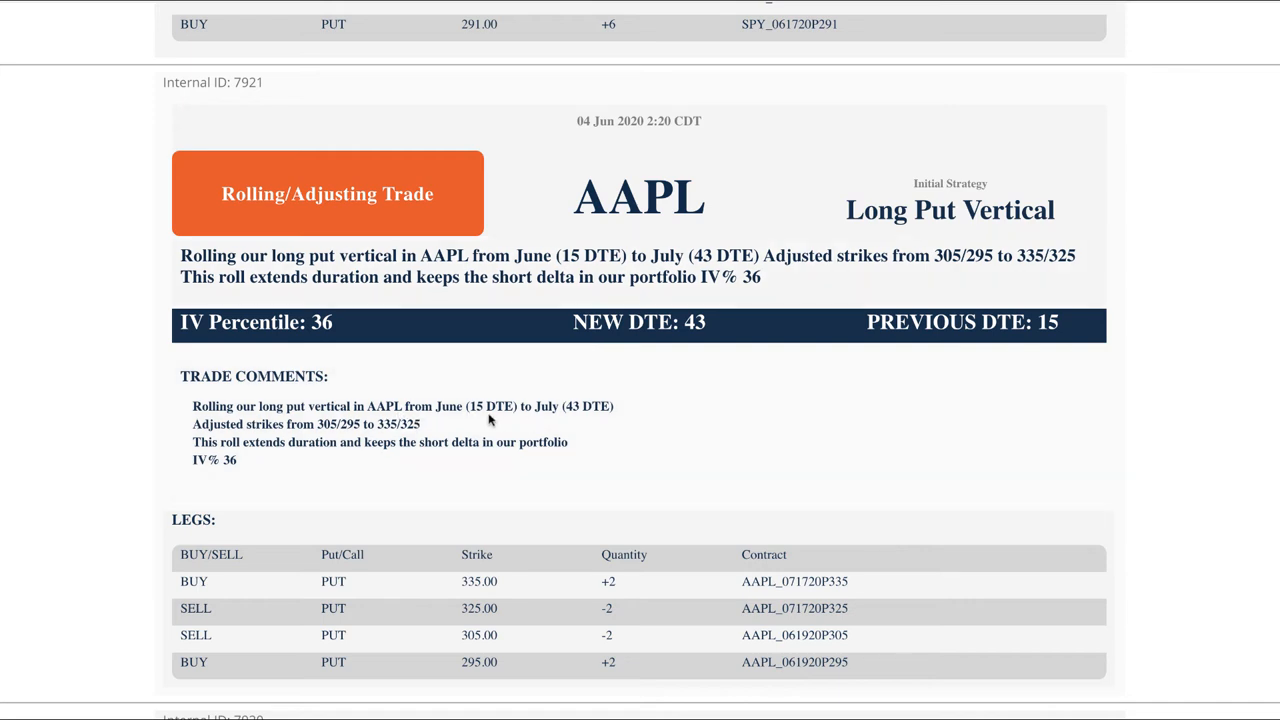
{"action": "left_click_drag", "start_coordinate": [436, 406], "coordinate": [613, 406]}
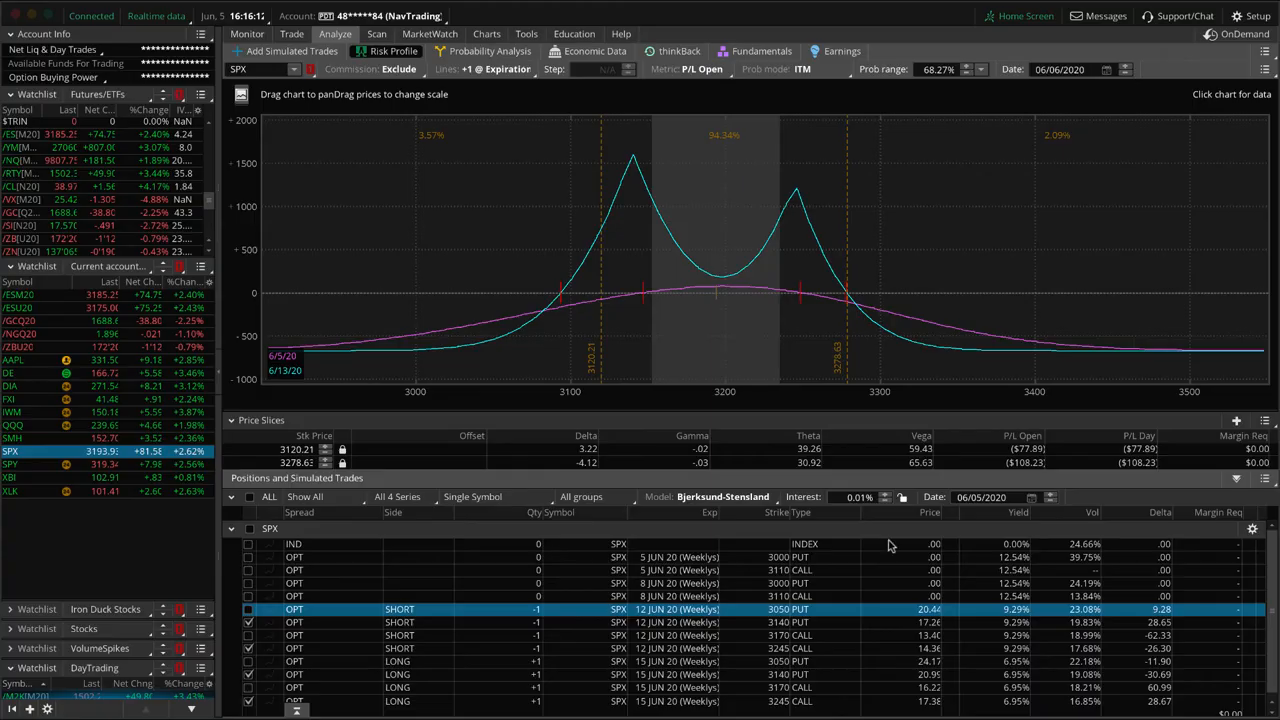
{"action": "left_click", "coordinate": [13, 359]}
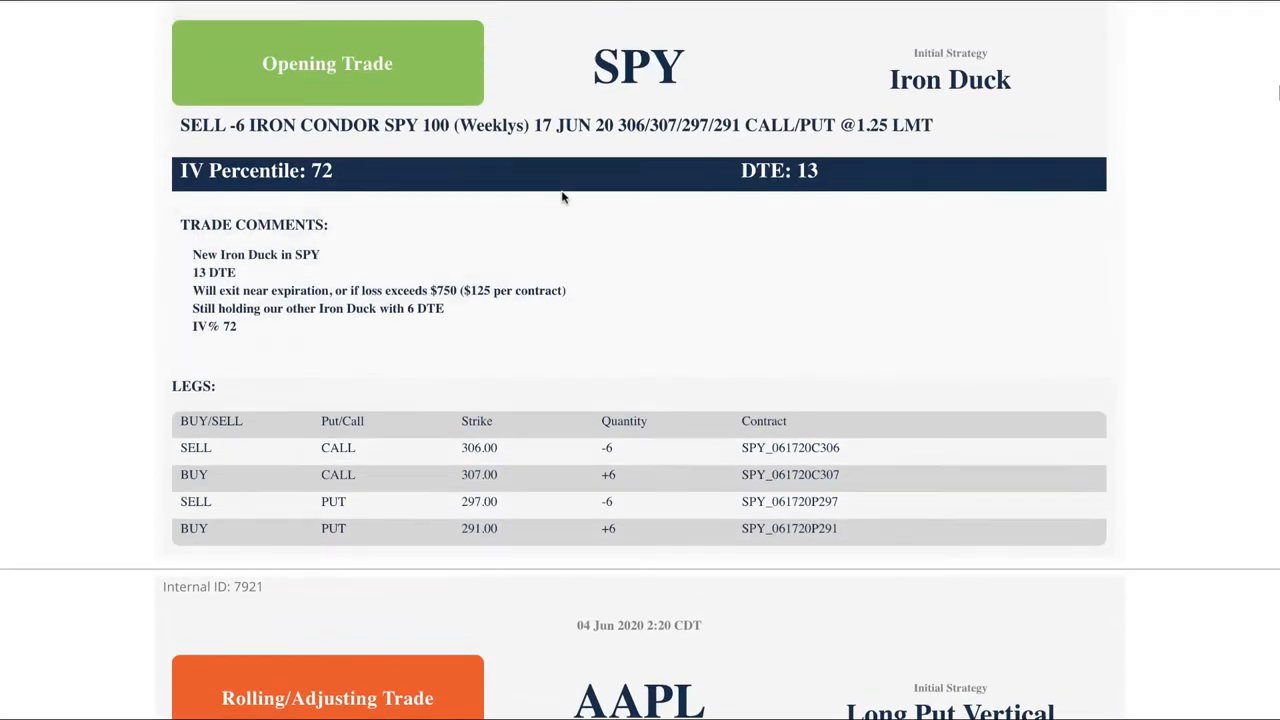
Move down to the SPY Iron Duck opening trade alert and select its details.
{"action": "scroll", "scroll_direction": "down", "scroll_amount": 3}
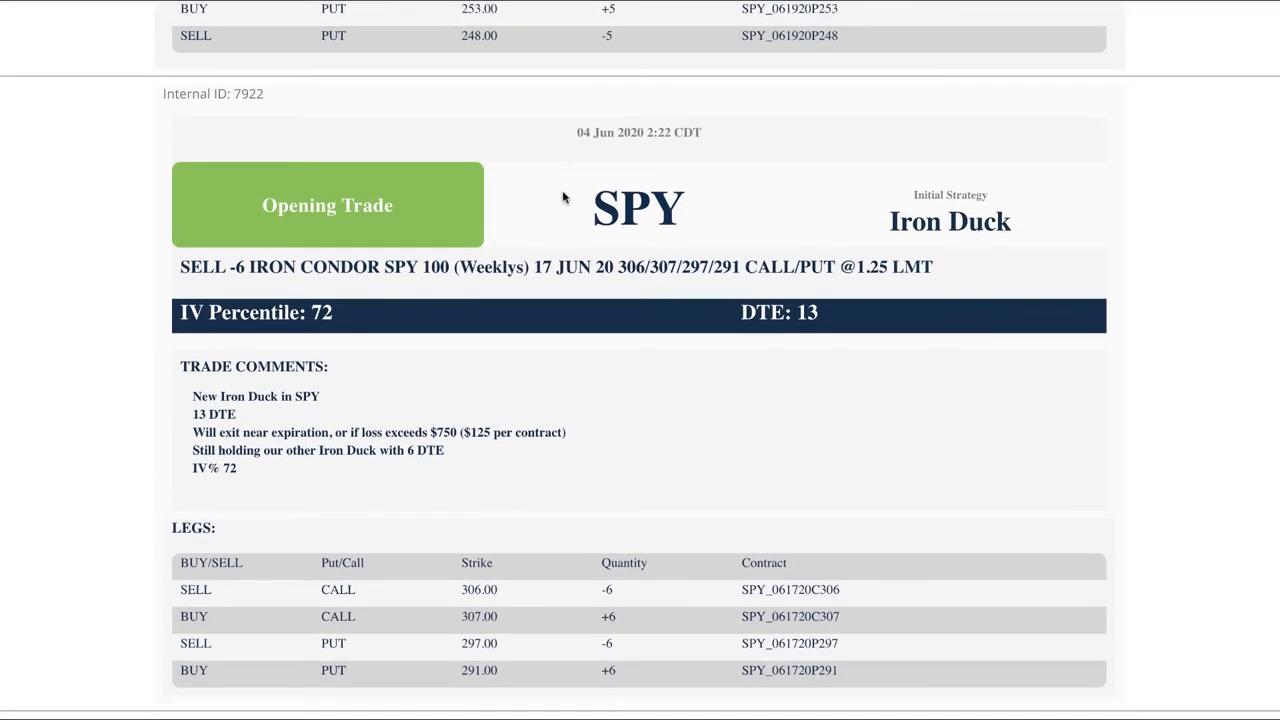
{"action": "mouse_move", "coordinate": [583, 324]}
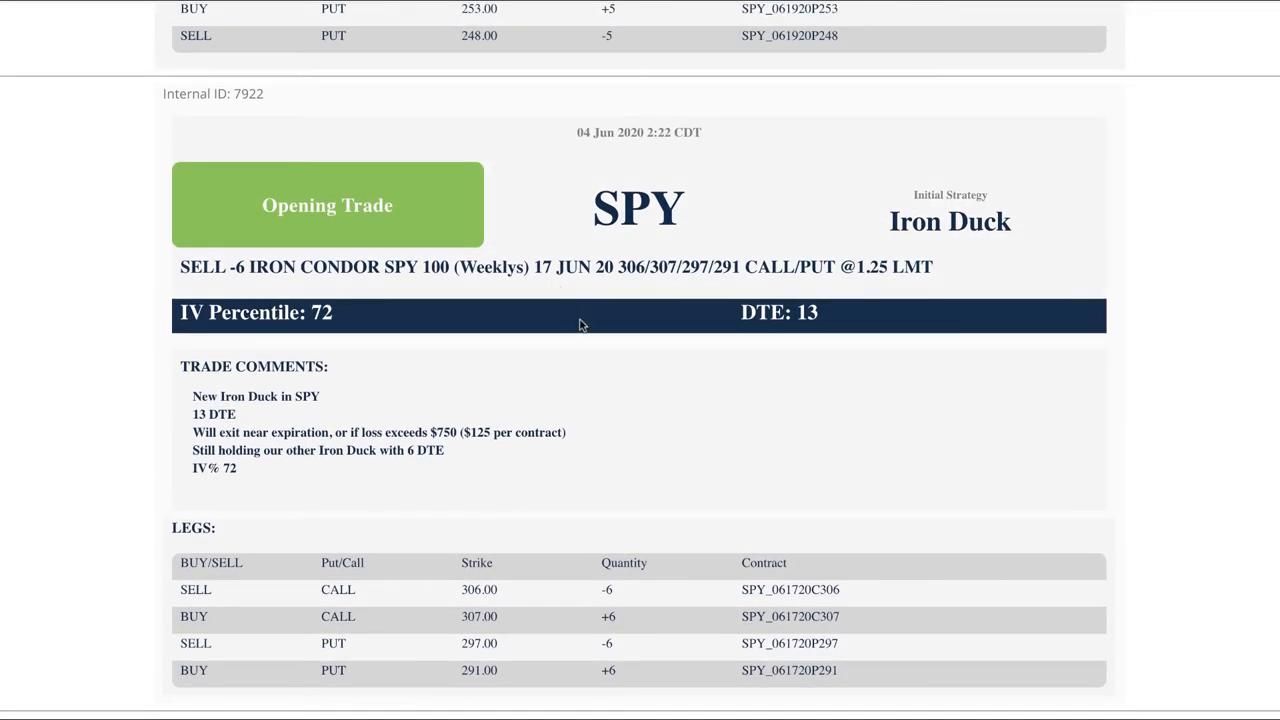
{"action": "mouse_move", "coordinate": [510, 388]}
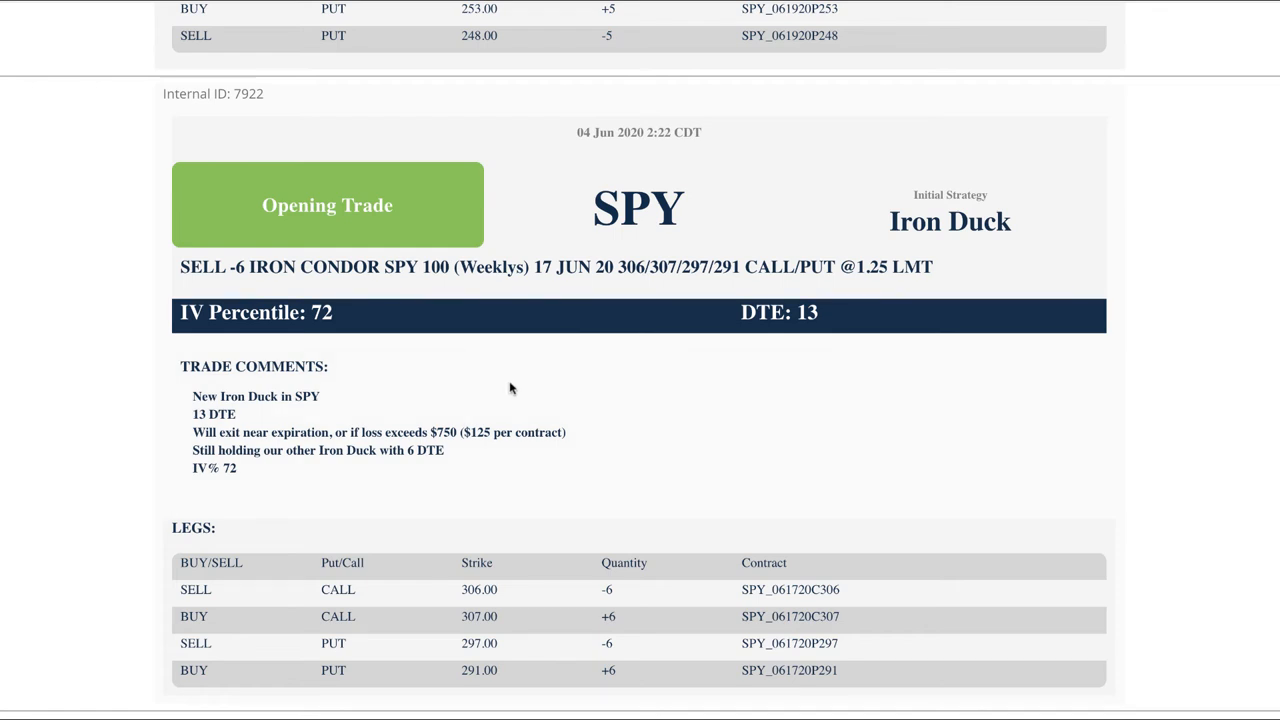
{"action": "mouse_move", "coordinate": [515, 388]}
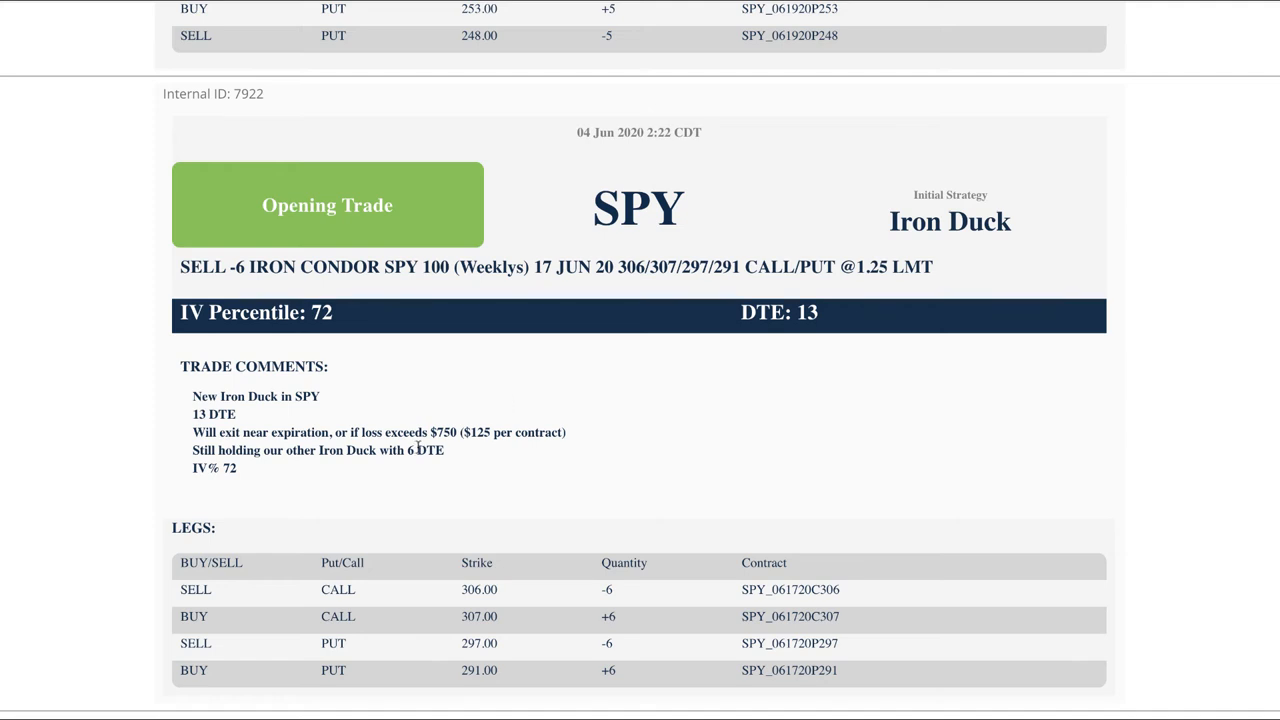
{"action": "mouse_move", "coordinate": [425, 461]}
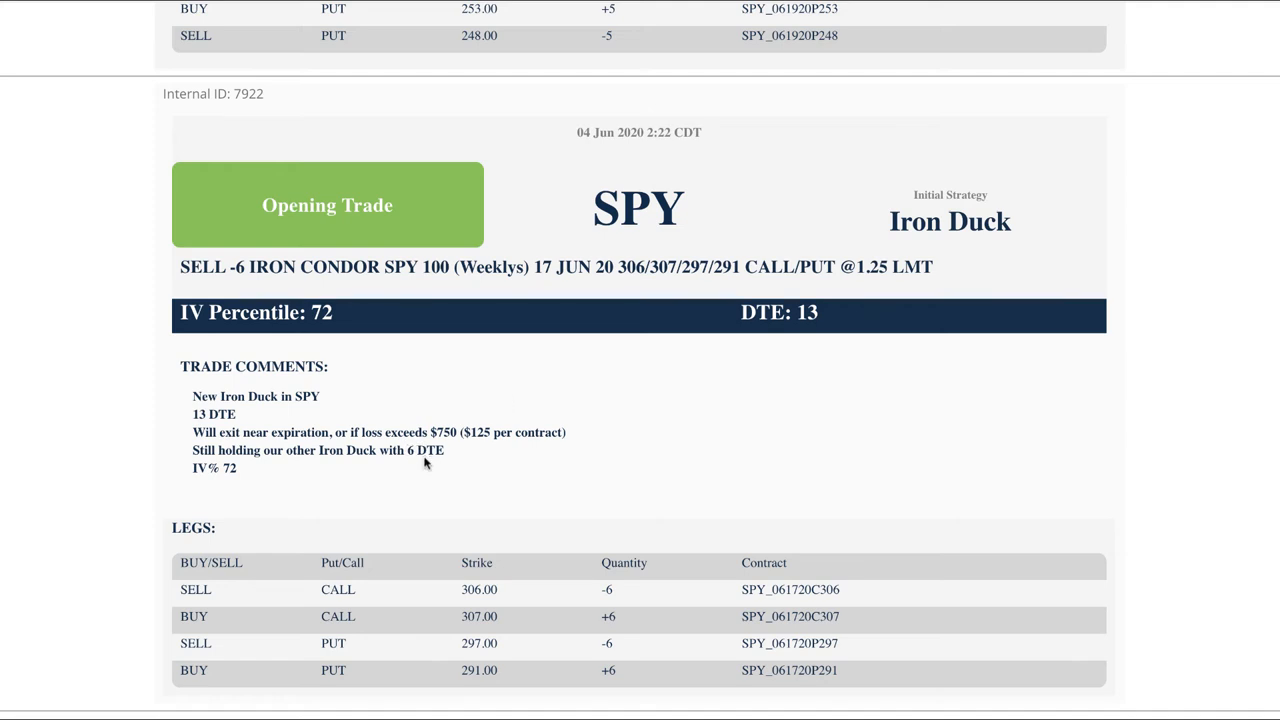
{"action": "double_click", "coordinate": [218, 414]}
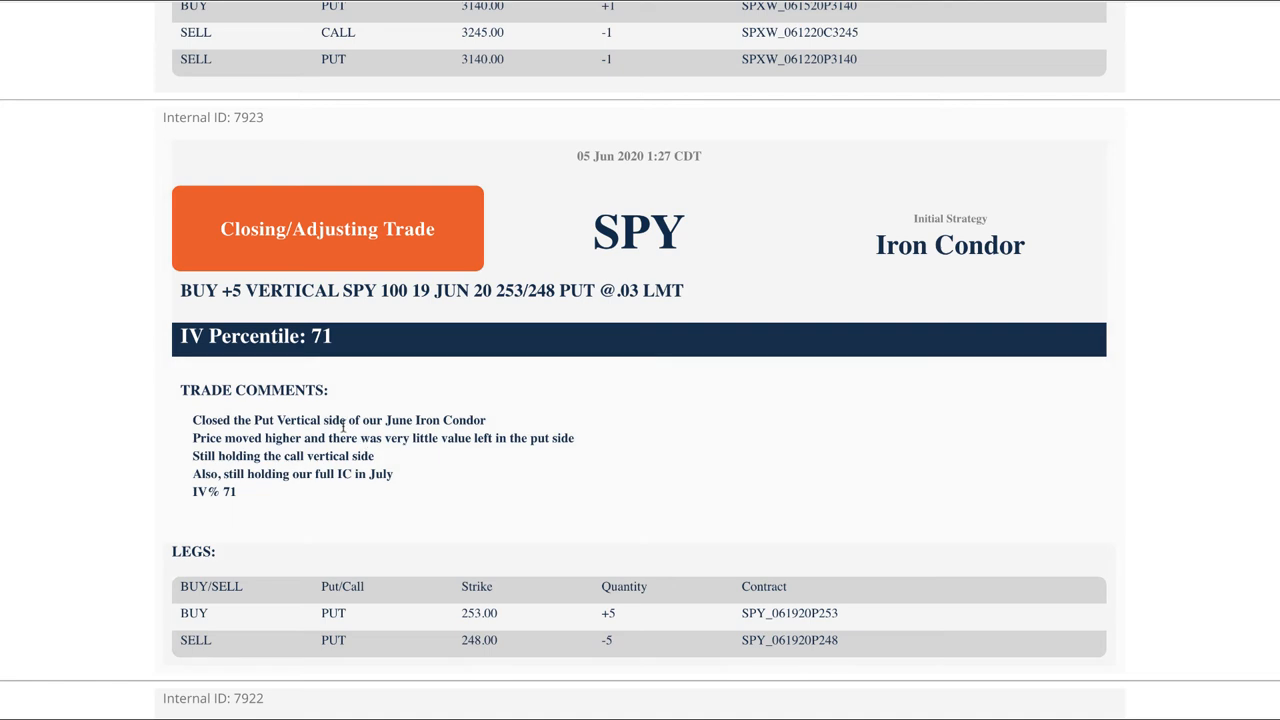
Mark the closed put vertical side of the June Iron Condor and the DE June-to-July roll comment.
{"action": "left_click_drag", "start_coordinate": [255, 419], "coordinate": [485, 419]}
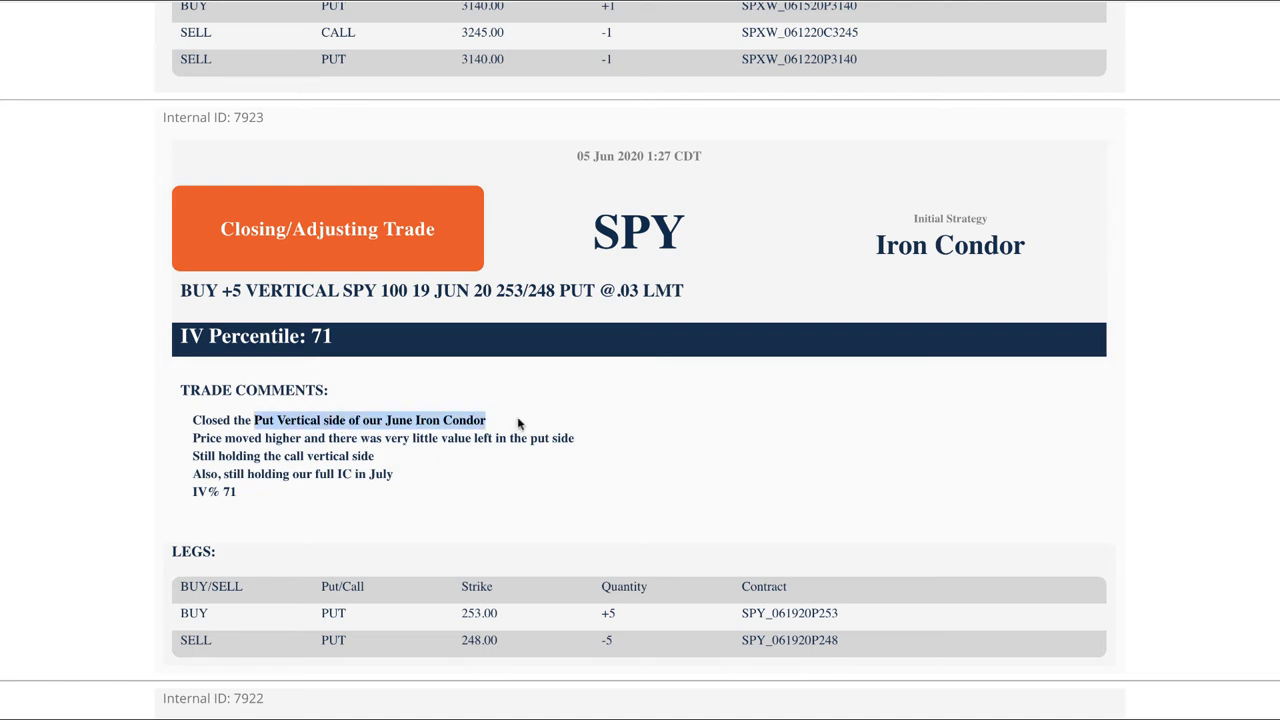
{"action": "mouse_move", "coordinate": [746, 462]}
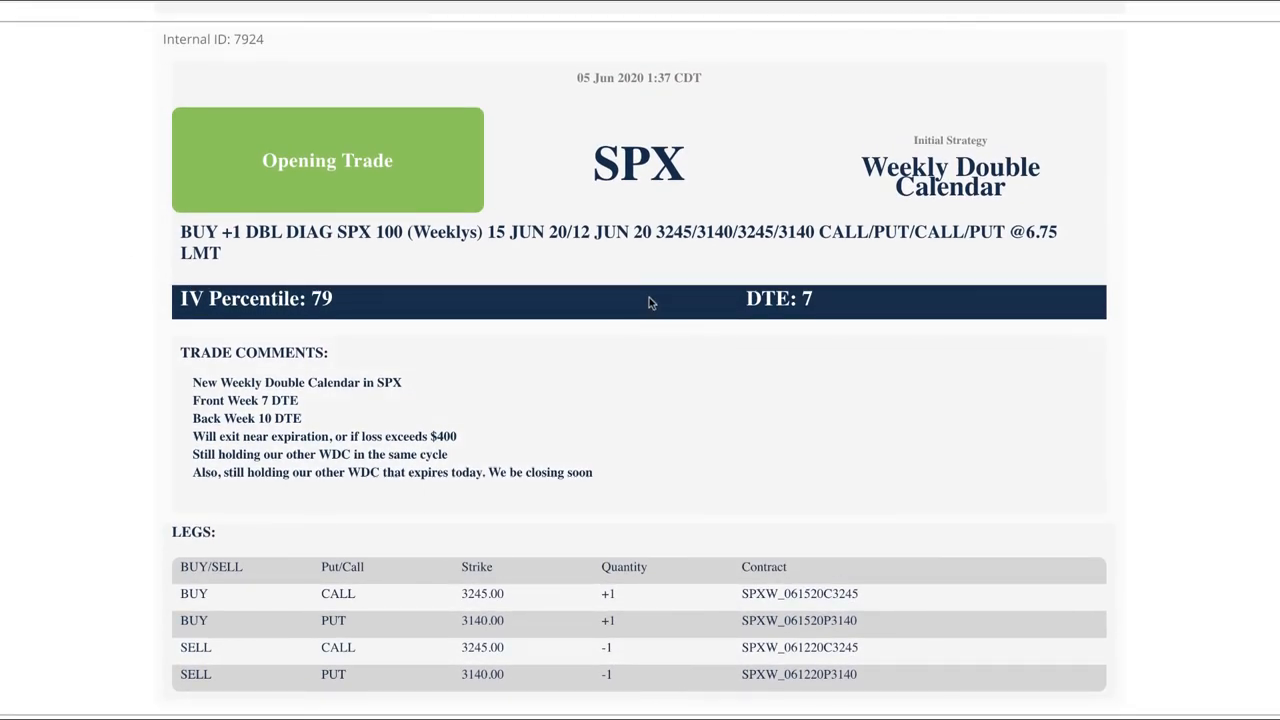
{"action": "mouse_move", "coordinate": [197, 383]}
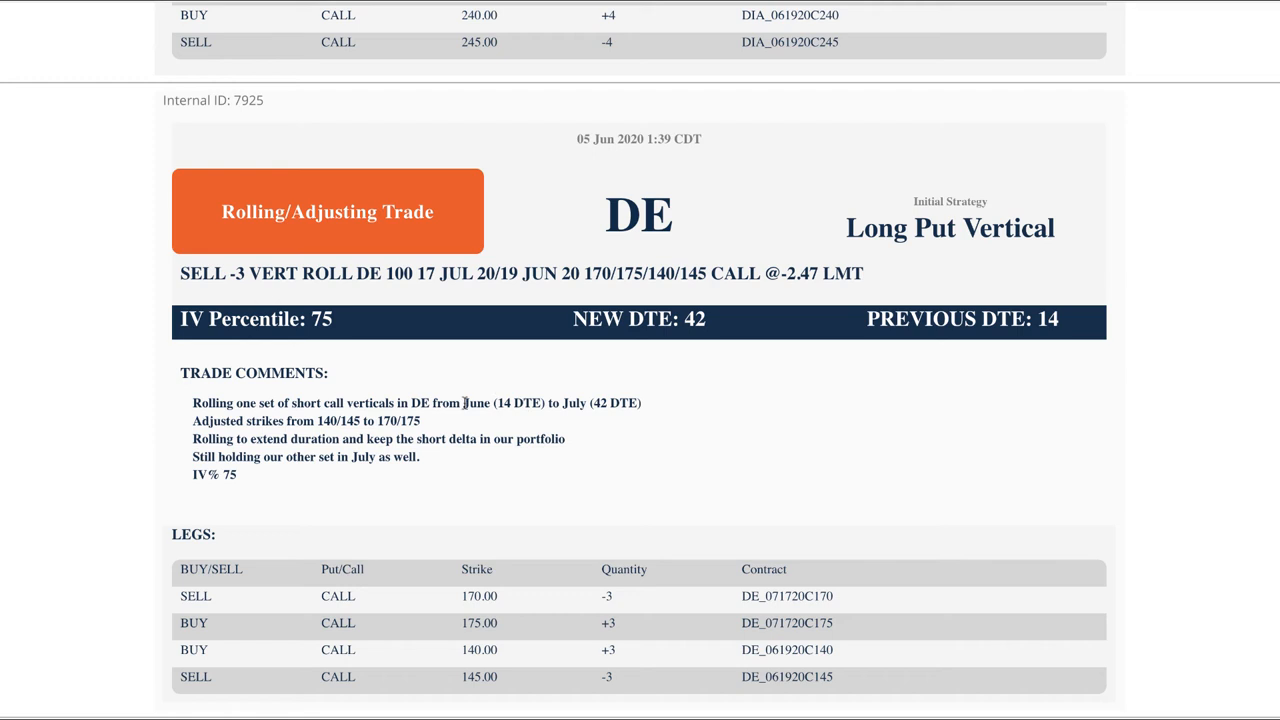
{"action": "left_click_drag", "start_coordinate": [463, 403], "coordinate": [642, 403]}
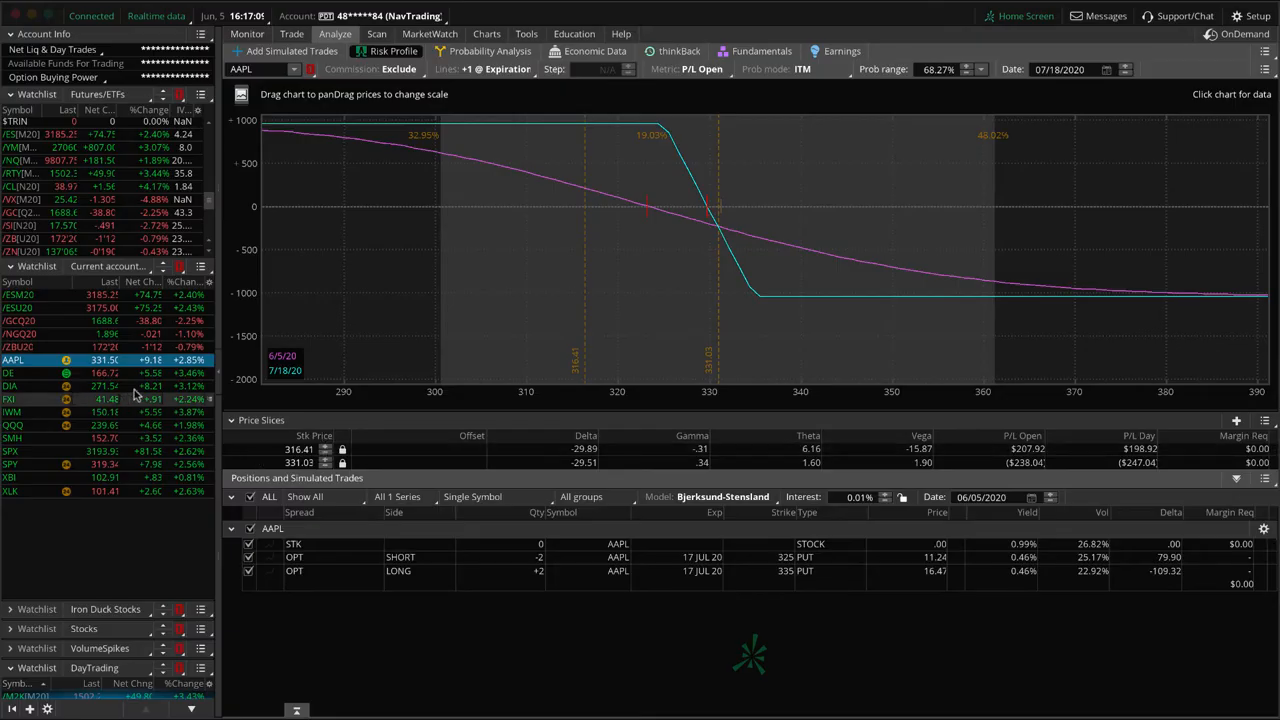
Load the DE position's risk profile showing its July call spread legs.
{"action": "left_click", "coordinate": [10, 373]}
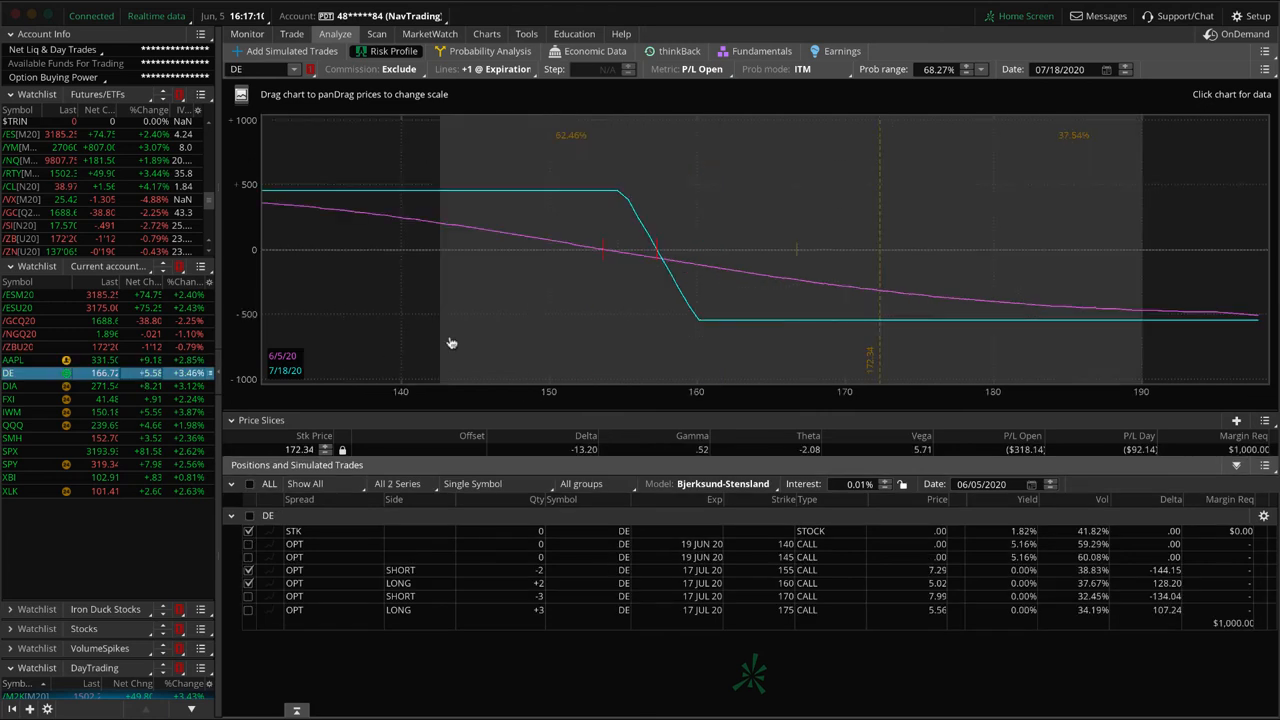
{"action": "mouse_move", "coordinate": [775, 270]}
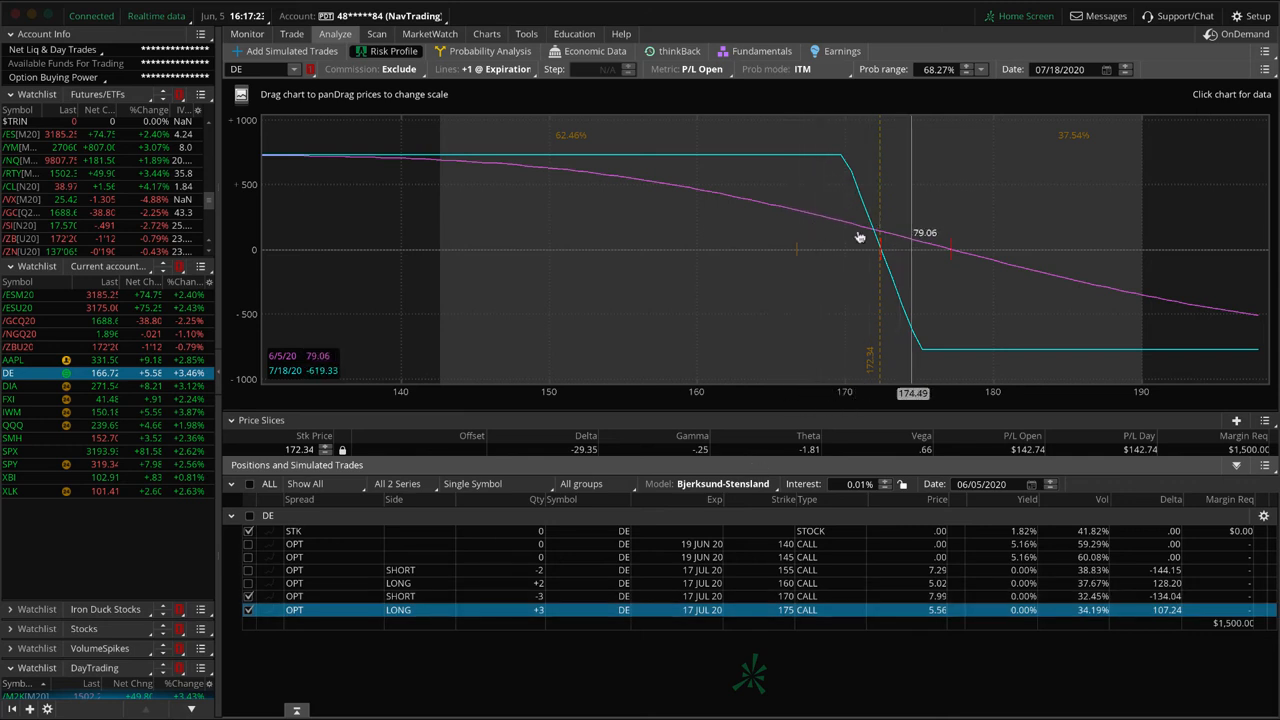
{"action": "mouse_move", "coordinate": [796, 257]}
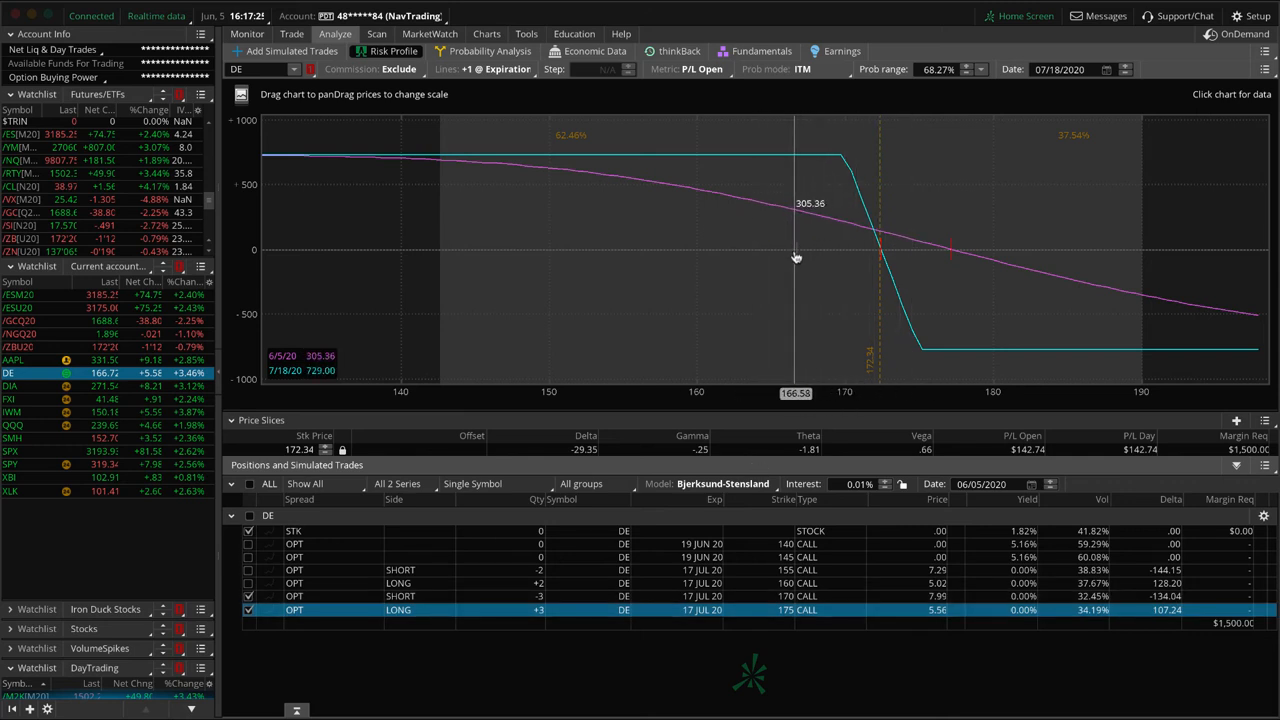
{"action": "mouse_move", "coordinate": [795, 249]}
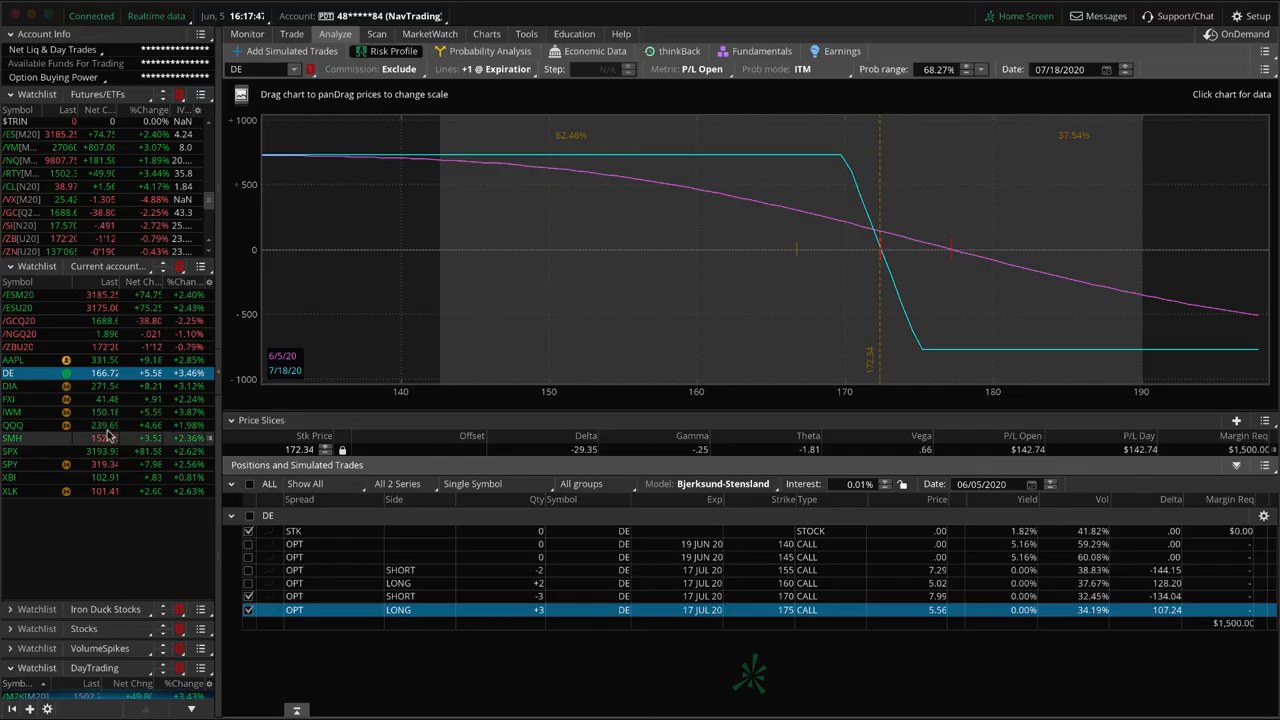
Load DIA's risk profile and isolate the July 235/240 call vertical legs.
{"action": "left_click", "coordinate": [10, 386]}
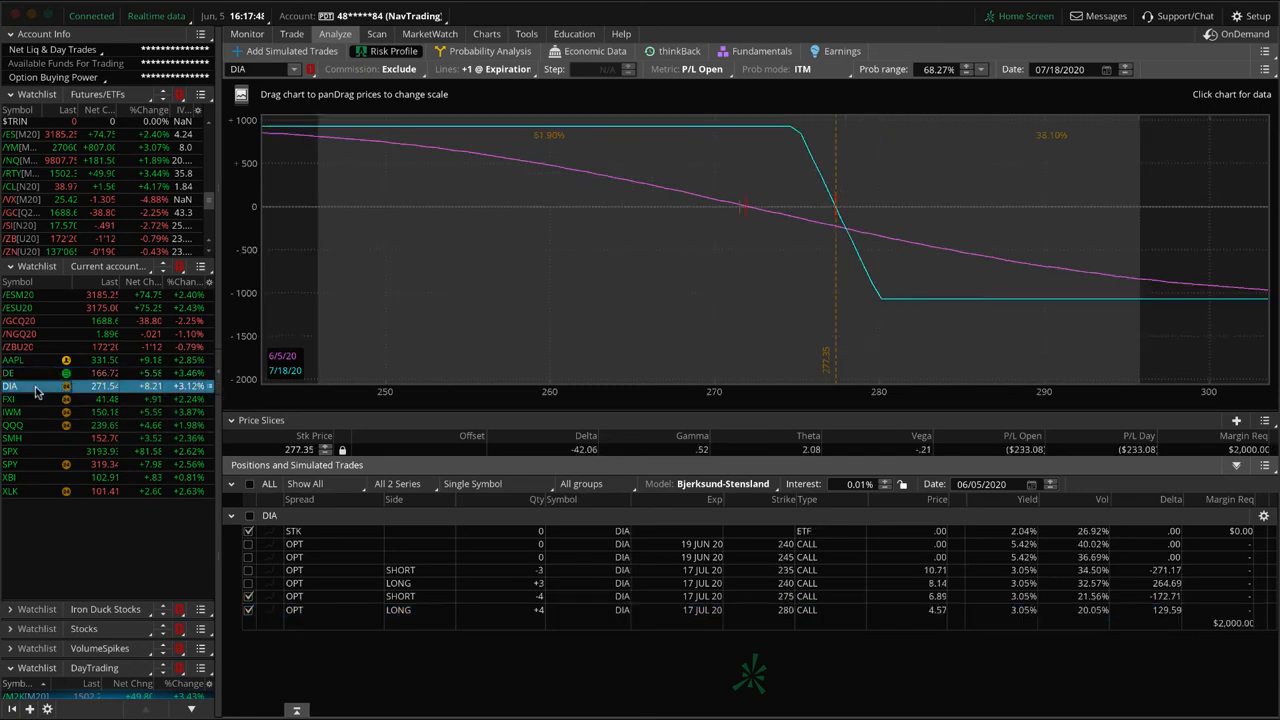
{"action": "mouse_move", "coordinate": [740, 220]}
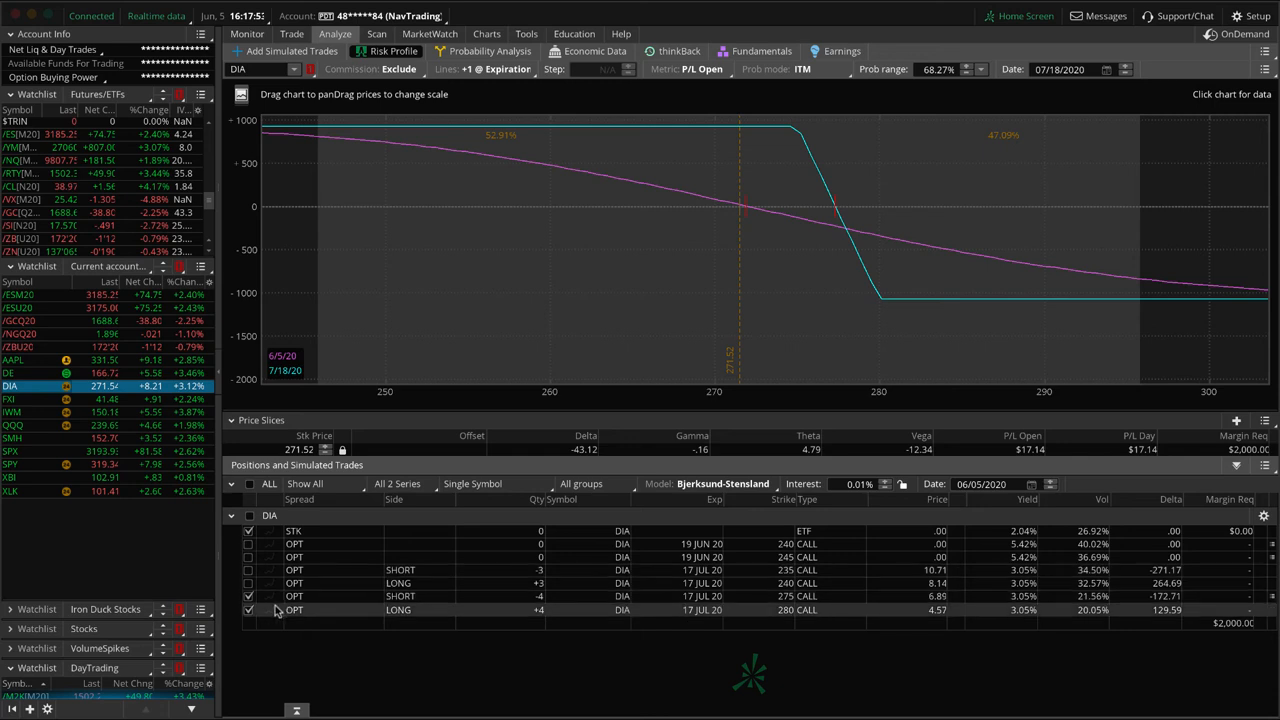
{"action": "left_click", "coordinate": [248, 583]}
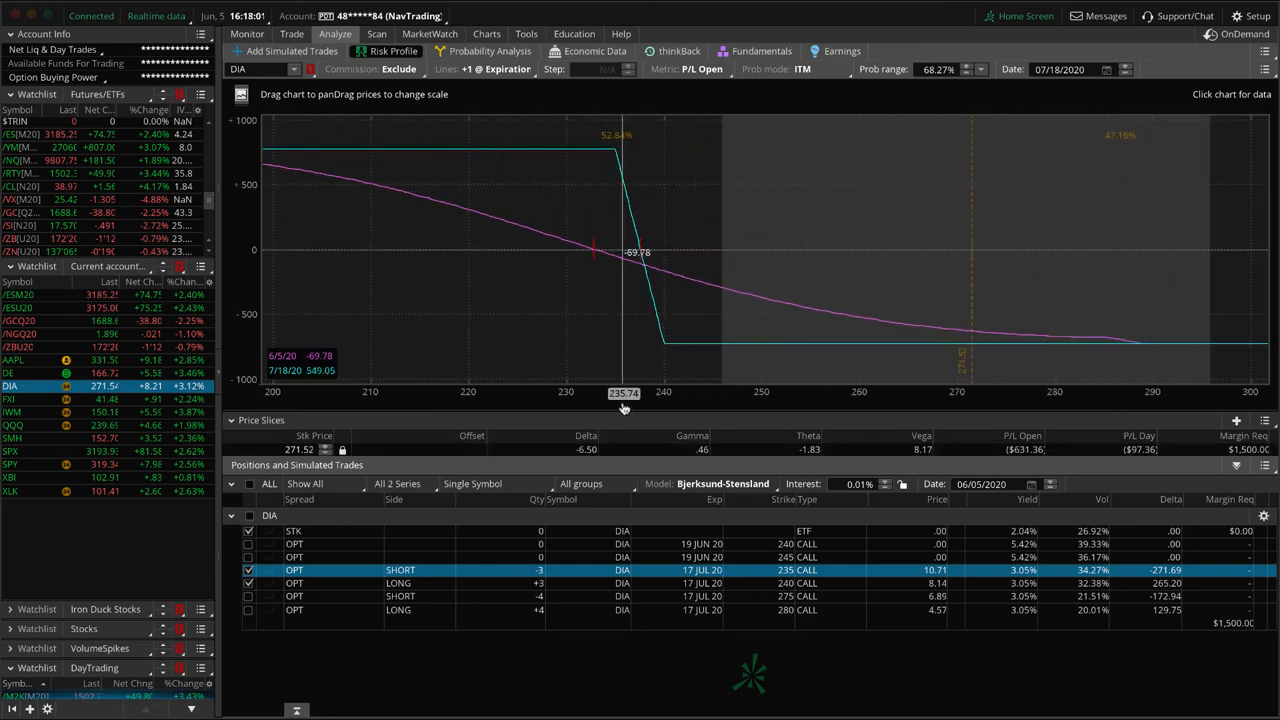
{"action": "mouse_move", "coordinate": [510, 416]}
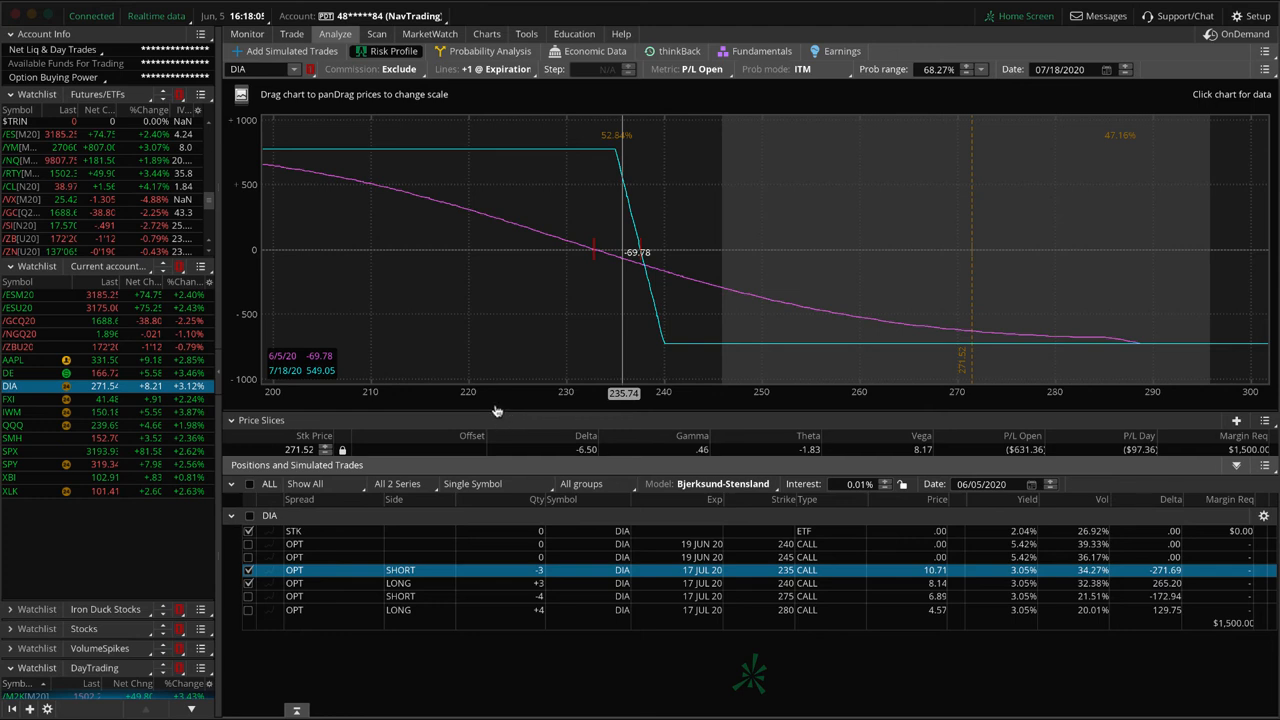
{"action": "mouse_move", "coordinate": [410, 497]}
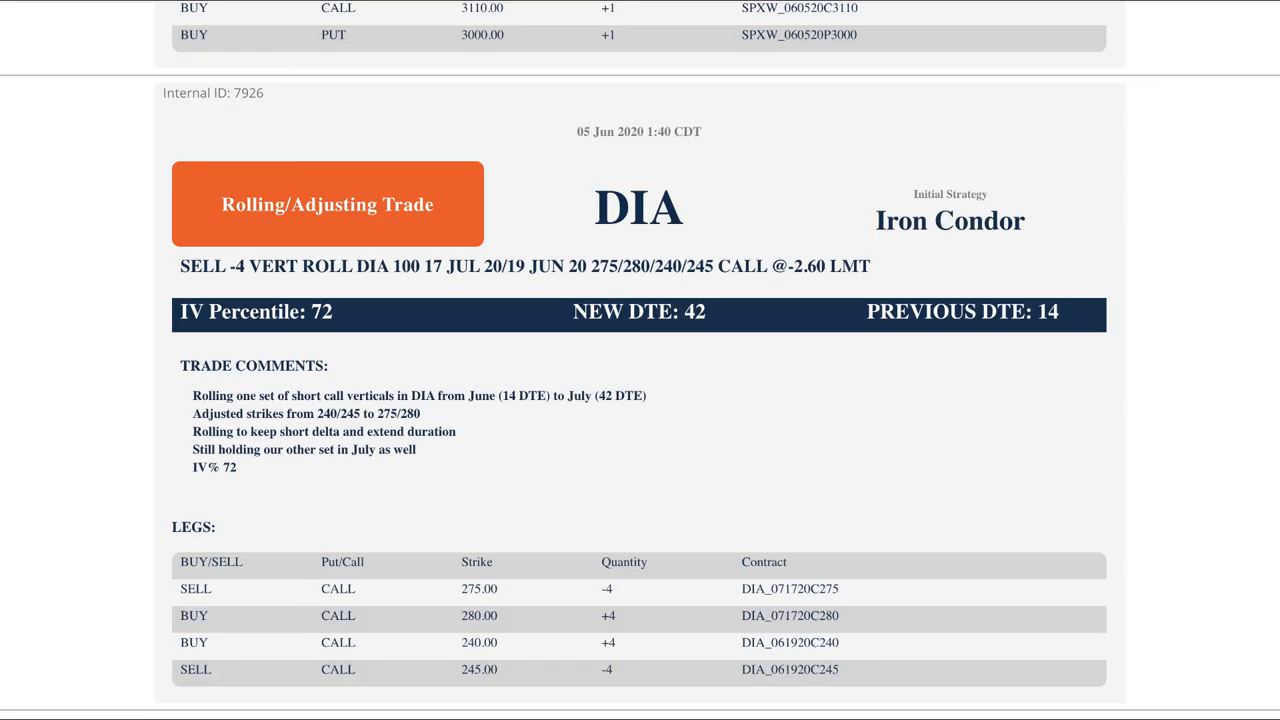
Scroll the alerts page through the SPX and SPY closing-trade cards to the Iron Duck close.
{"action": "scroll", "scroll_direction": "down", "scroll_amount": 3}
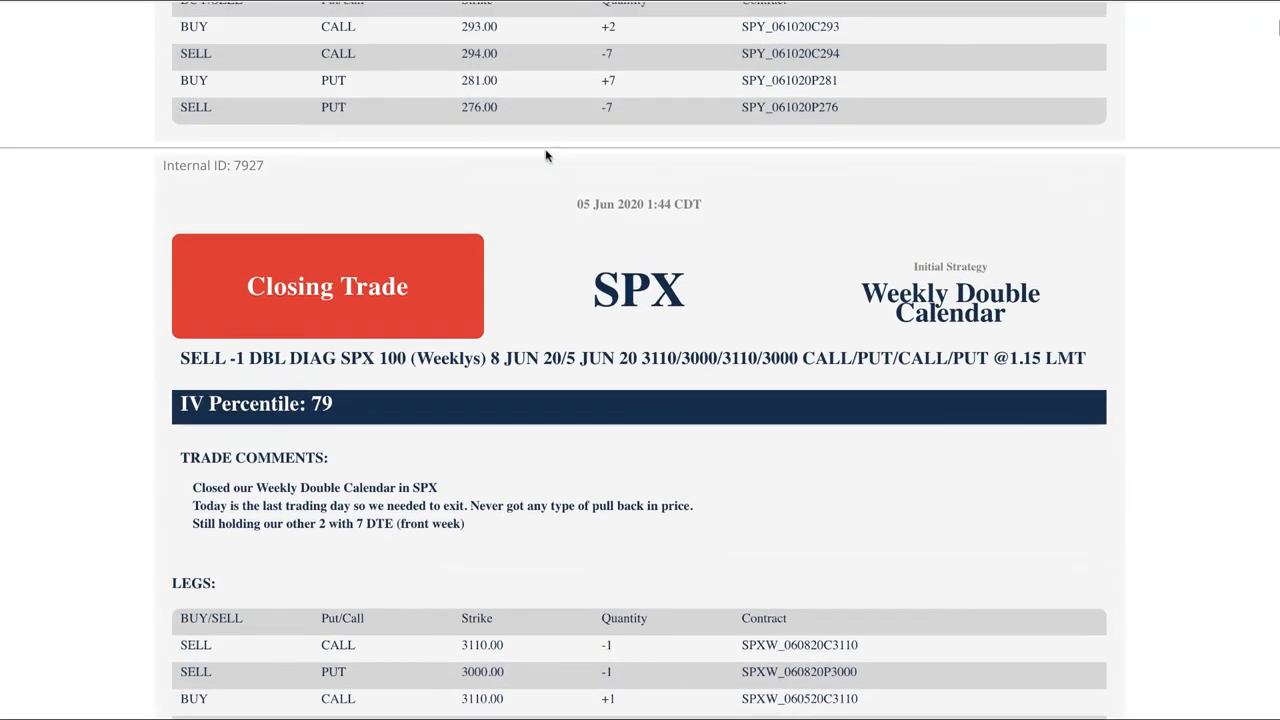
{"action": "scroll", "scroll_direction": "down", "scroll_amount": 3}
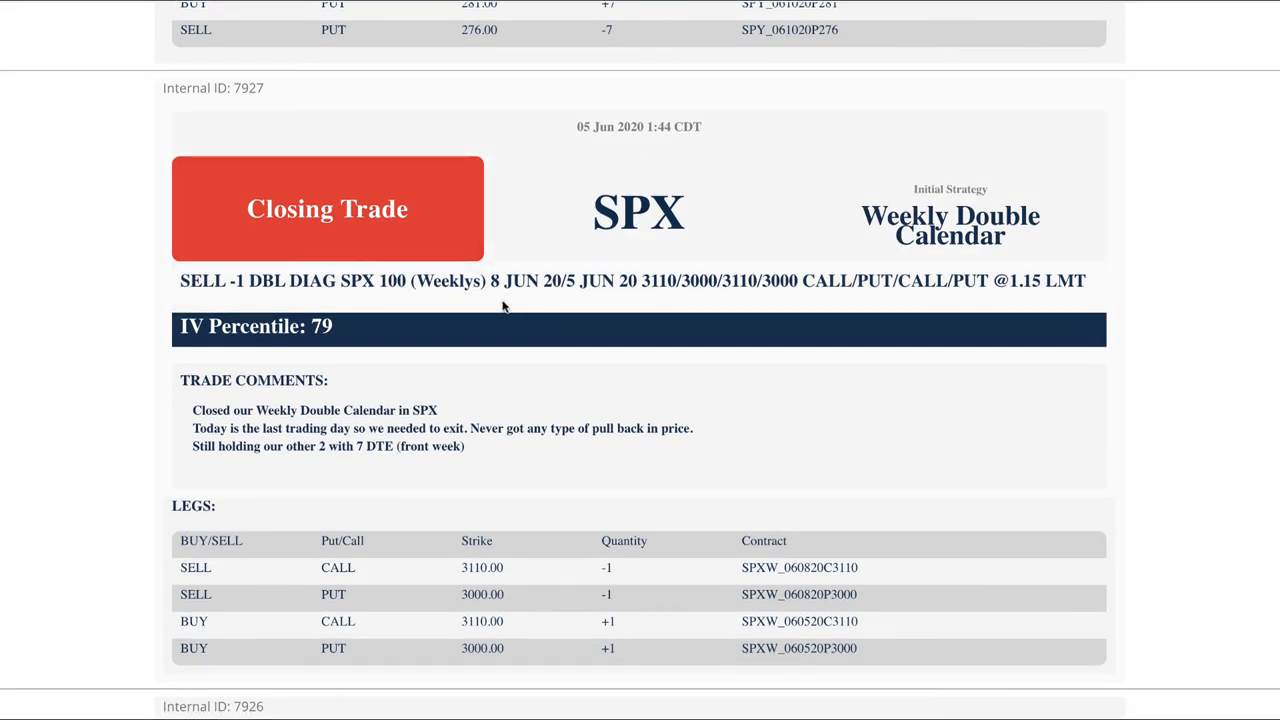
{"action": "mouse_move", "coordinate": [483, 447]}
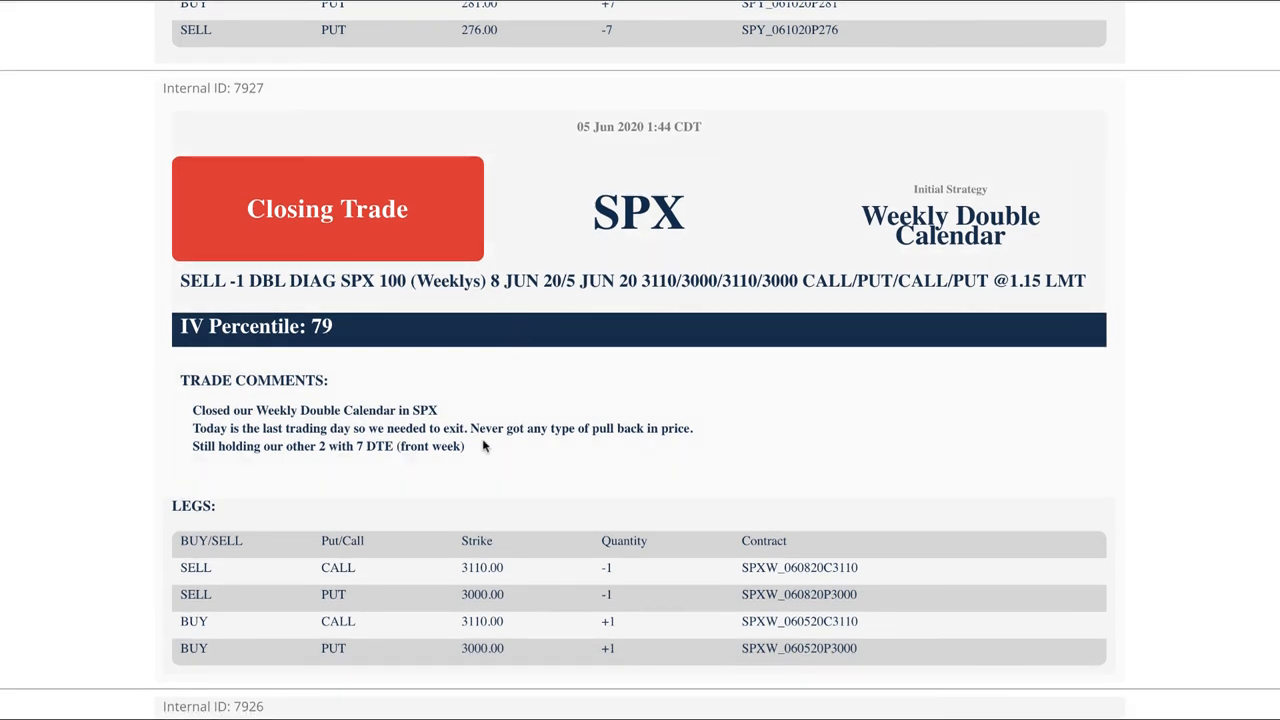
{"action": "mouse_move", "coordinate": [489, 441]}
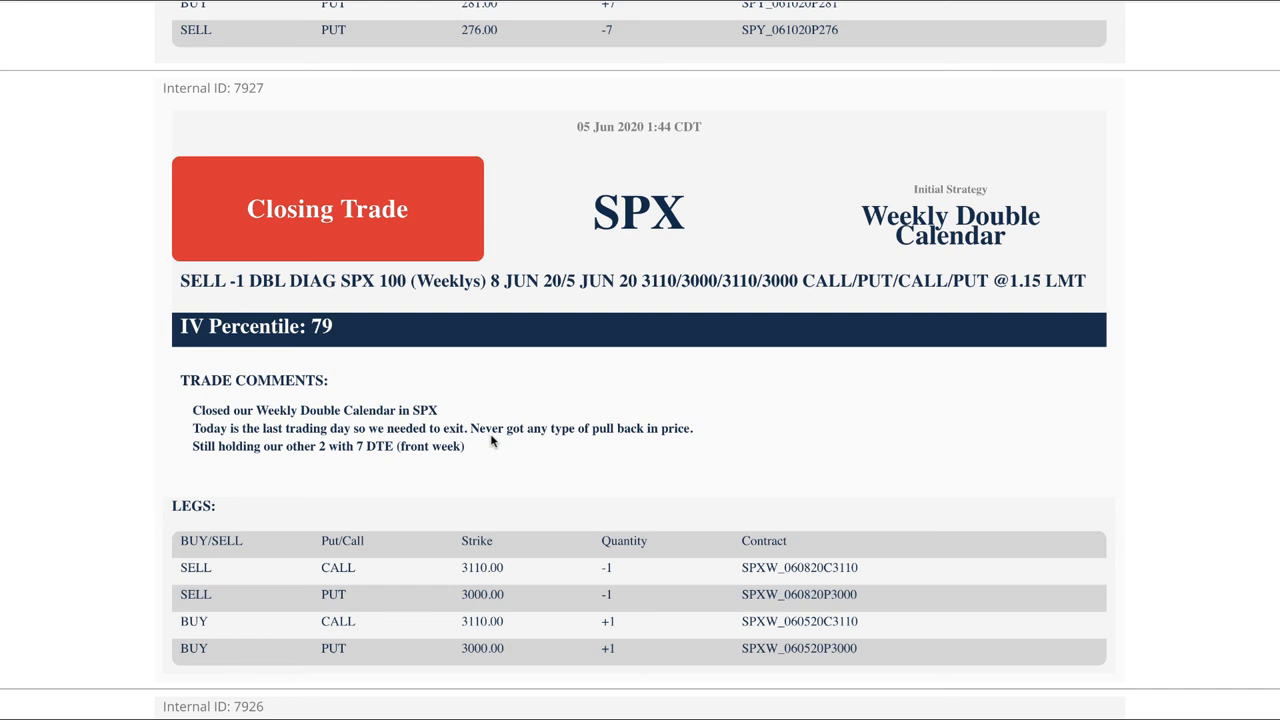
{"action": "mouse_move", "coordinate": [515, 432]}
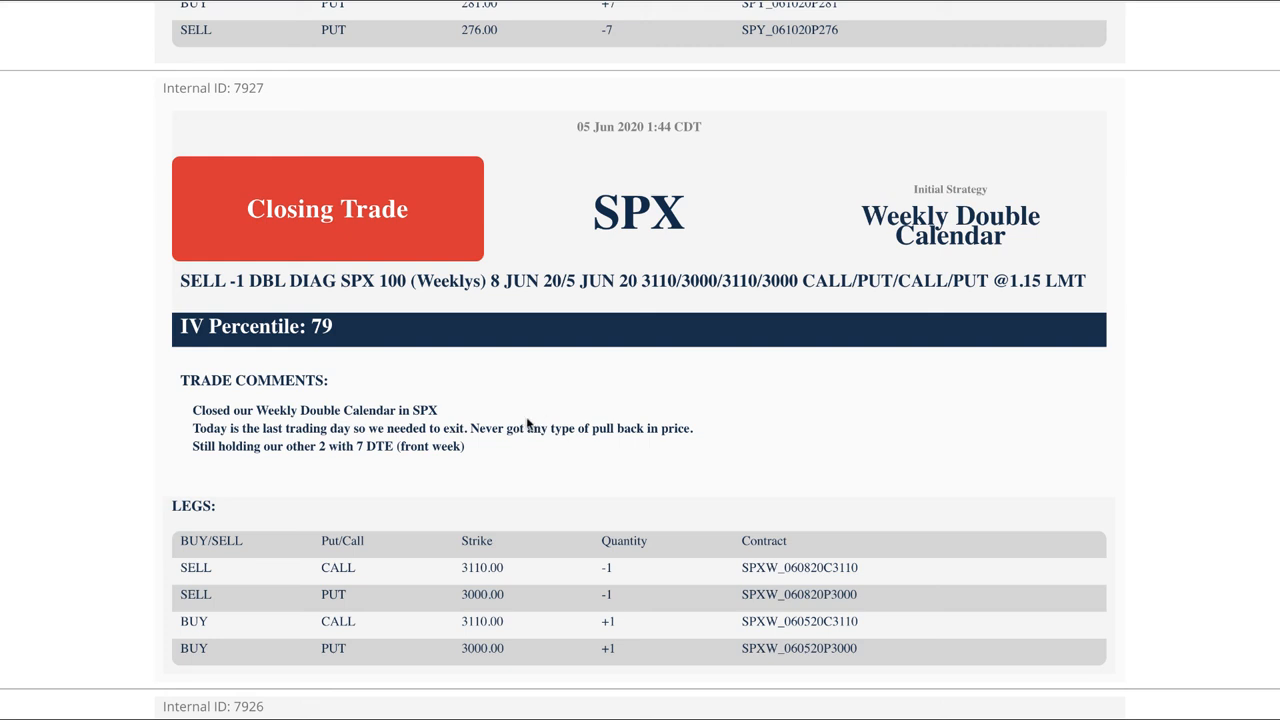
{"action": "mouse_move", "coordinate": [577, 422]}
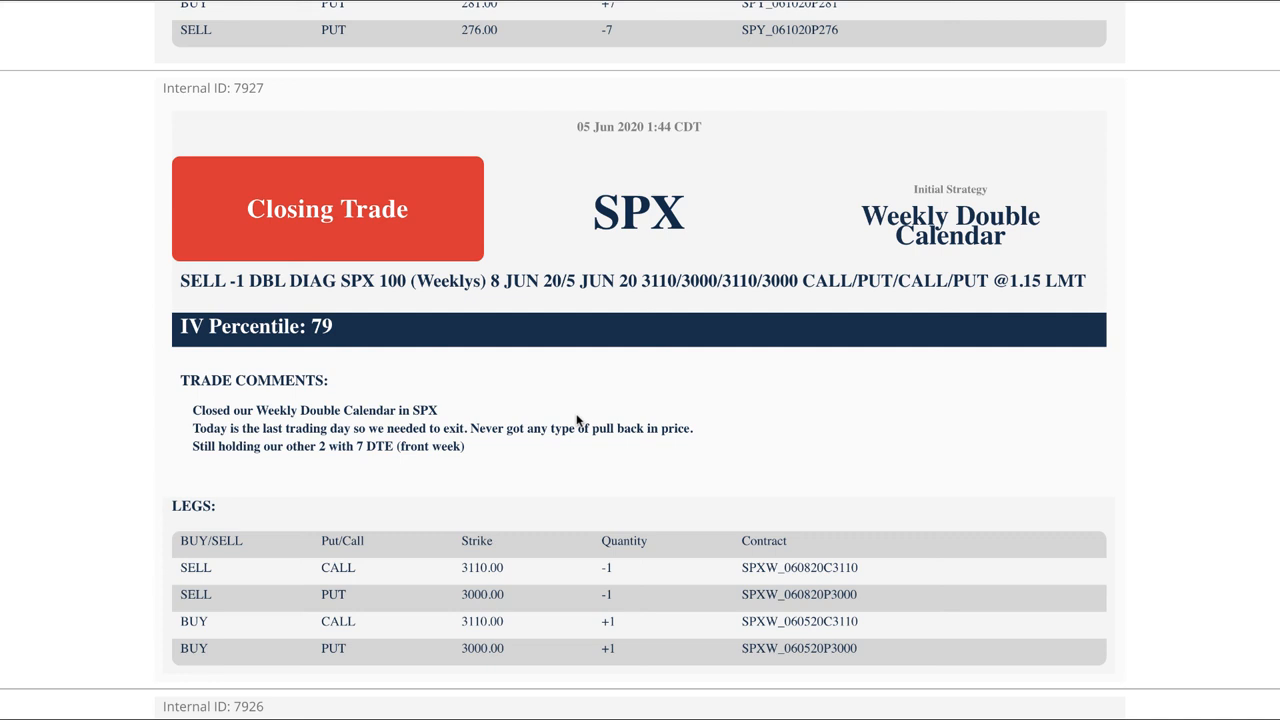
{"action": "mouse_move", "coordinate": [611, 420]}
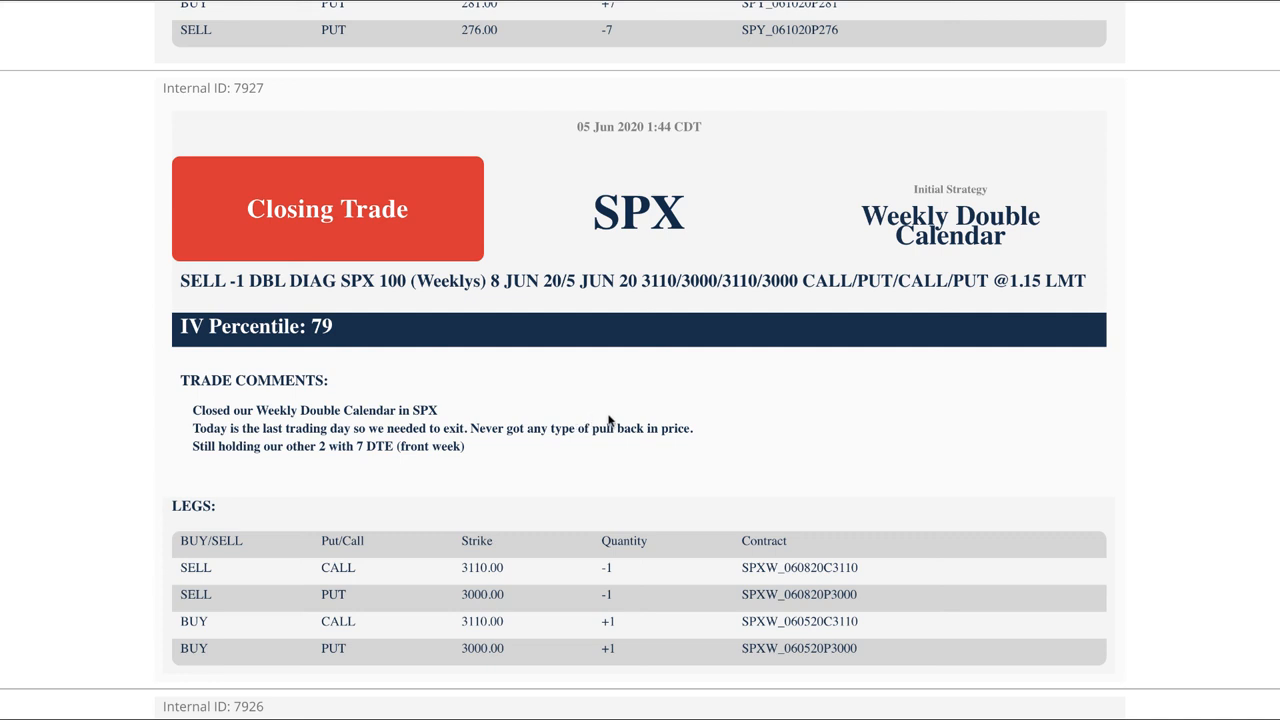
{"action": "mouse_move", "coordinate": [618, 424]}
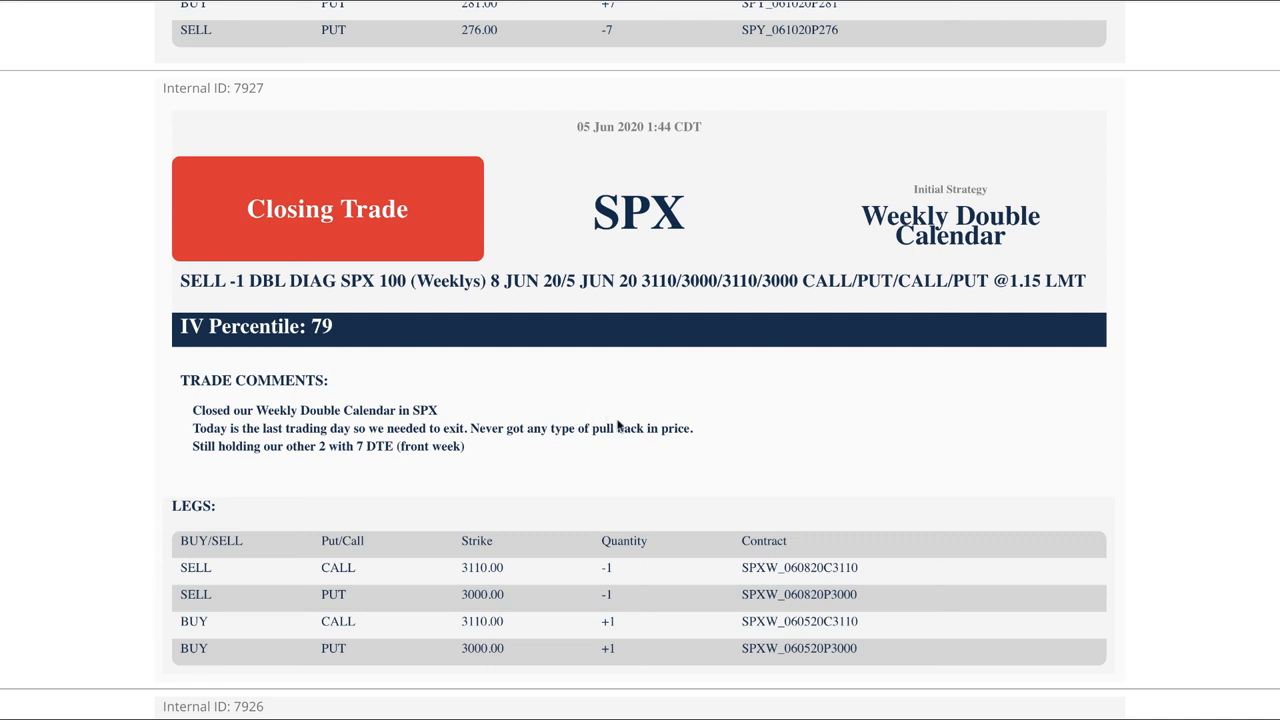
{"action": "scroll", "scroll_direction": "down", "scroll_amount": 3}
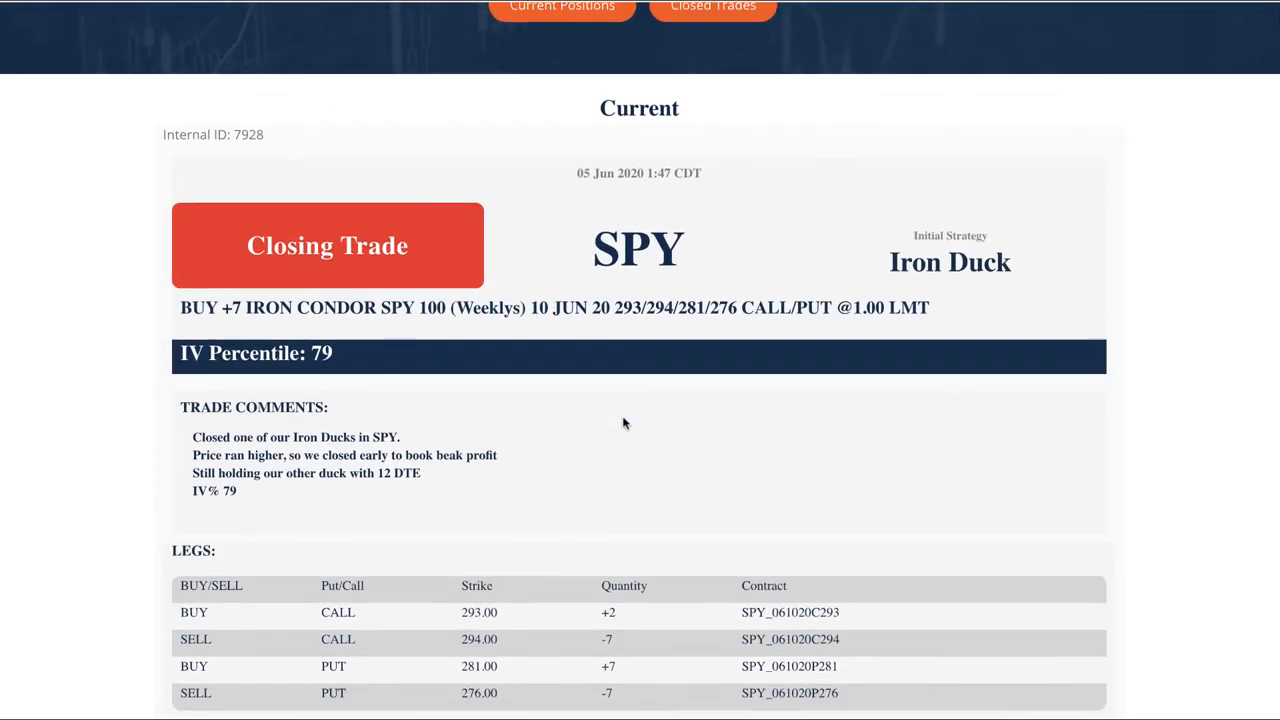
{"action": "scroll", "scroll_direction": "down", "scroll_amount": 3}
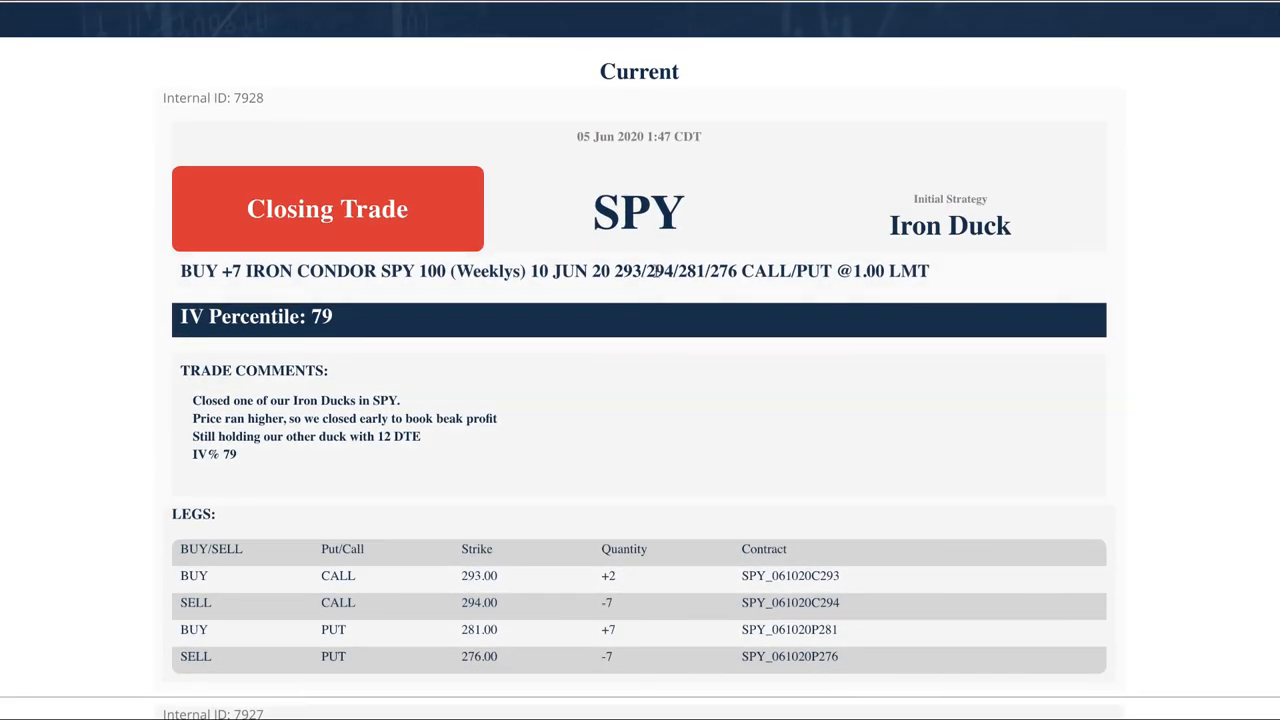
{"action": "mouse_move", "coordinate": [355, 392]}
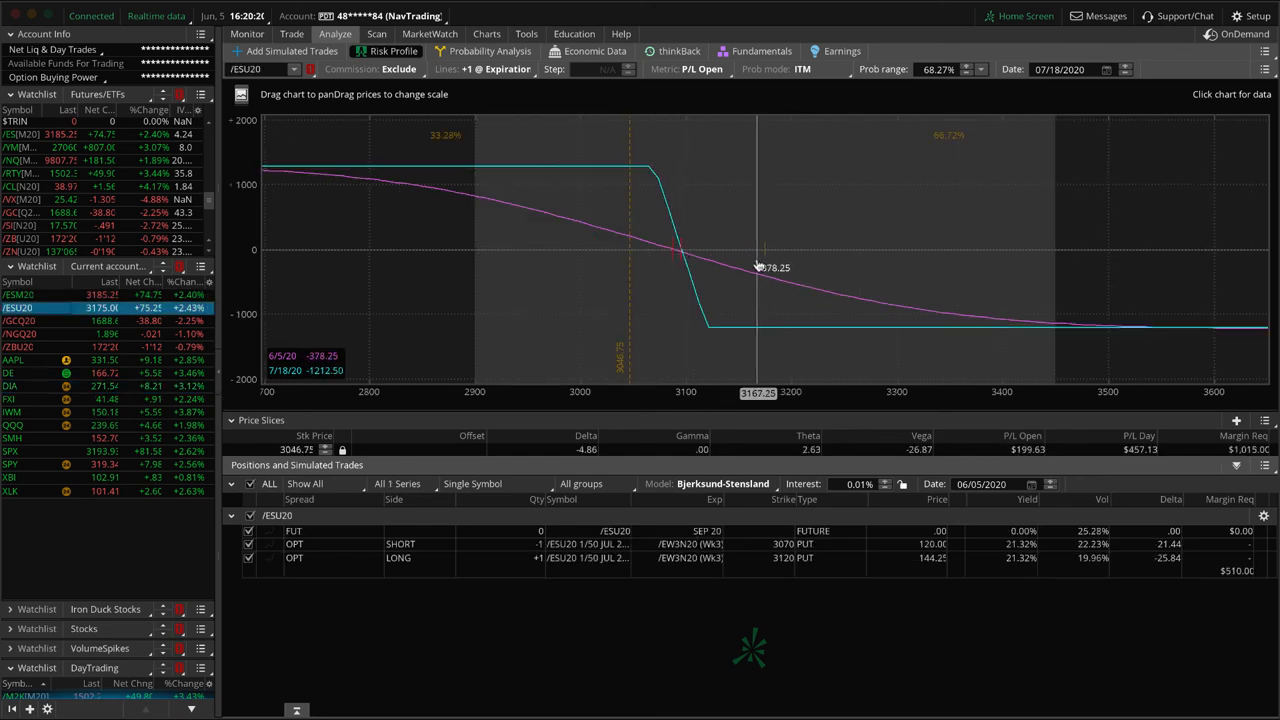
Load the /ESM20 risk profile, then the /GCQ20 gold iron condor profile.
{"action": "left_click", "coordinate": [30, 295]}
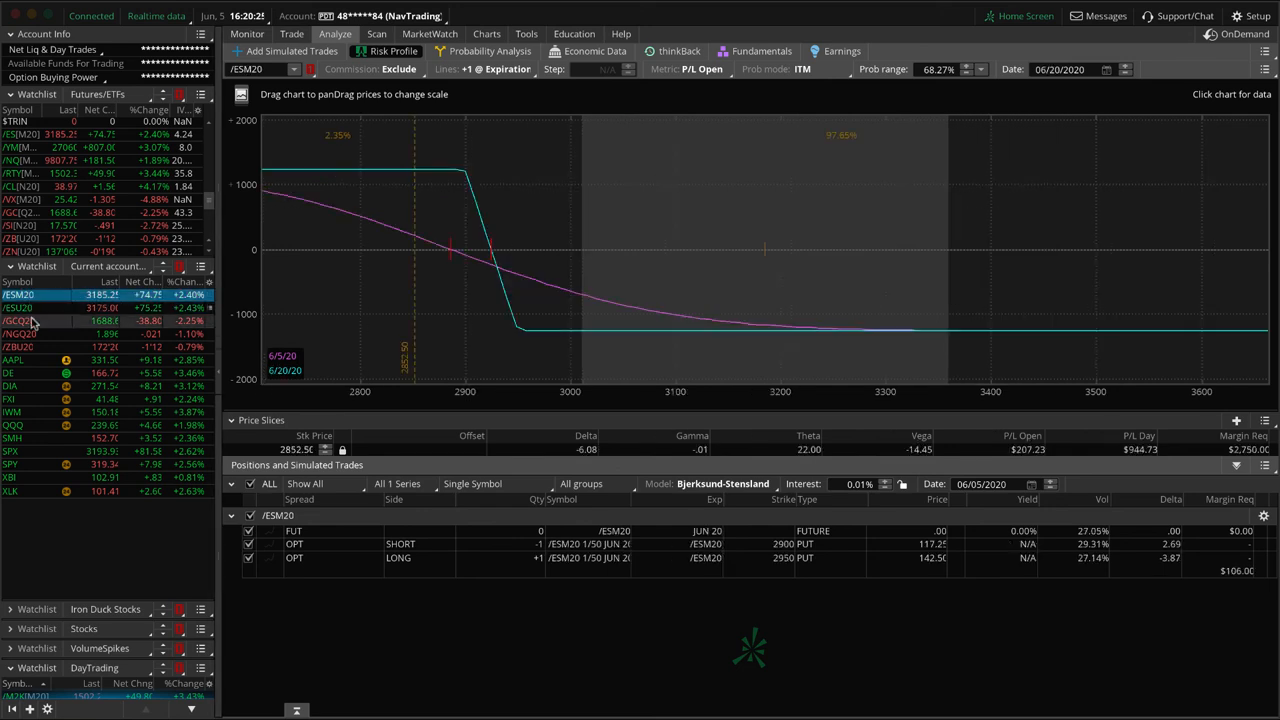
{"action": "left_click", "coordinate": [20, 320]}
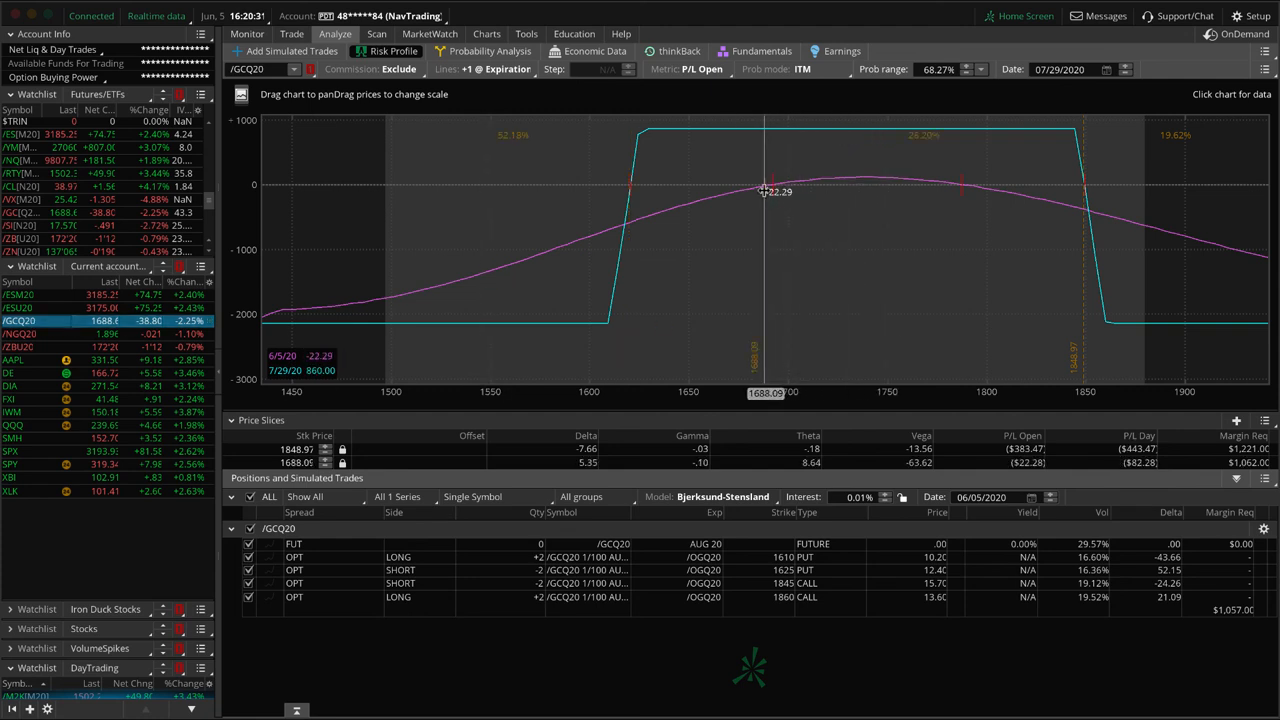
{"action": "mouse_move", "coordinate": [313, 310]}
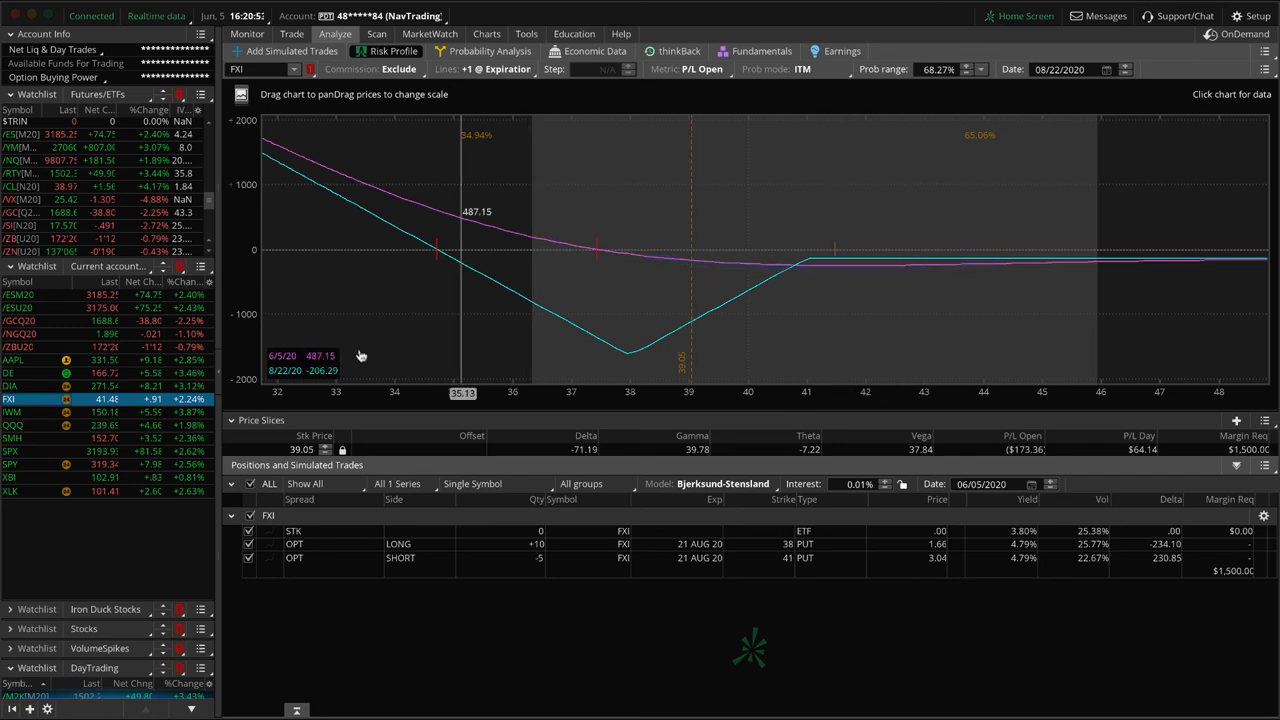
{"action": "mouse_move", "coordinate": [835, 308]}
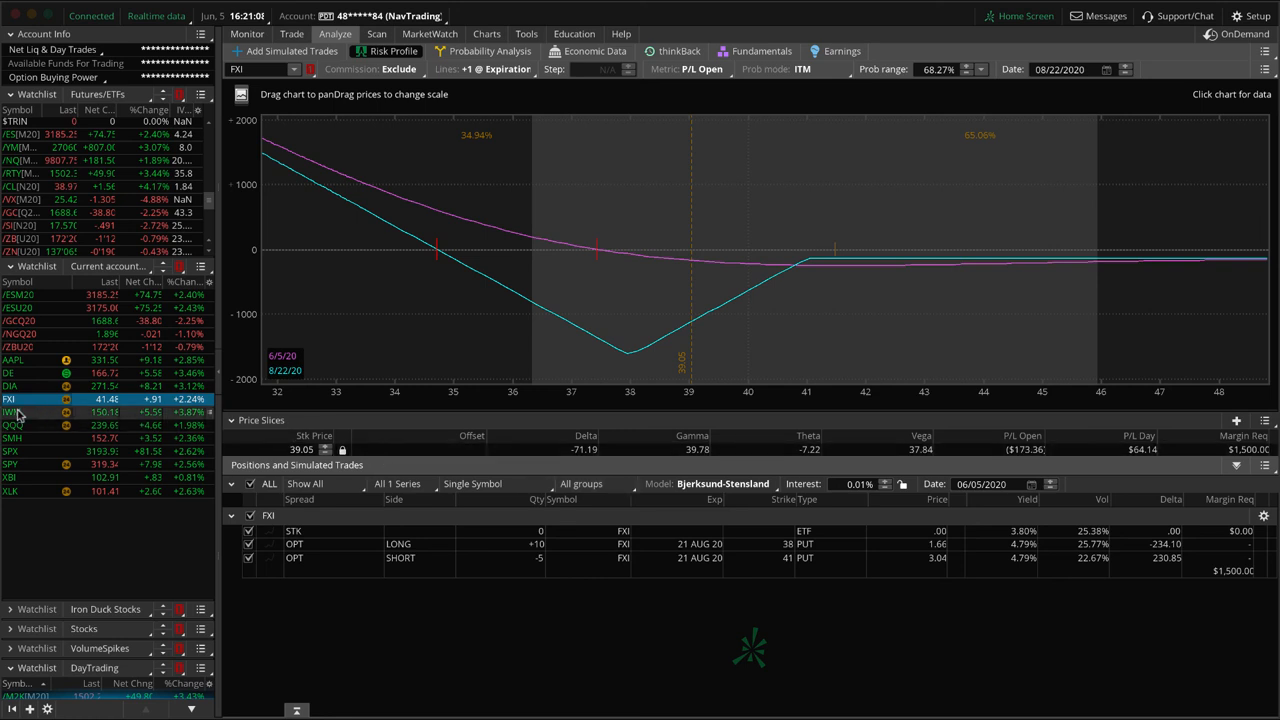
Load QQQ's call-spread risk profile, then XLK's June 90/95 put vertical profile.
{"action": "left_click", "coordinate": [15, 425]}
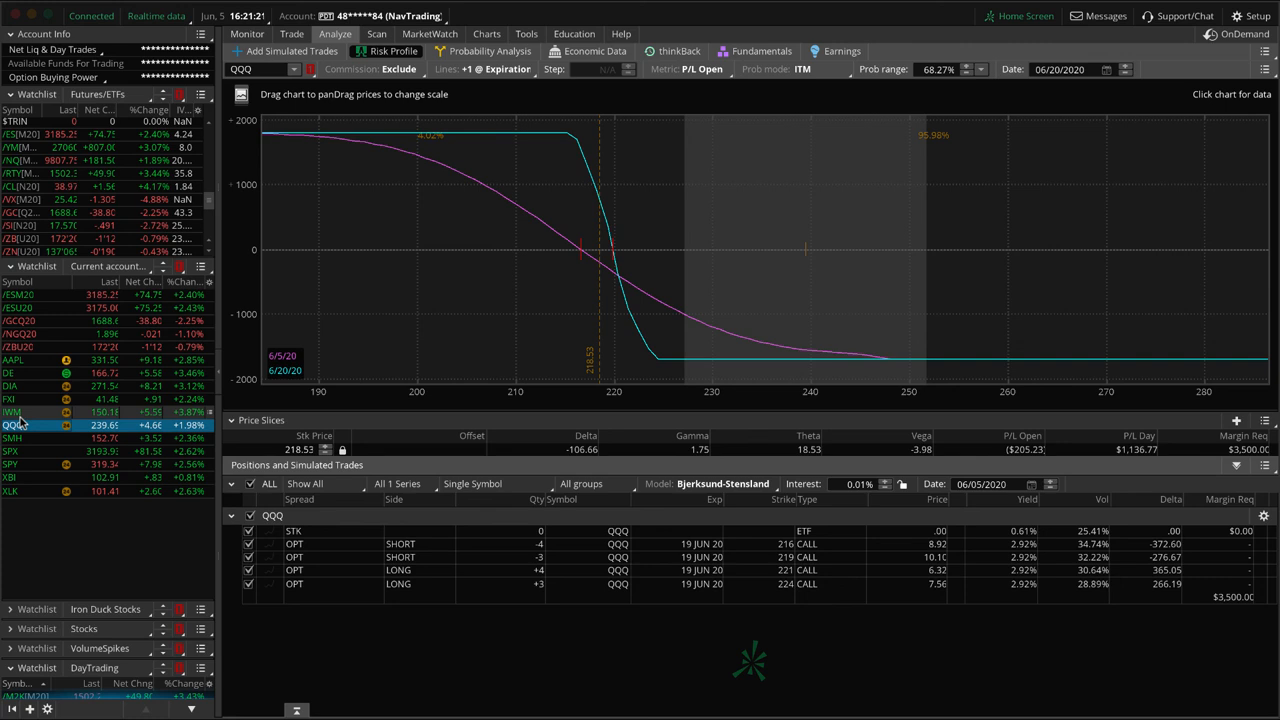
{"action": "mouse_move", "coordinate": [25, 461]}
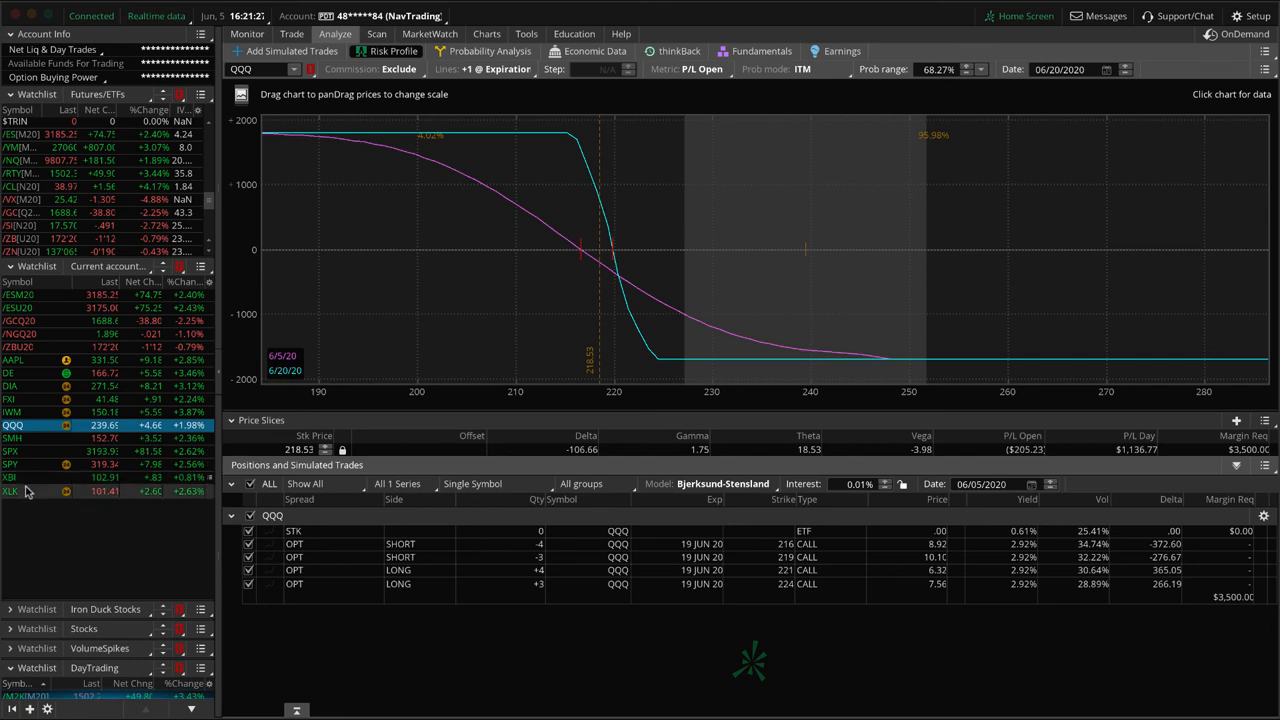
{"action": "left_click", "coordinate": [12, 491]}
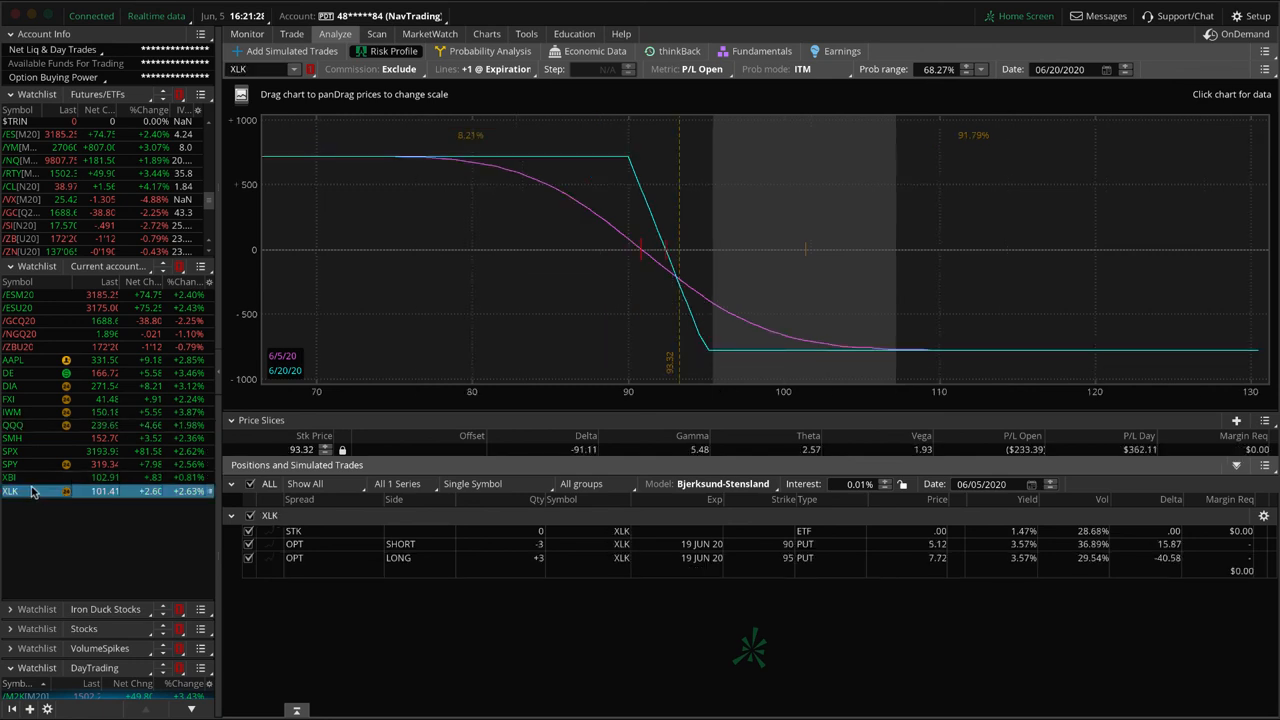